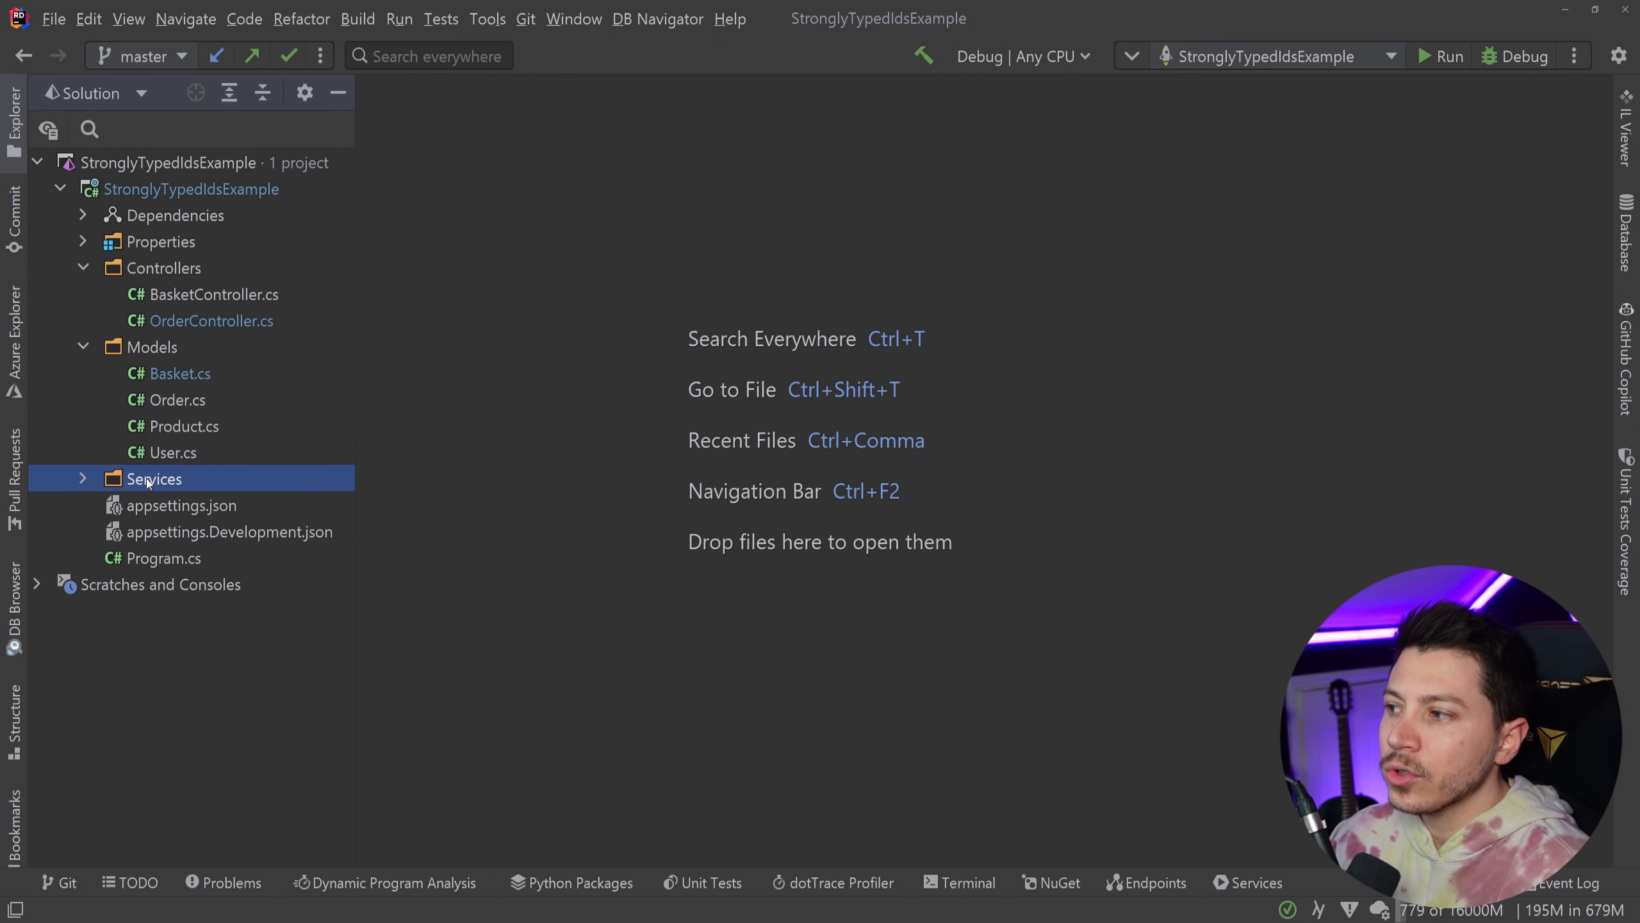
Step: Review BasketController.cs and OrderController.cs endpoints from the Services folder, then build the project
{"action": "left_click", "coordinate": [82, 478]}
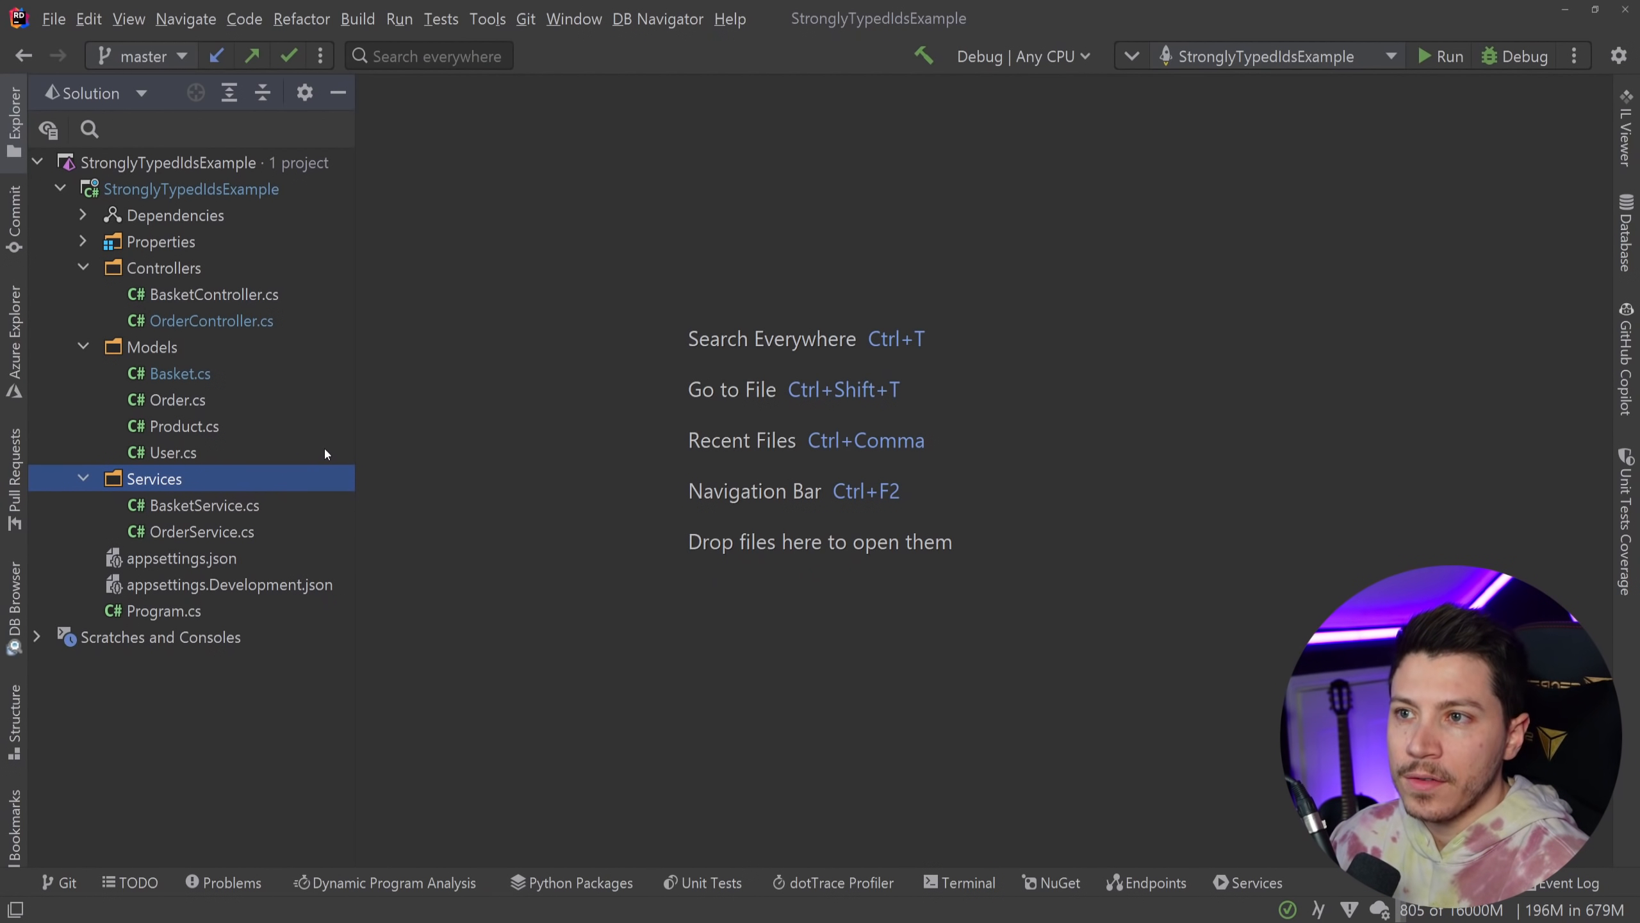
{"action": "double_click", "coordinate": [208, 294]}
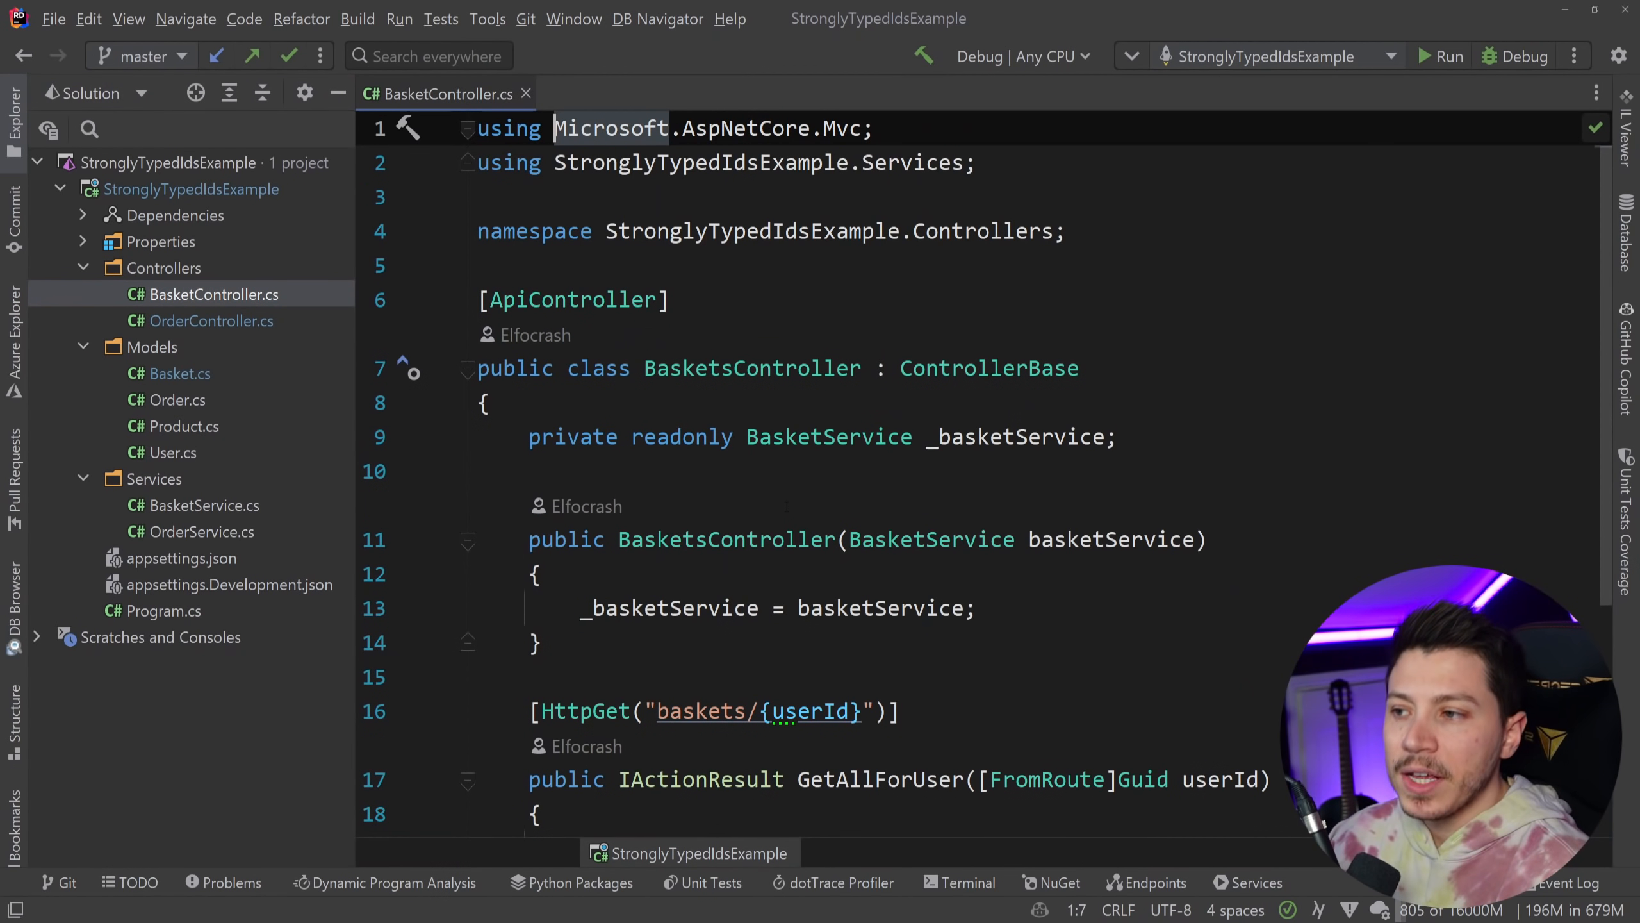
{"action": "scroll", "scroll_direction": "down", "scroll_amount": 3}
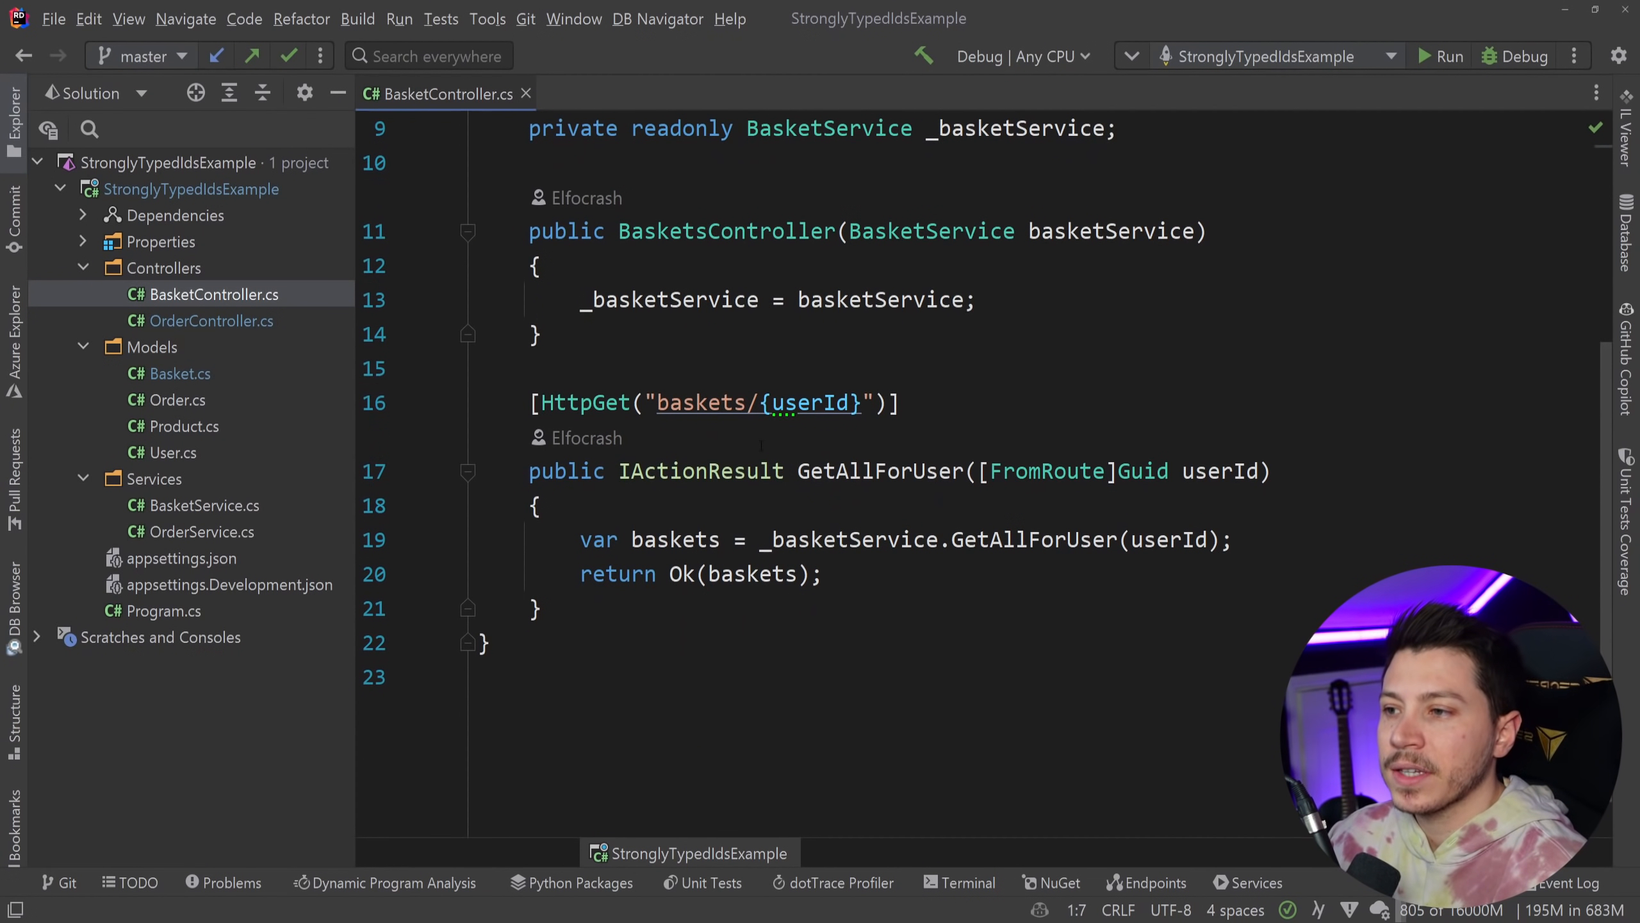
{"action": "left_click", "coordinate": [209, 320]}
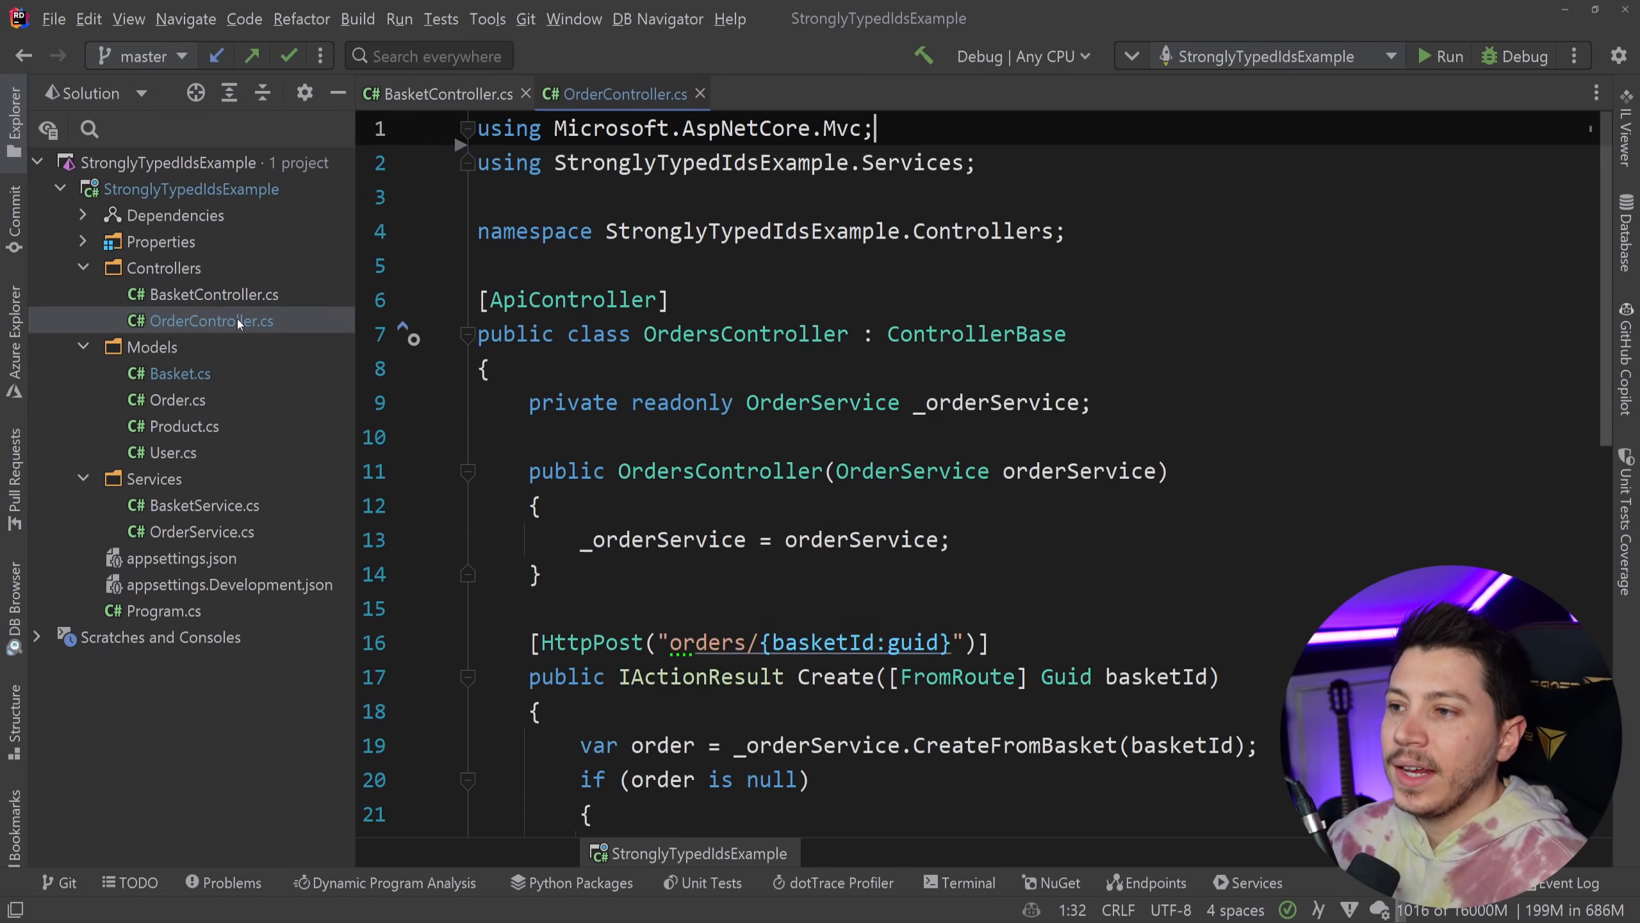
{"action": "scroll", "scroll_direction": "down", "scroll_amount": 3}
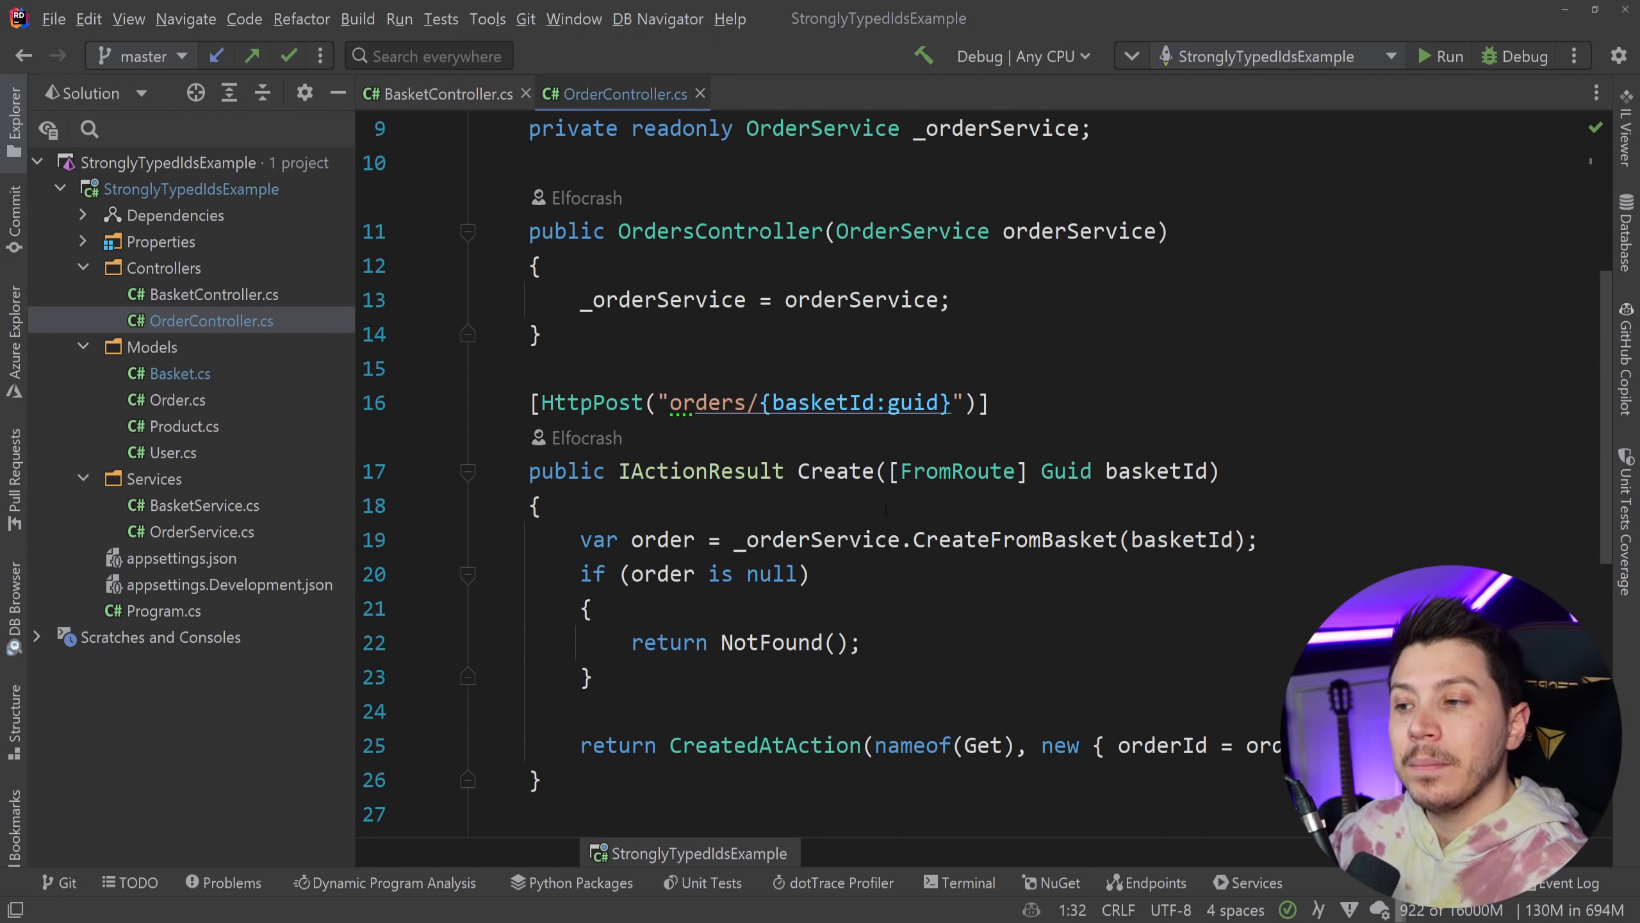
{"action": "scroll", "scroll_direction": "down", "scroll_amount": 3}
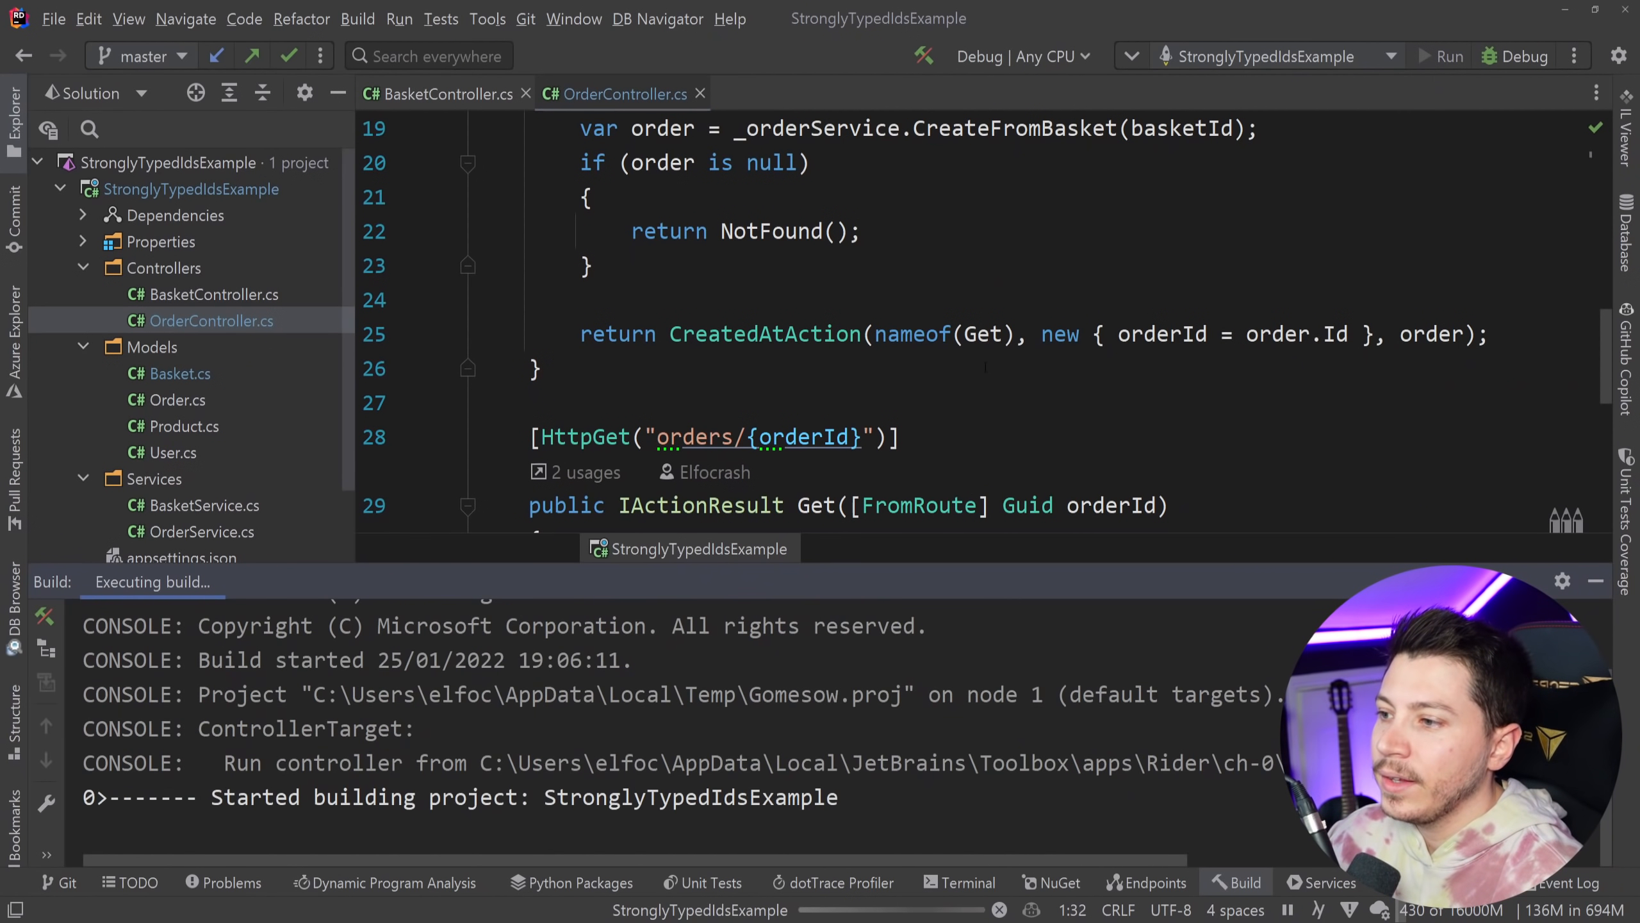
Step: Send the GET baskets request in Postman and inspect the 200 OK response's productIds
{"action": "left_click", "coordinate": [1449, 55]}
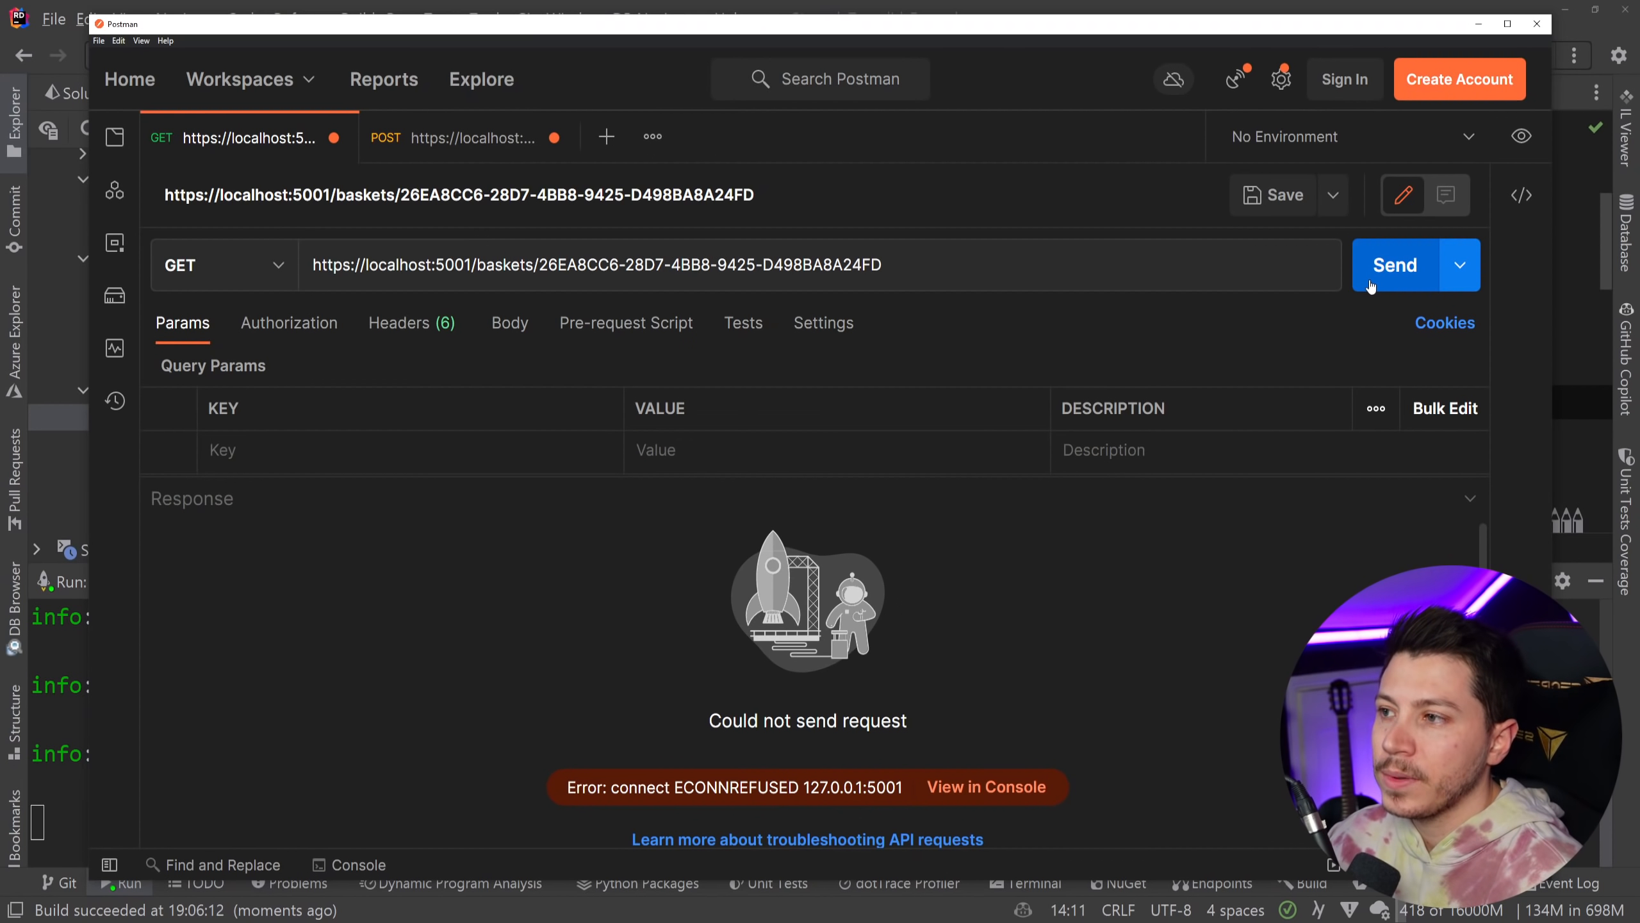
{"action": "left_click", "coordinate": [1393, 265]}
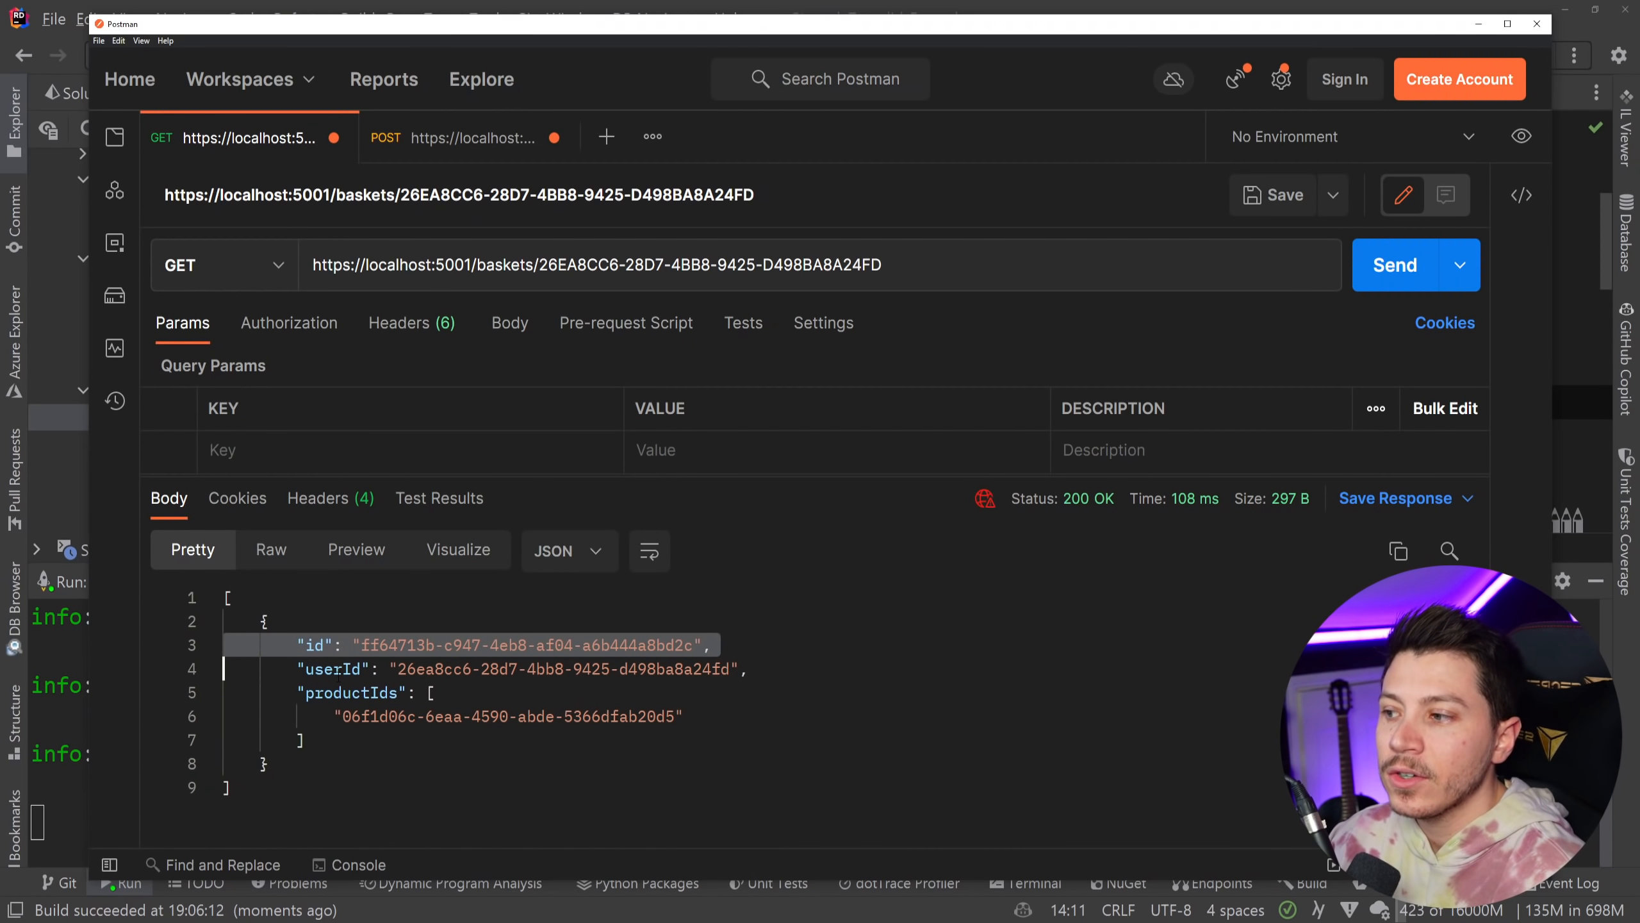
{"action": "double_click", "coordinate": [351, 693]}
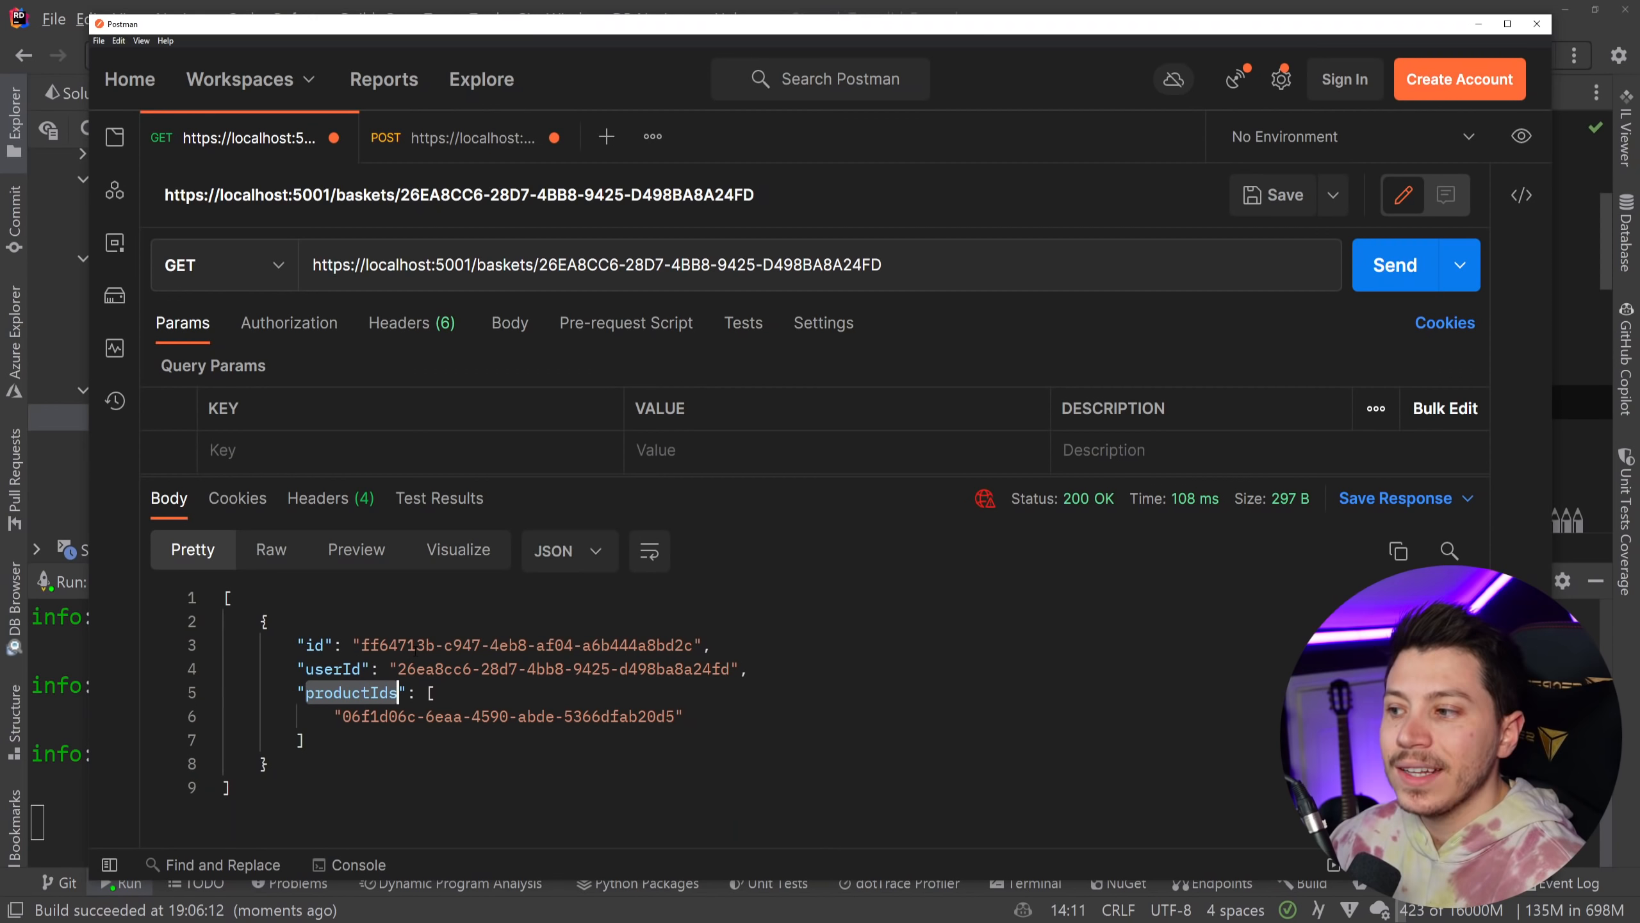
Step: Send the POST orders request to try creating an order
{"action": "left_click", "coordinate": [465, 137]}
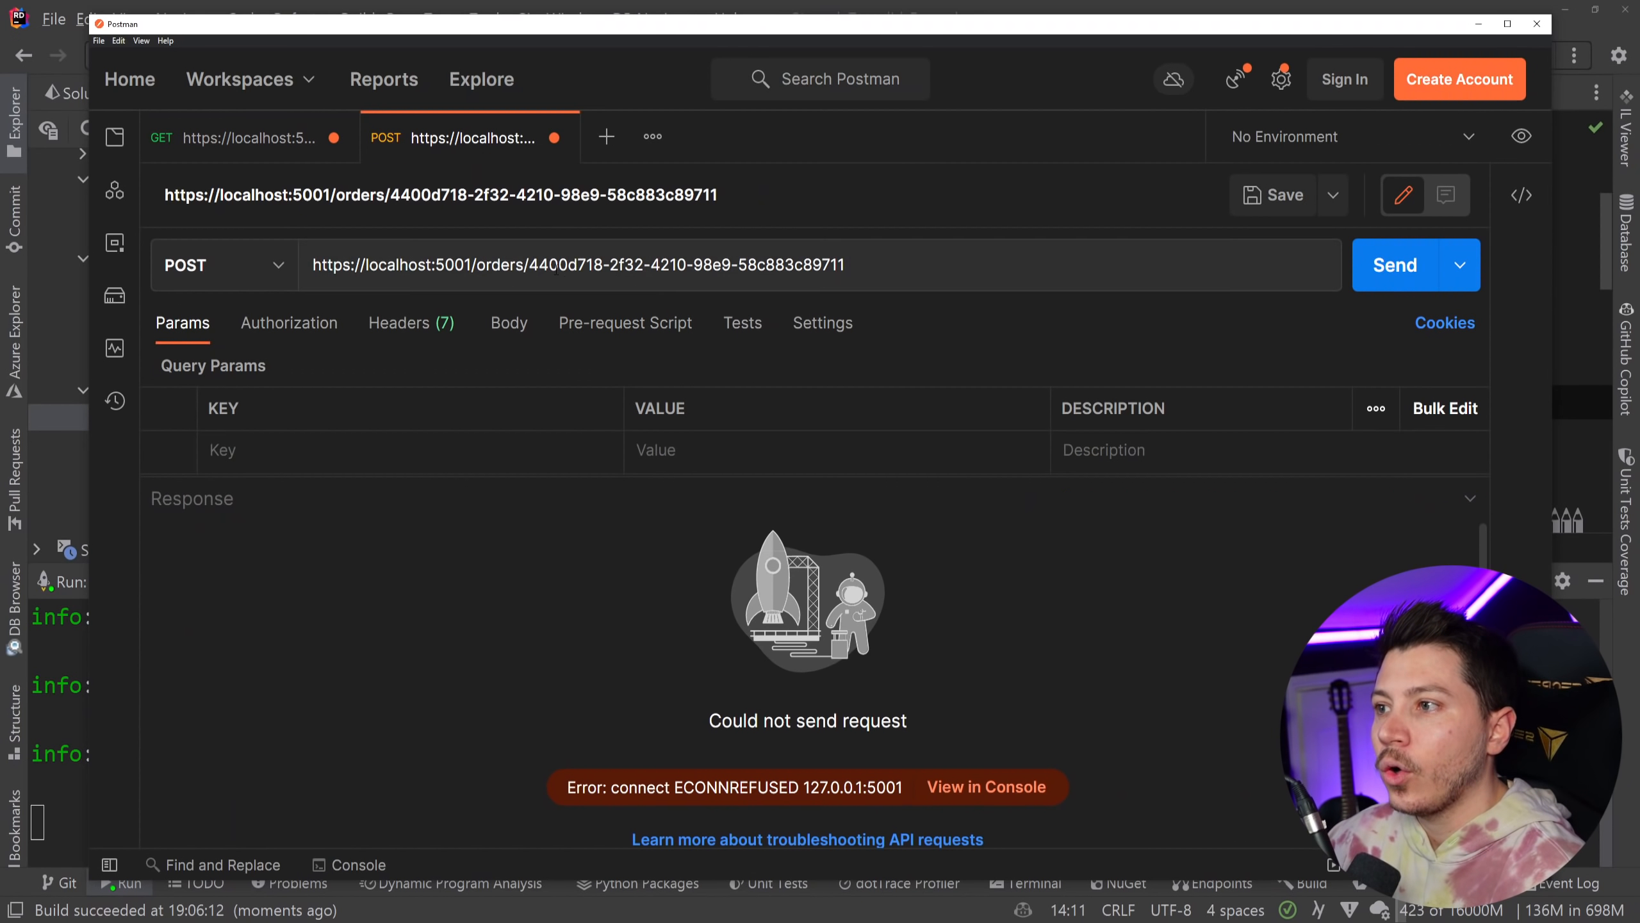
{"action": "left_click", "coordinate": [1394, 265]}
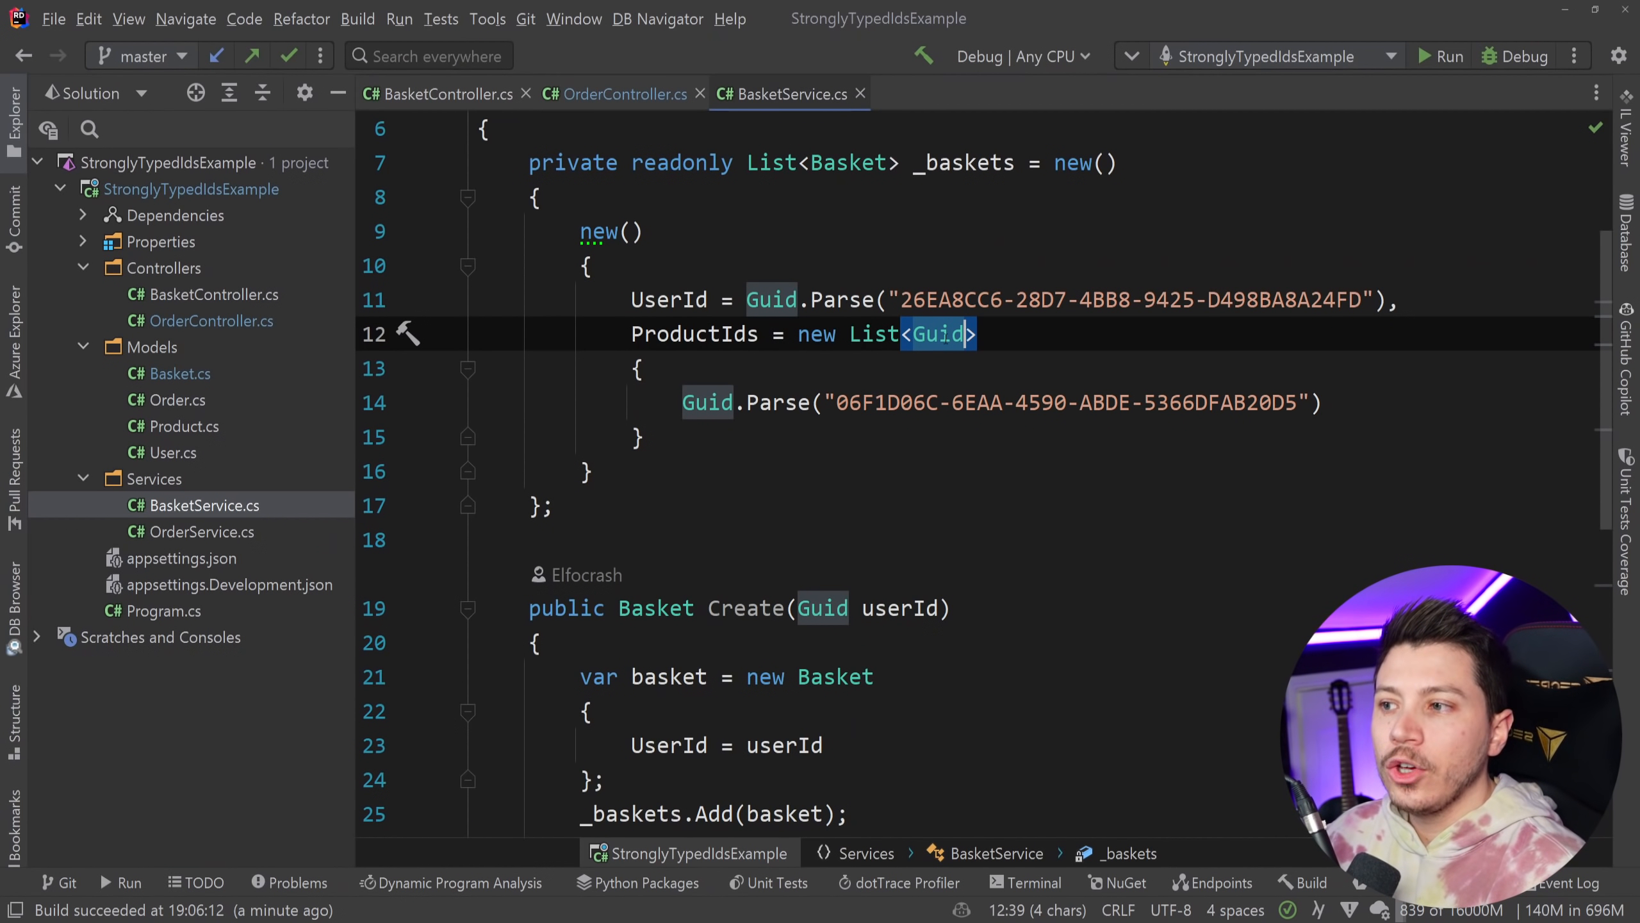
{"action": "mouse_move", "coordinate": [938, 333]}
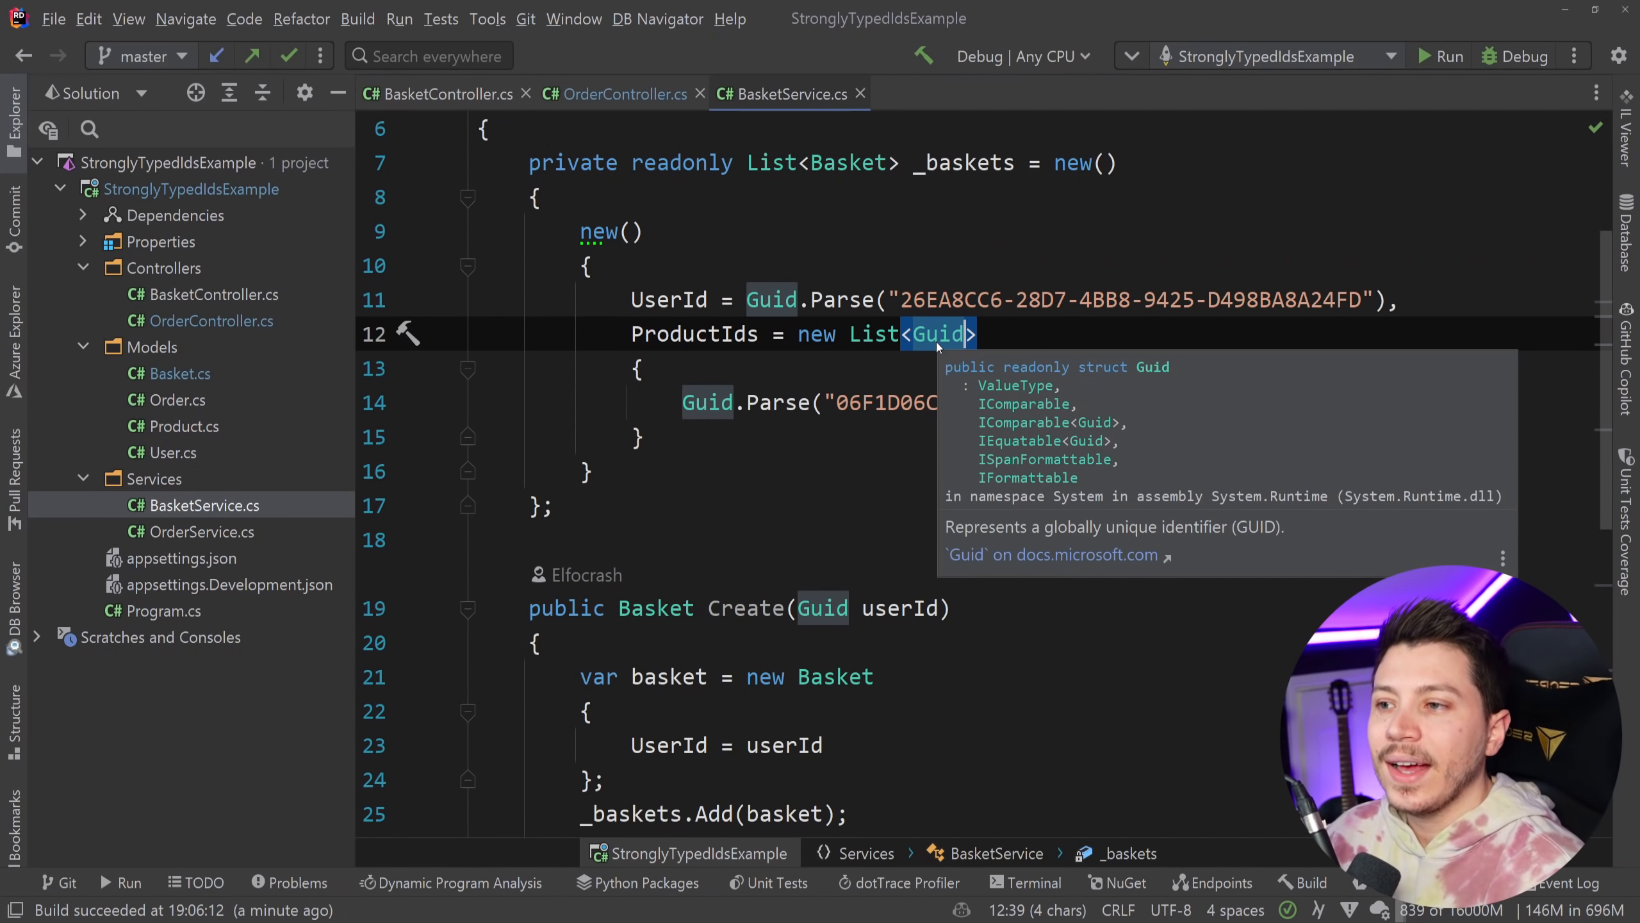
Step: Review the Guid-based Basket model, then bring up OrderService's CreateFromBasket method
{"action": "left_click", "coordinate": [176, 373]}
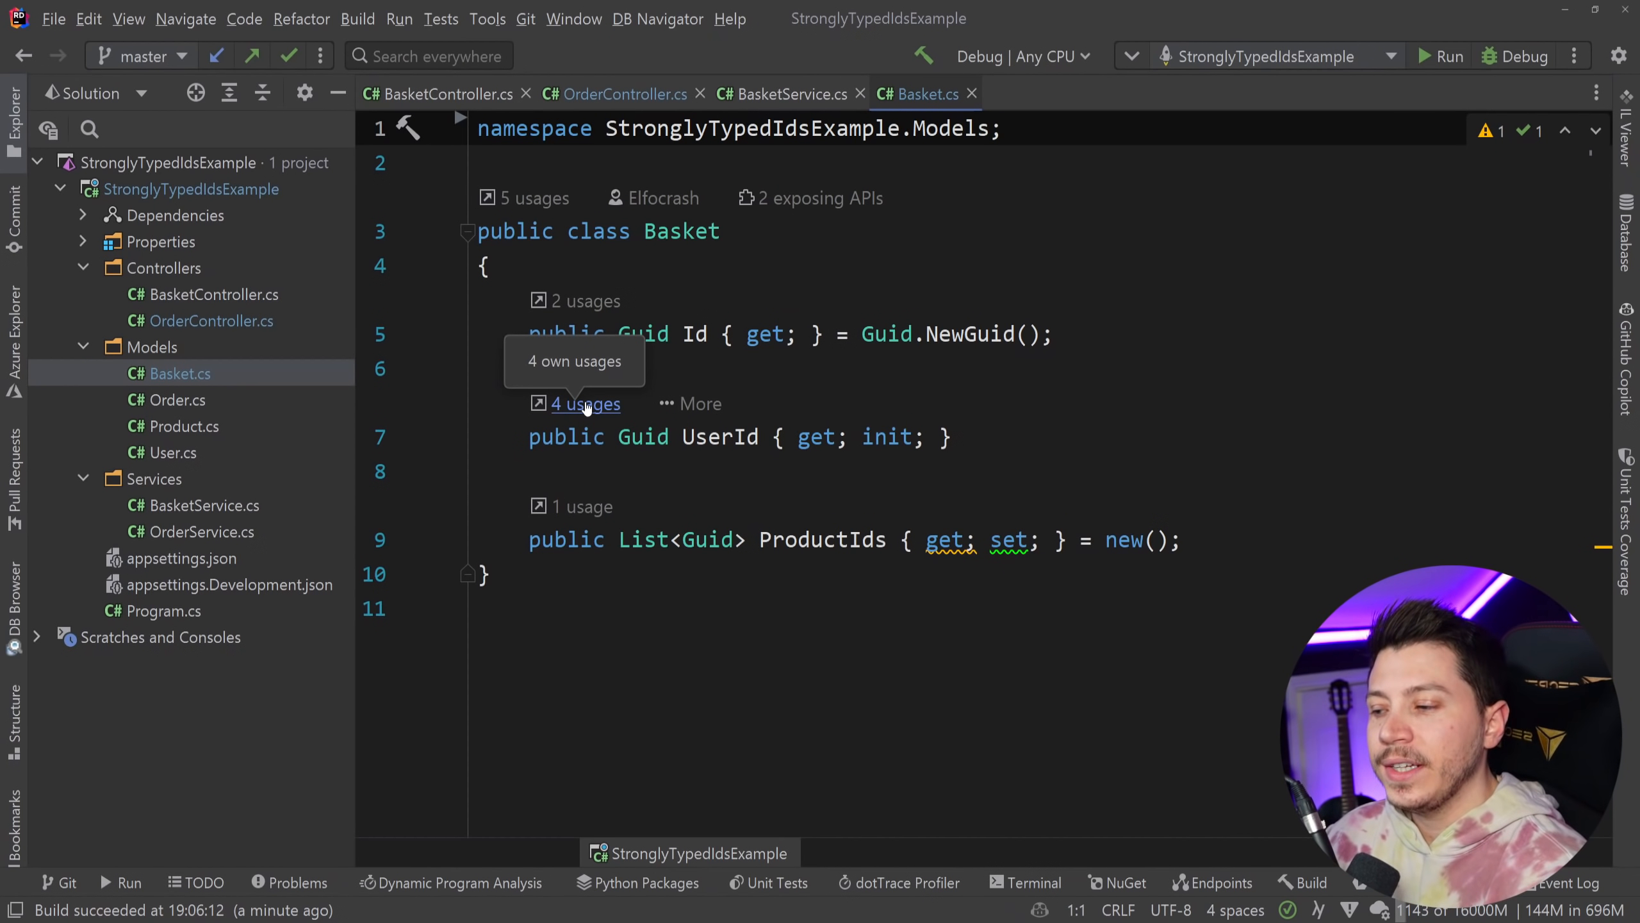
{"action": "left_click", "coordinate": [493, 367]}
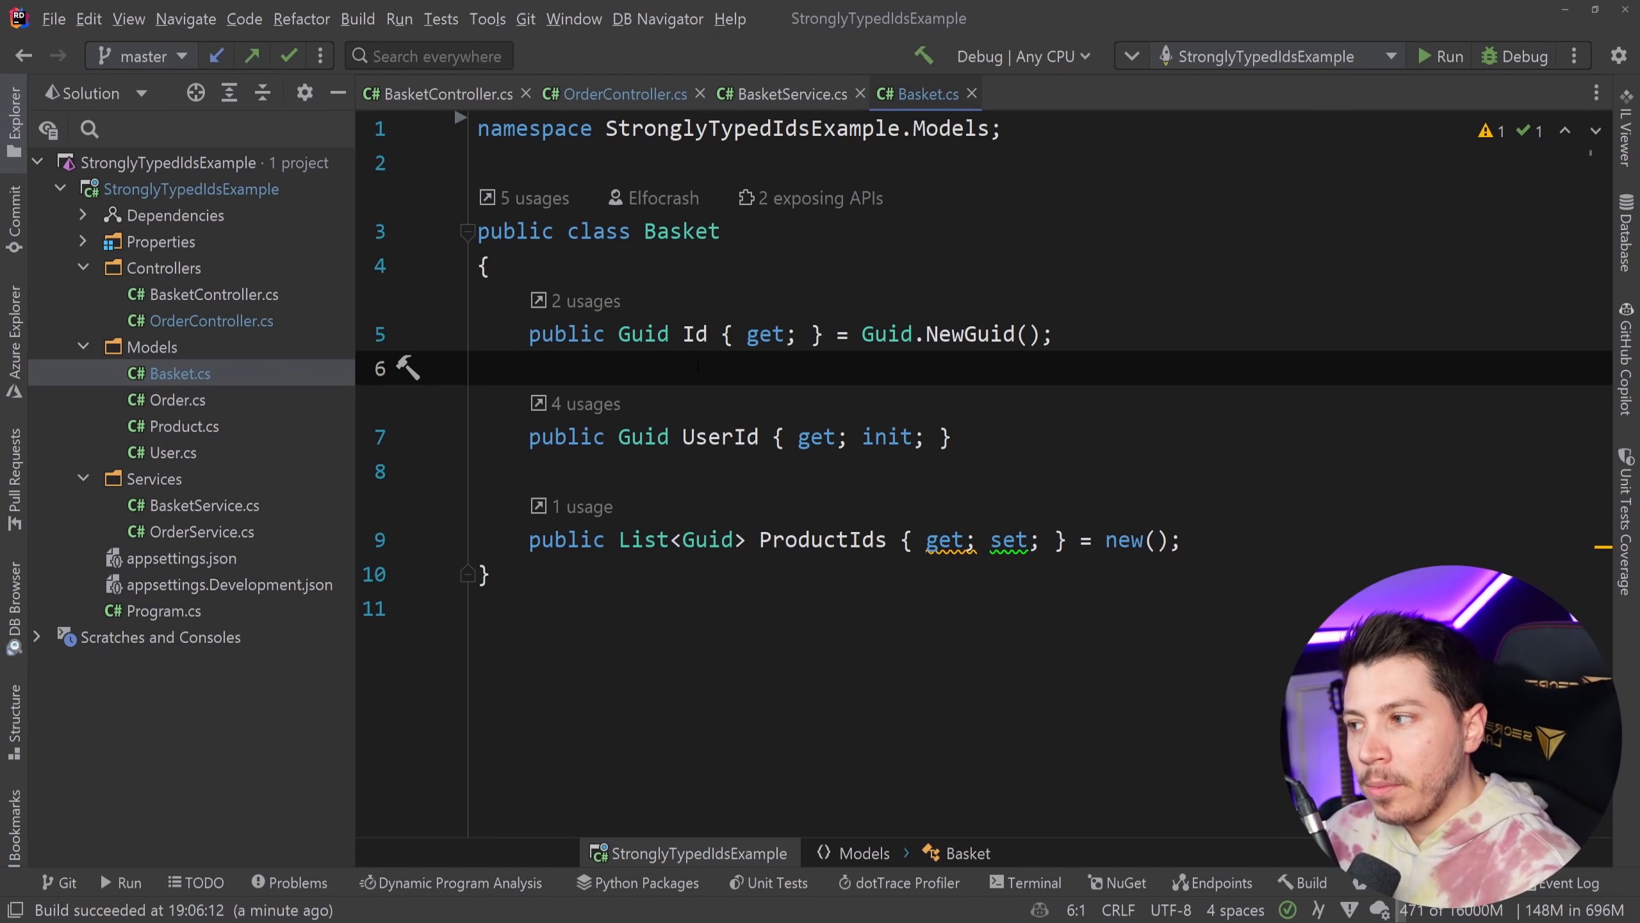
{"action": "left_click", "coordinate": [192, 532]}
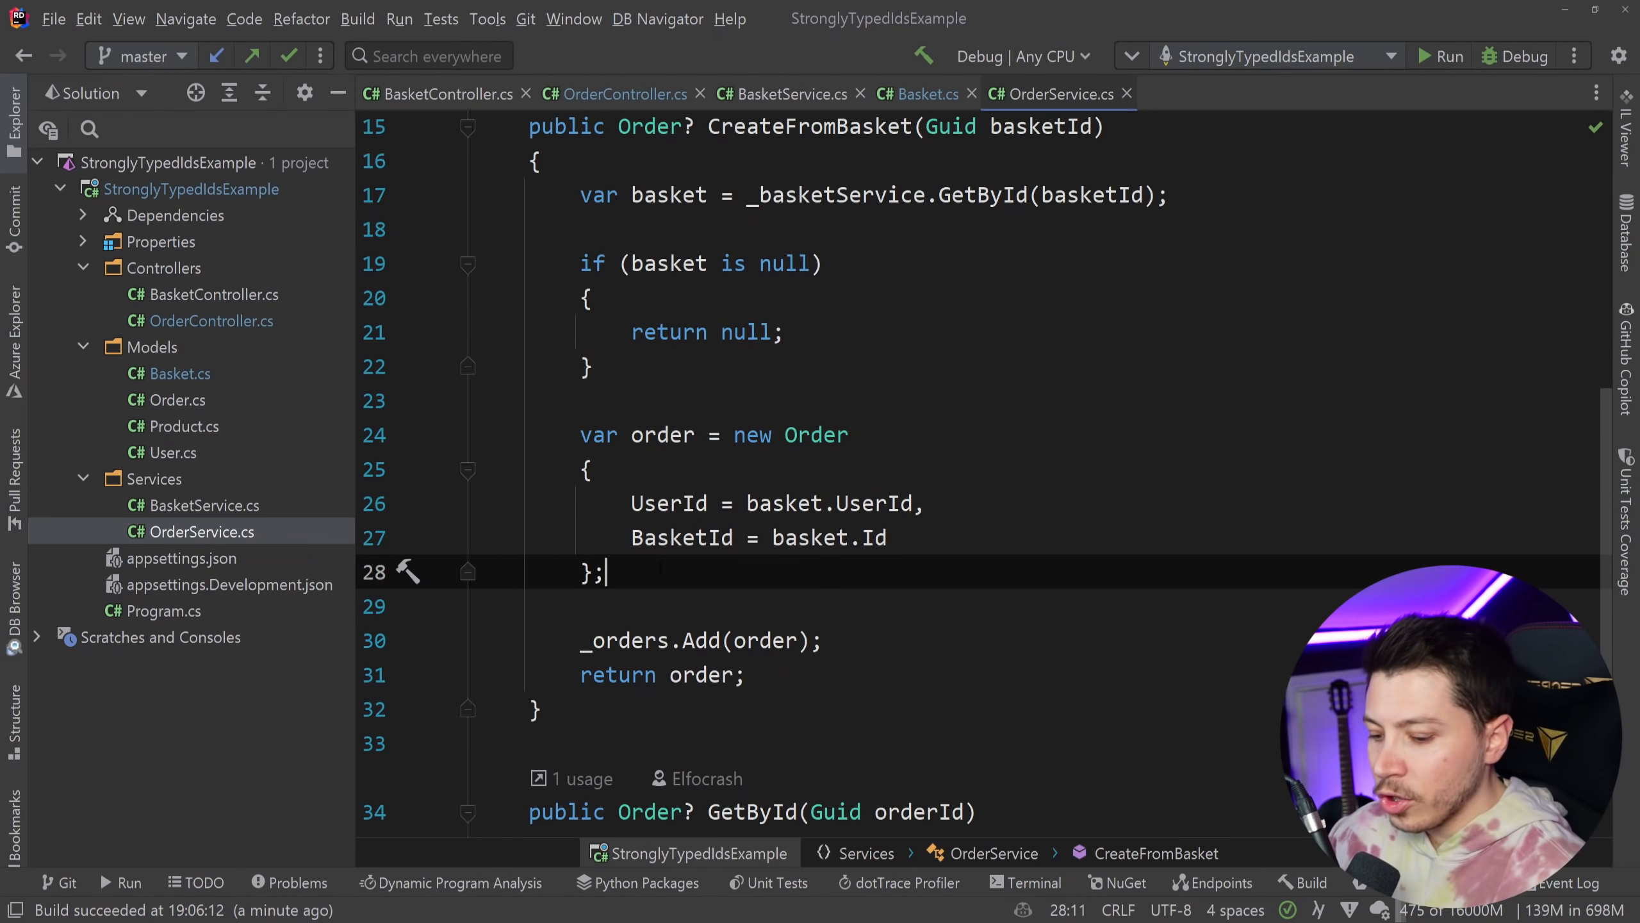
{"action": "type", "text": "order.Id"}
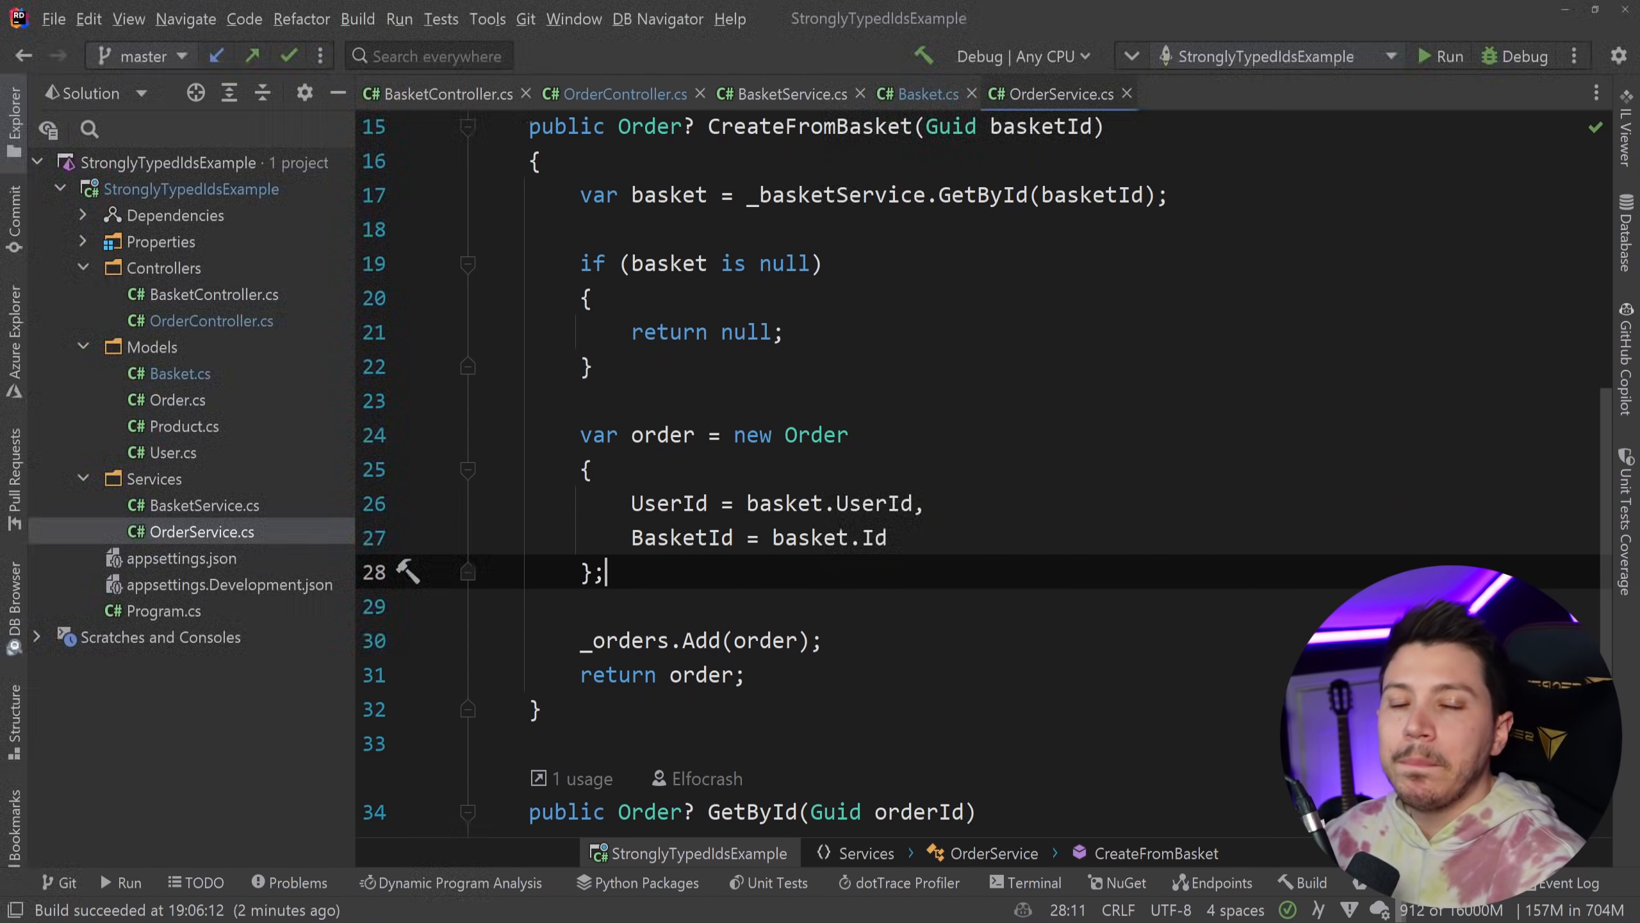
{"action": "left_click", "coordinate": [482, 229]}
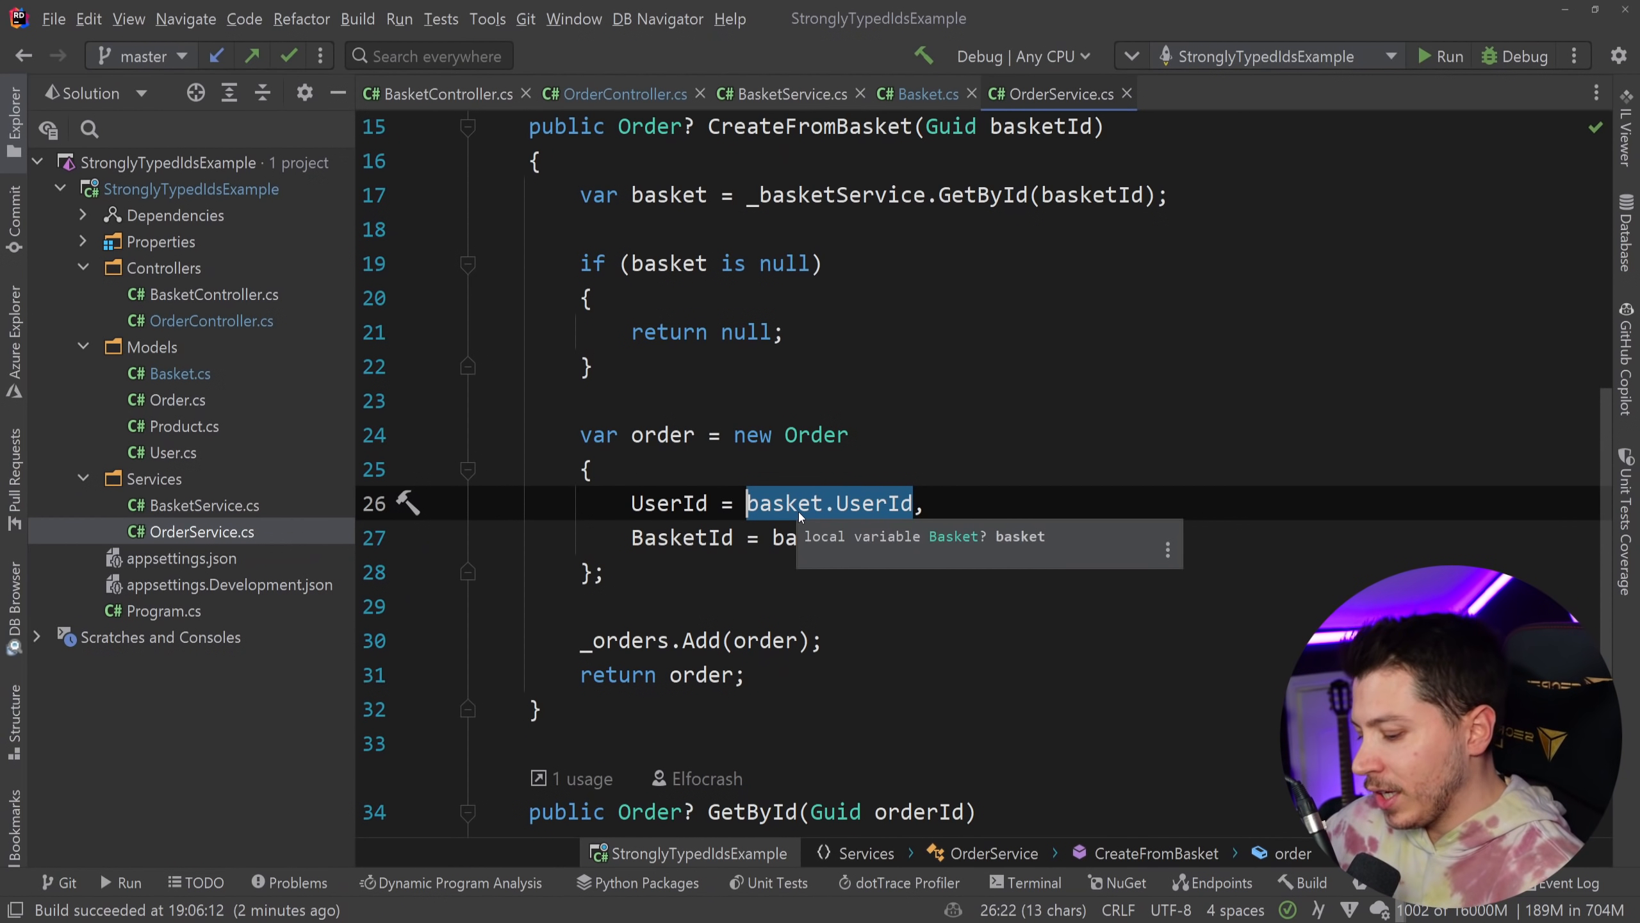
{"action": "type", "text": "bask"}
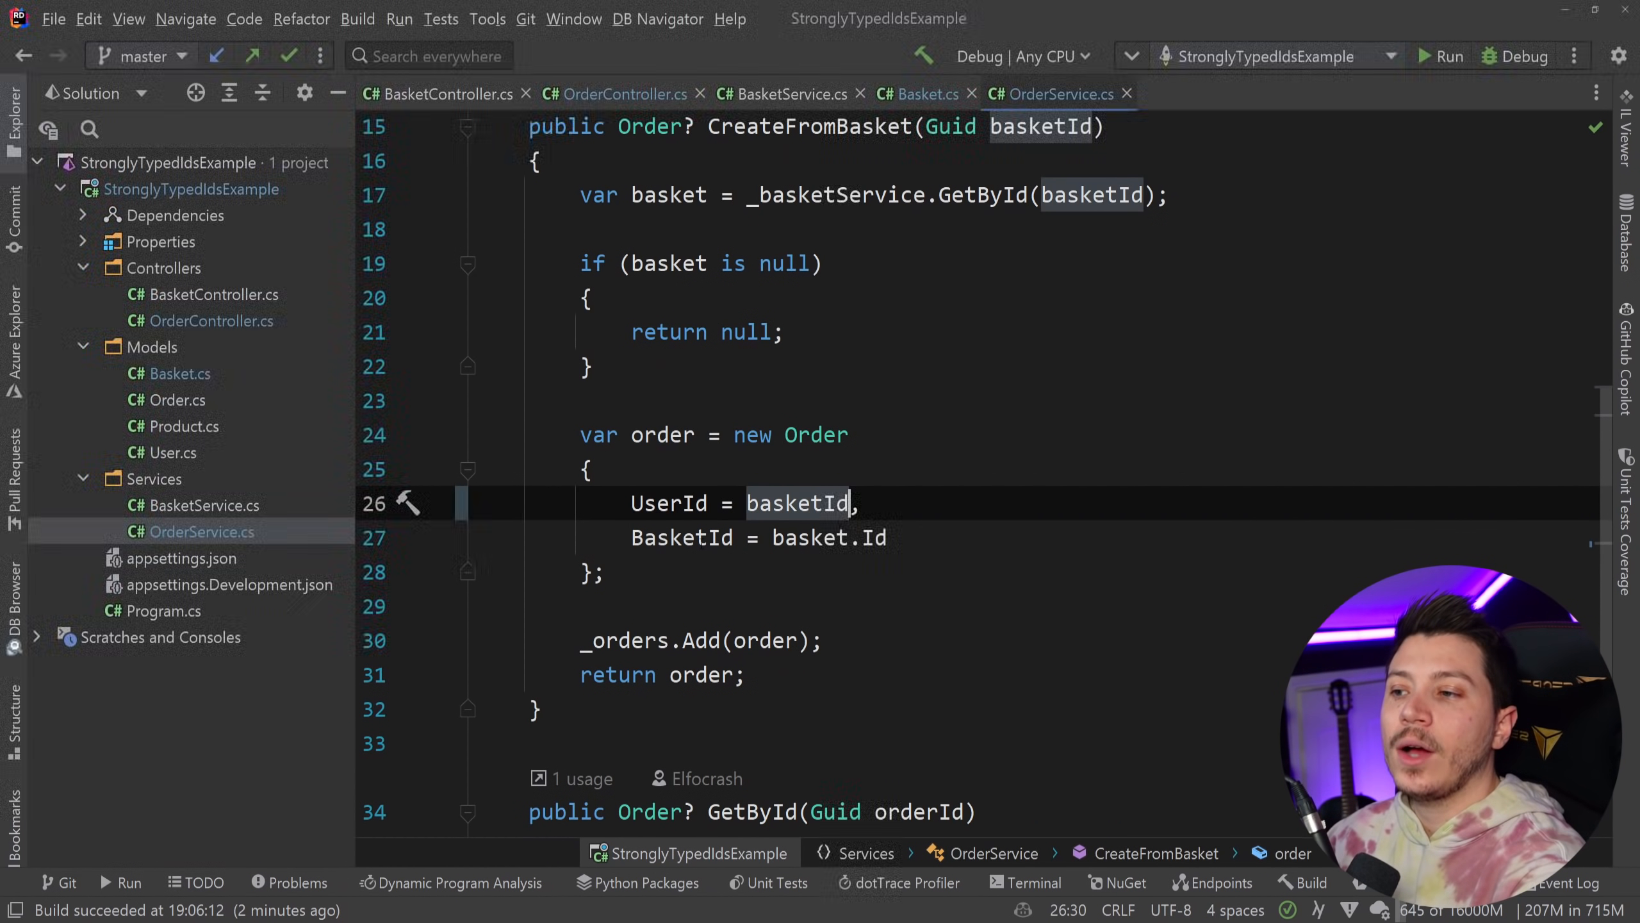
{"action": "type", "text": "basket.UserId"}
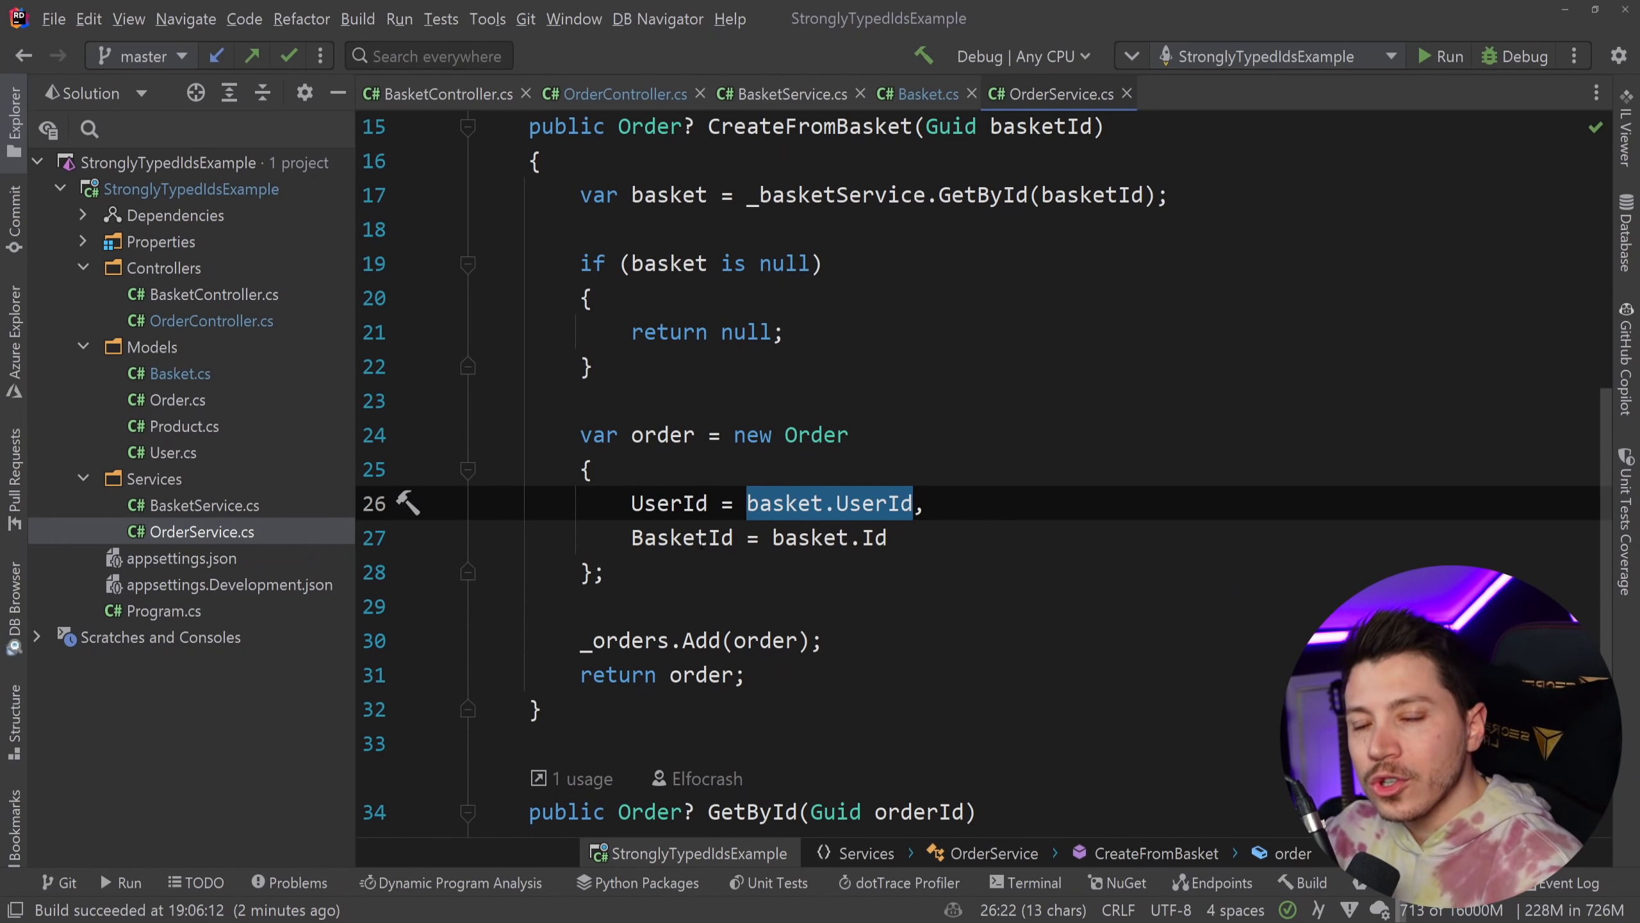
{"action": "left_click", "coordinate": [588, 468]}
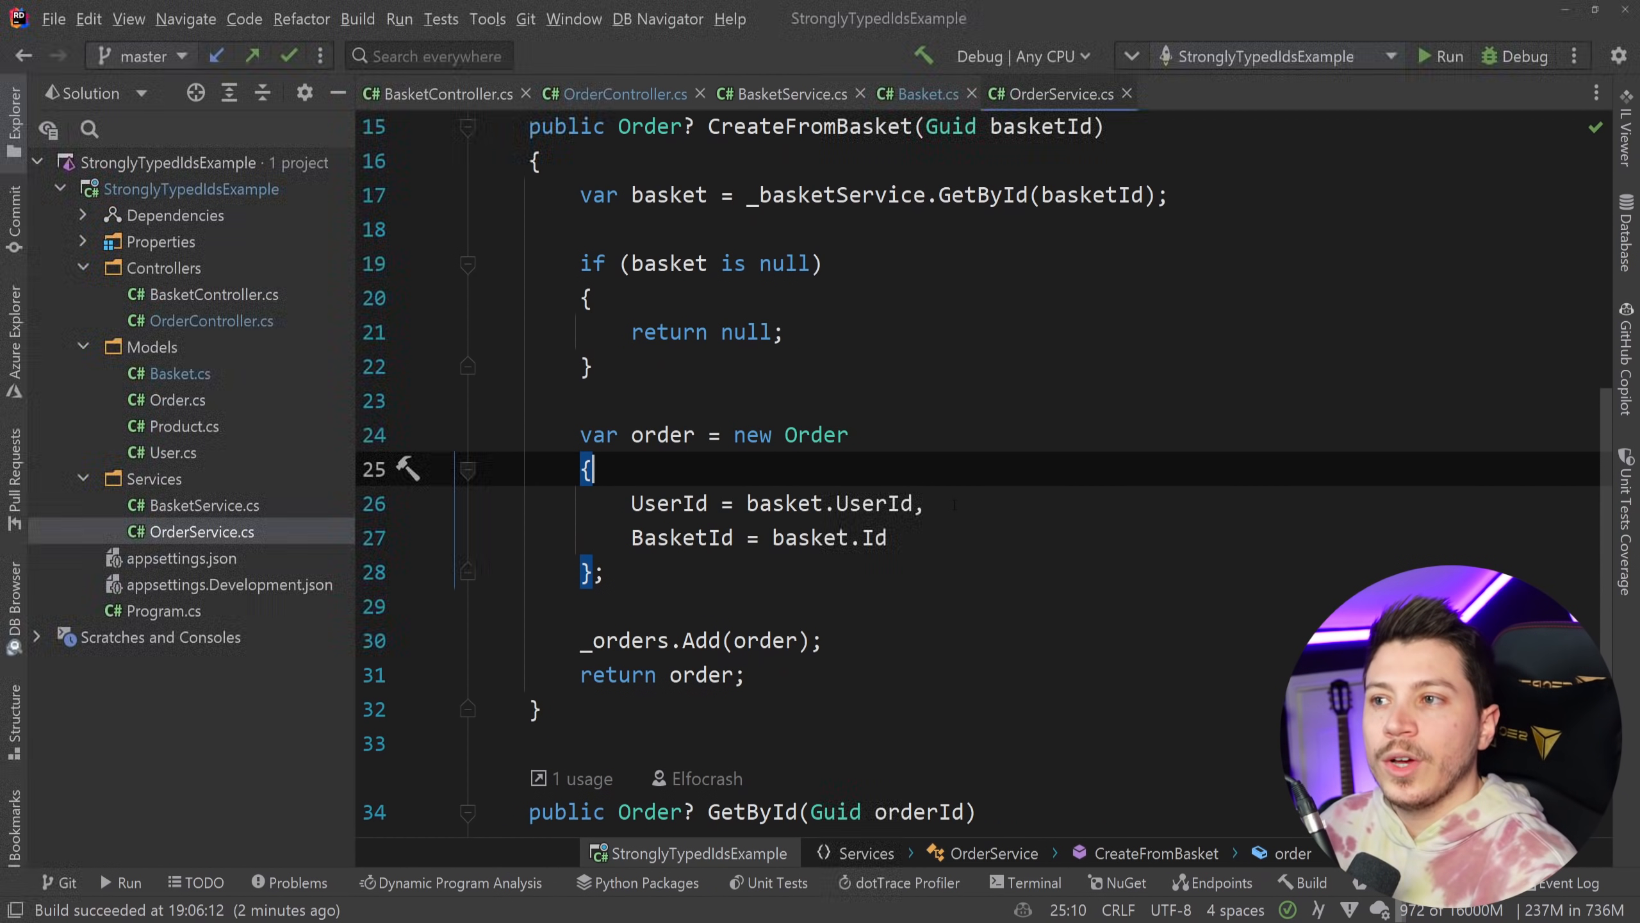
{"action": "left_click", "coordinate": [783, 332]}
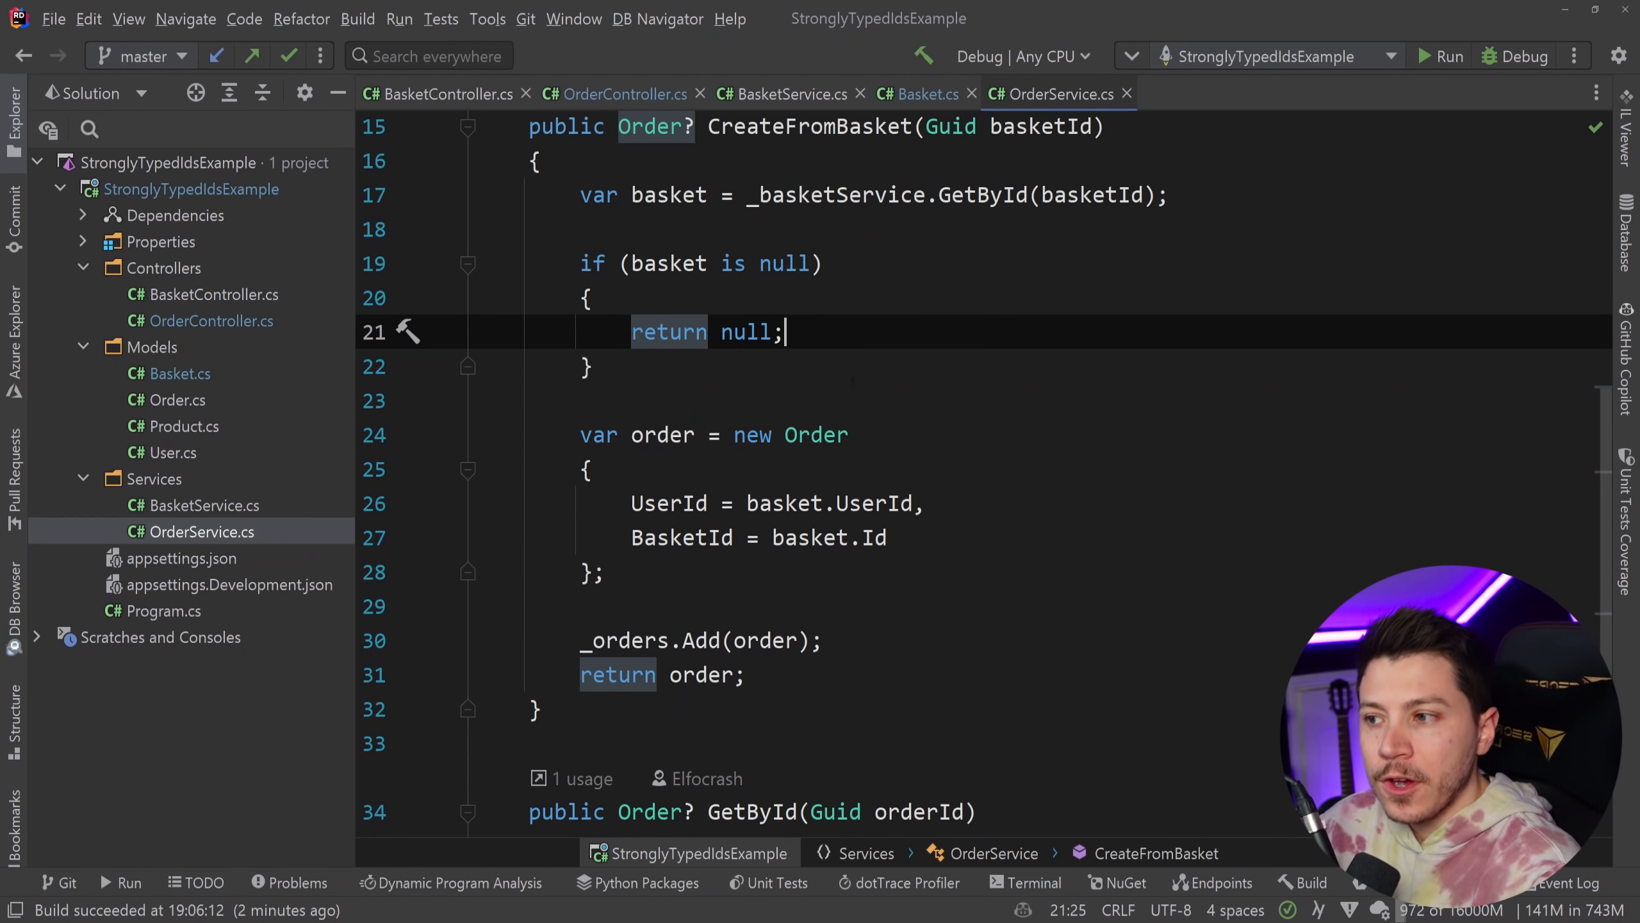
{"action": "double_click", "coordinate": [668, 503]}
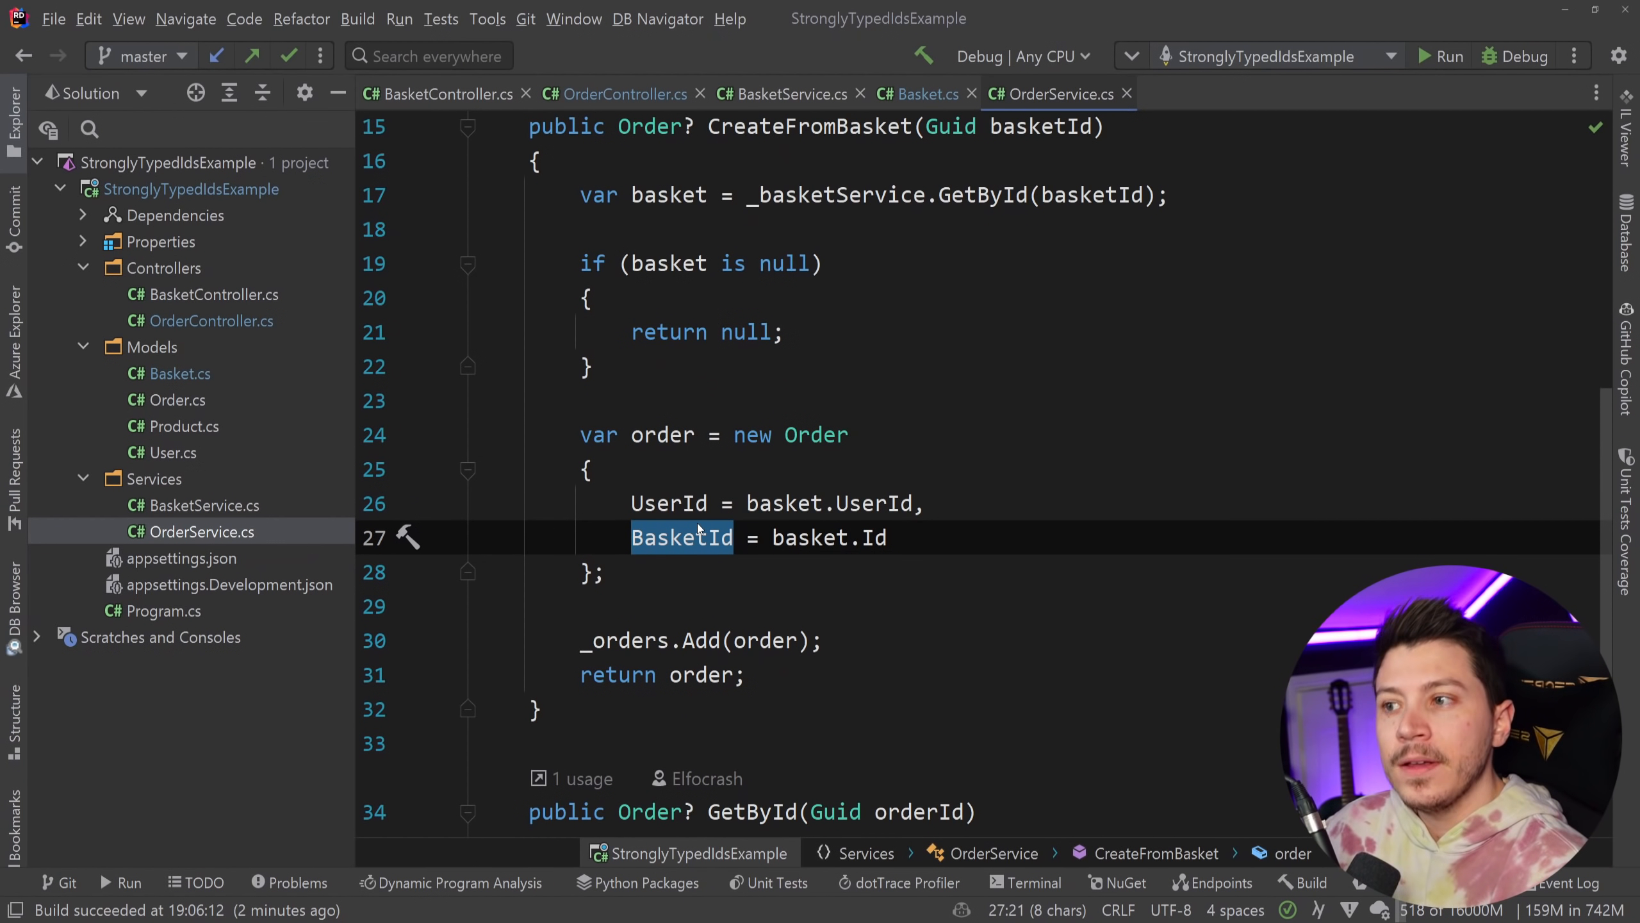
{"action": "mouse_move", "coordinate": [680, 537]}
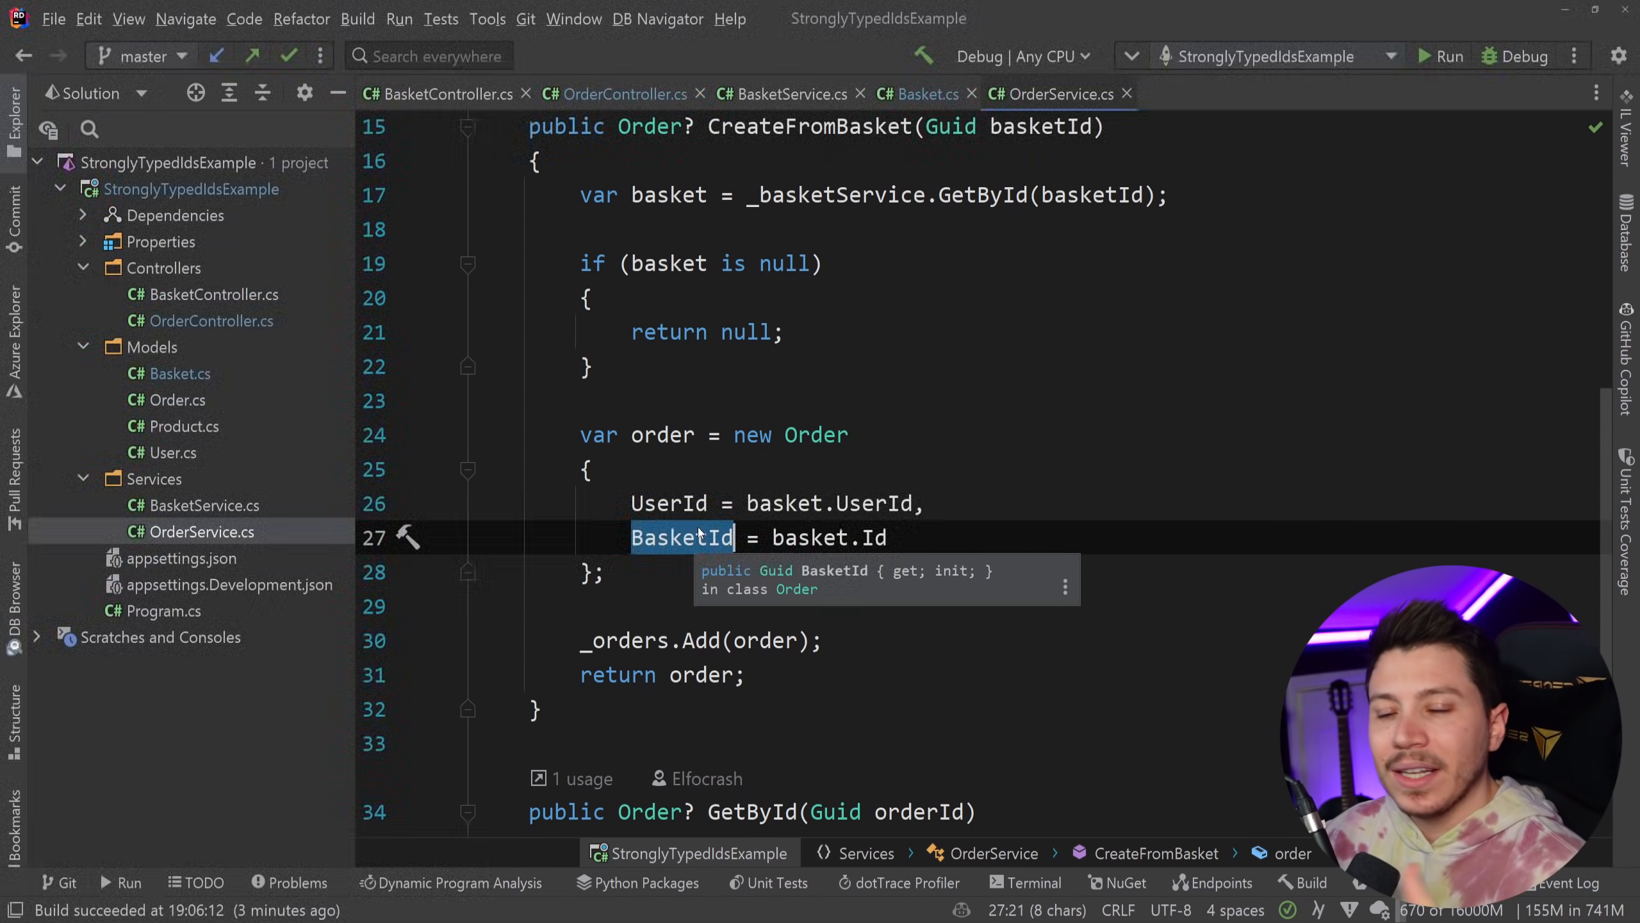
{"action": "left_click", "coordinate": [591, 469]}
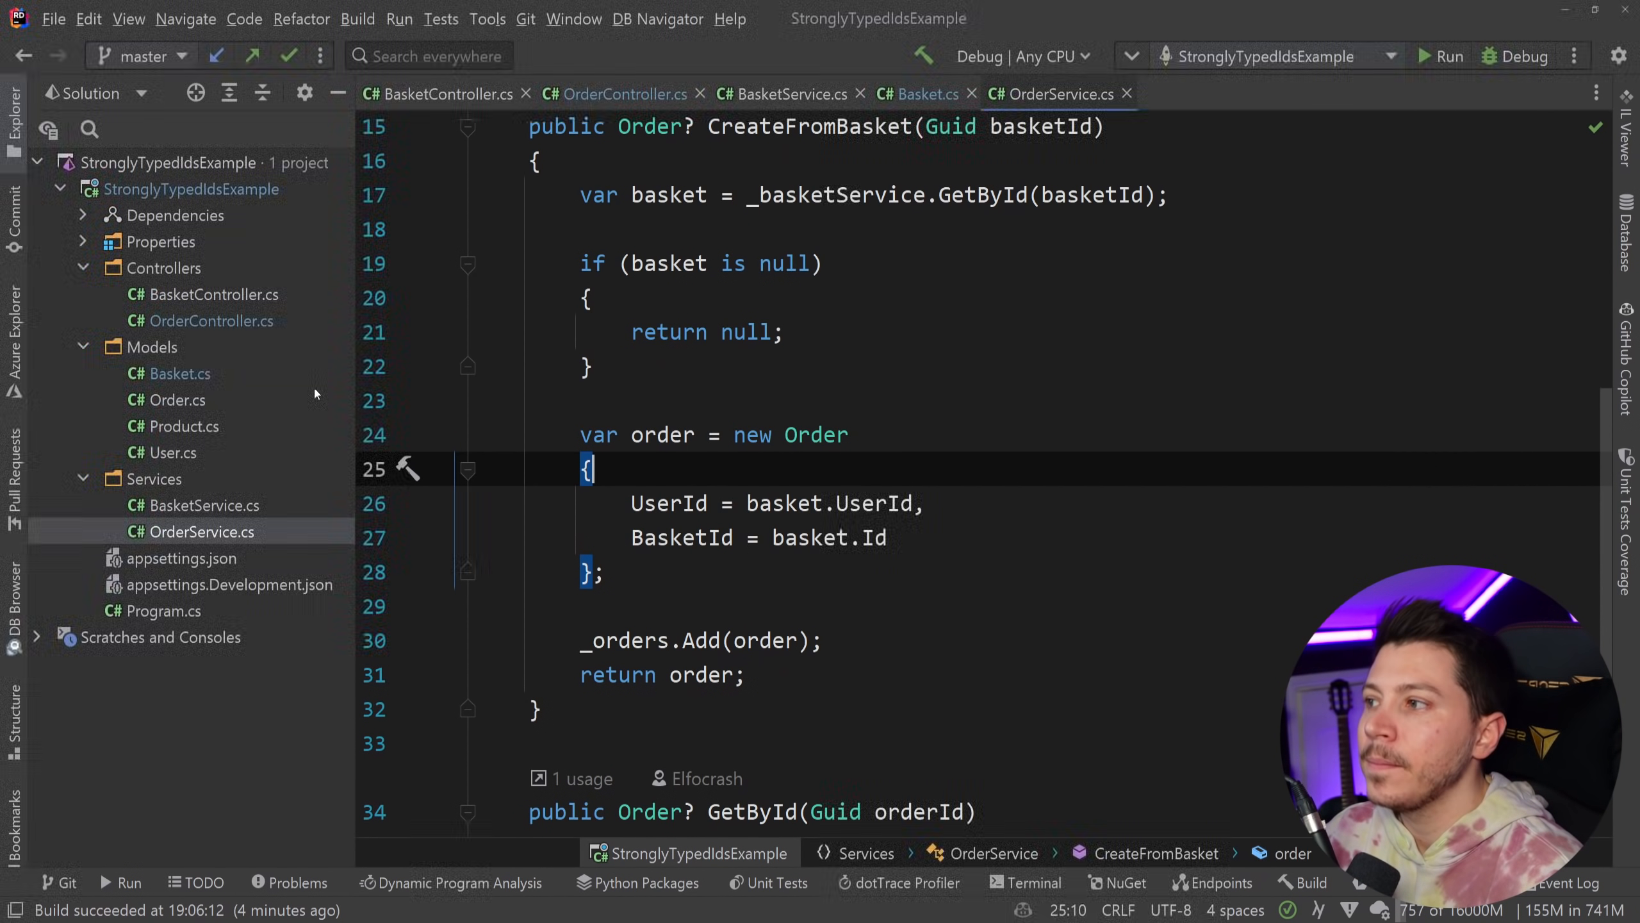
Step: Install the StronglyTypedId 1.0.0-beta05 NuGet package into the StronglyTypedIdsExample project
{"action": "left_click", "coordinate": [1115, 881]}
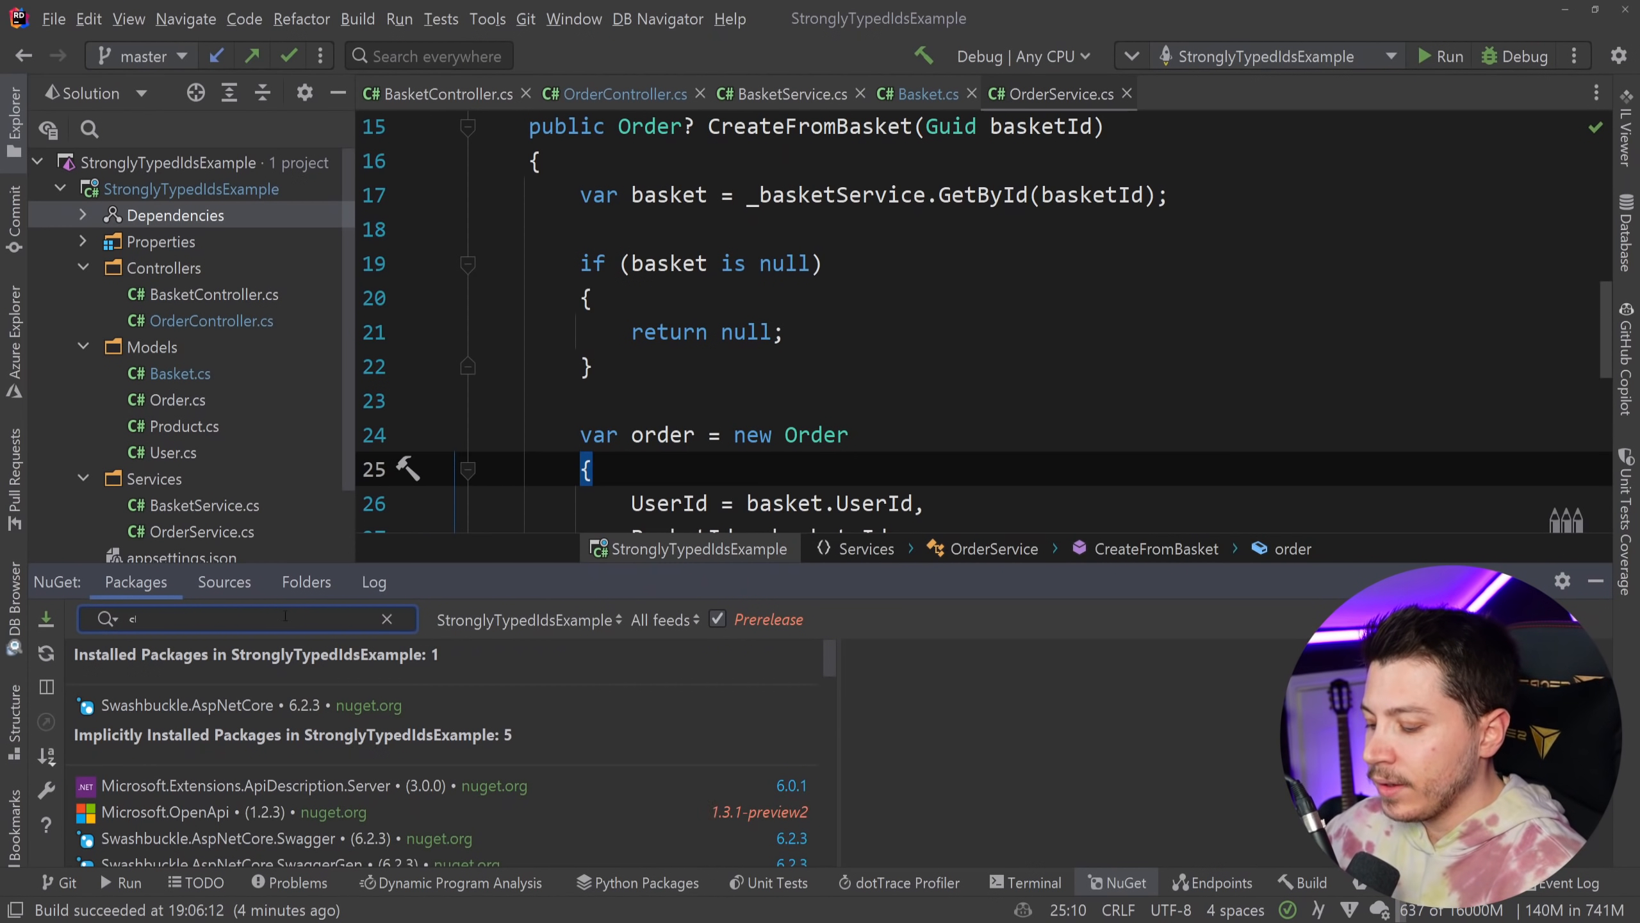
{"action": "type", "text": "strongly"}
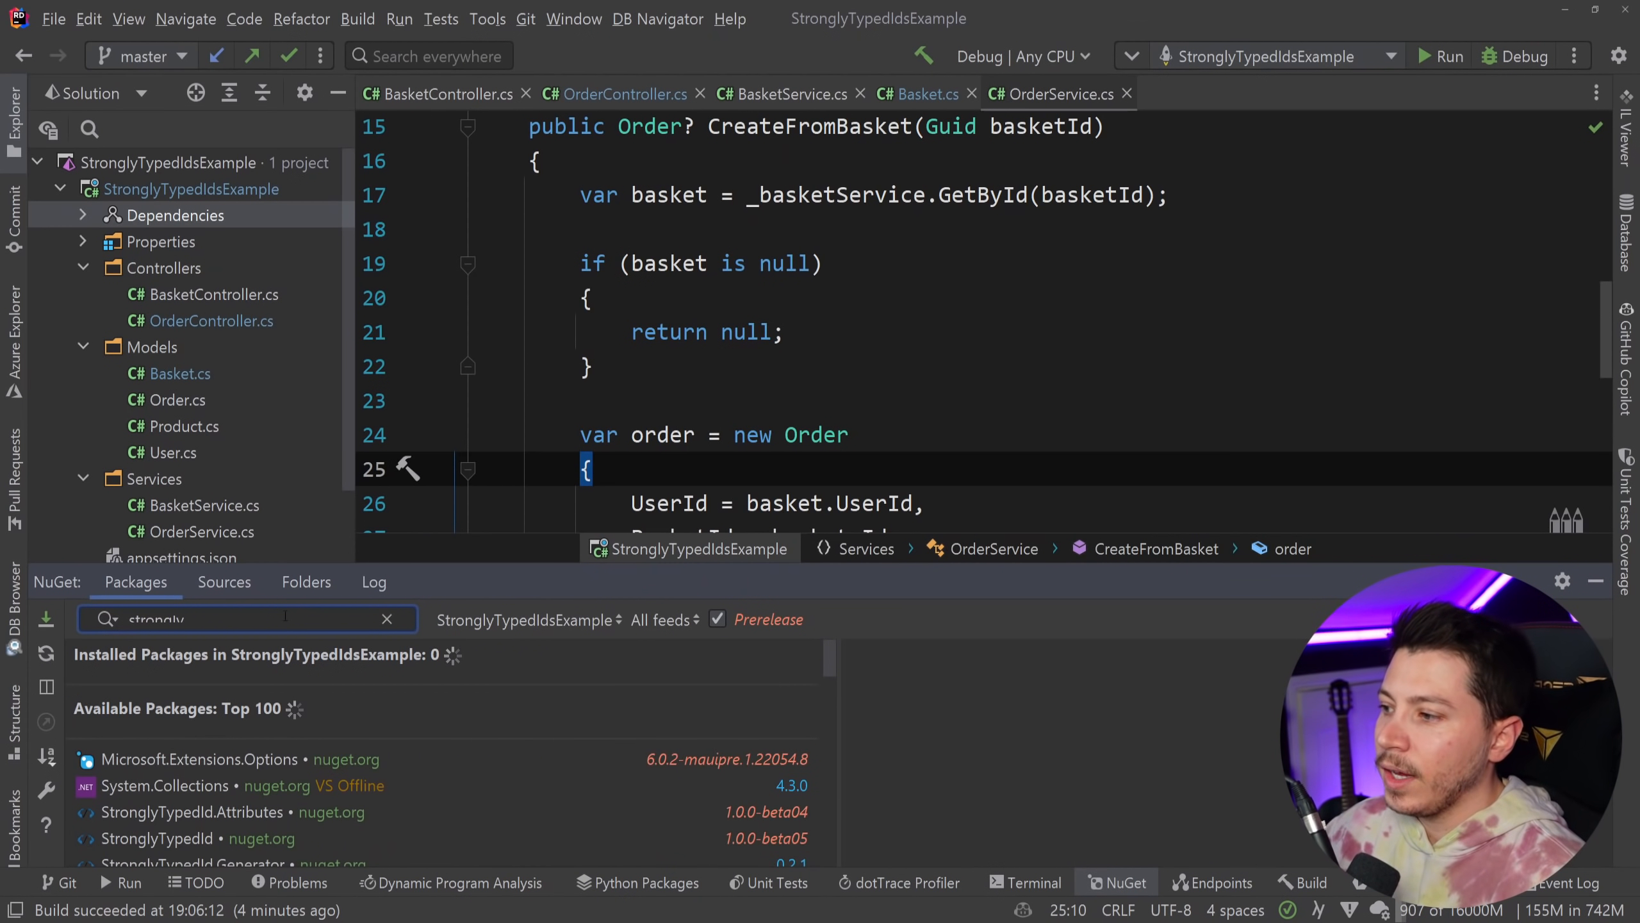
{"action": "left_click", "coordinate": [157, 838]}
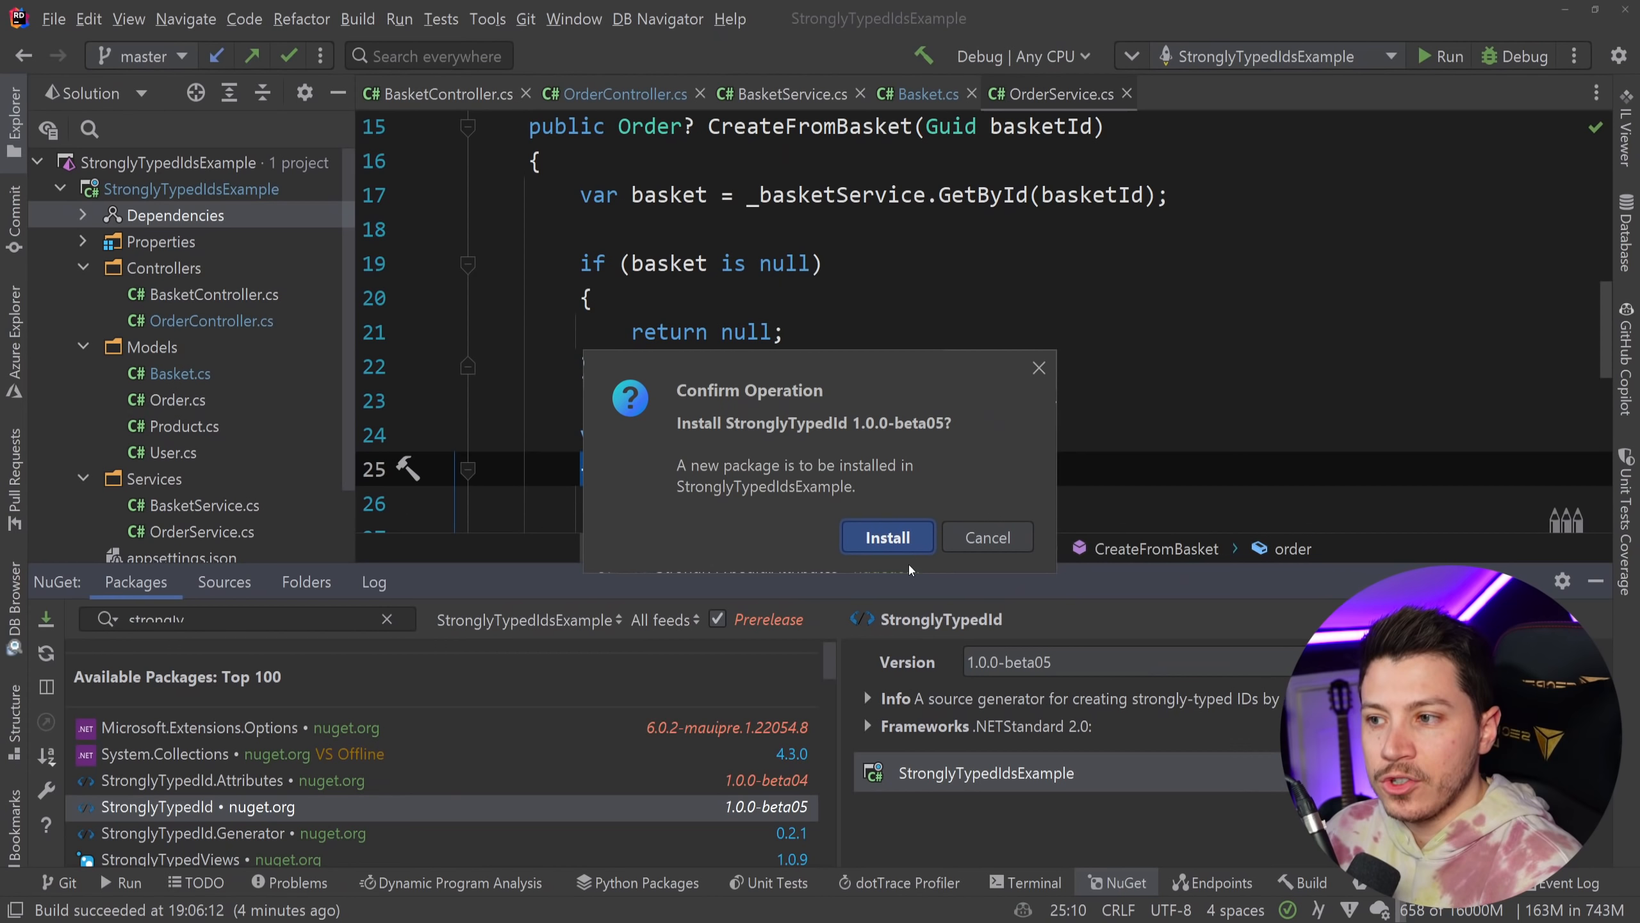
{"action": "left_click", "coordinate": [886, 537]}
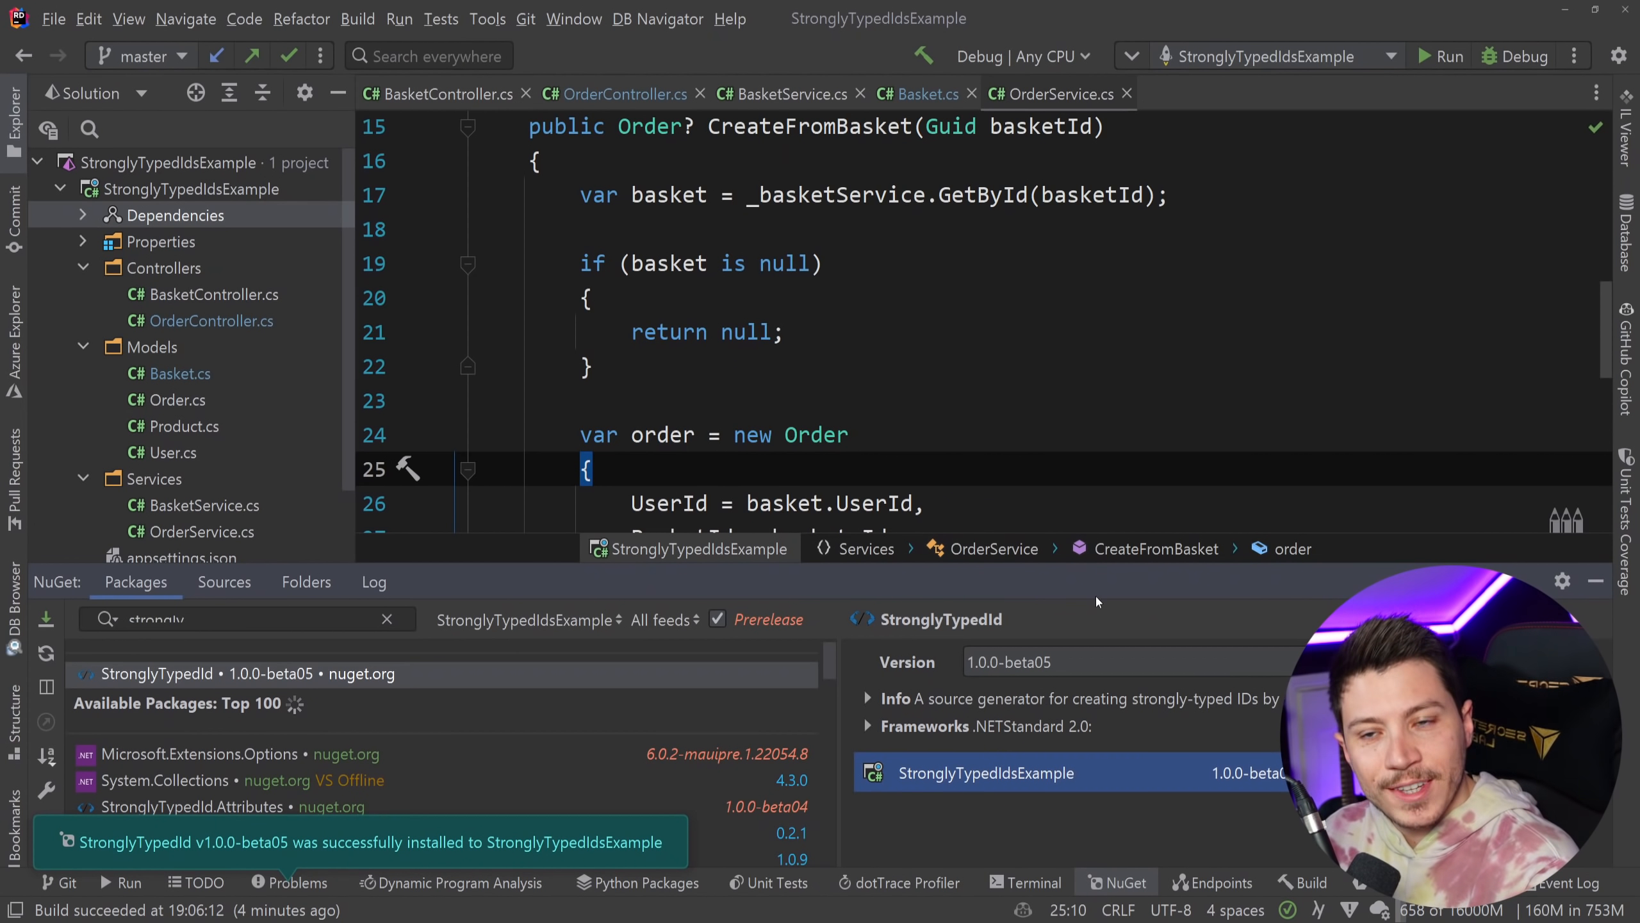
{"action": "left_click", "coordinate": [1596, 581]}
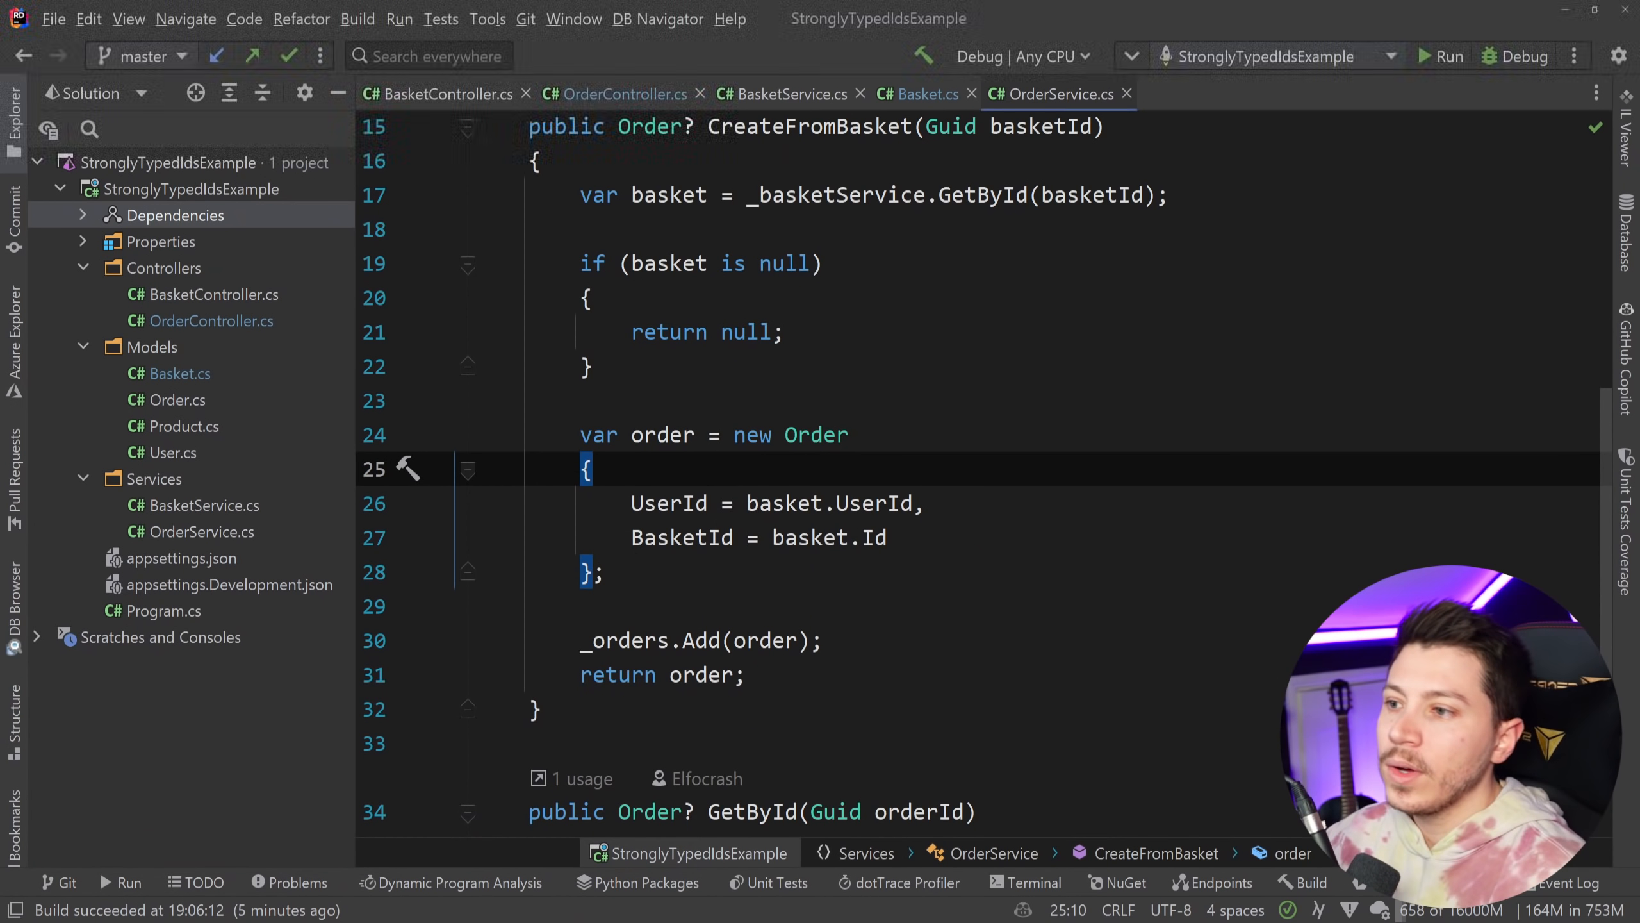
Step: Declare 'public partial struct OrderId{}' above the Order class in Order.cs
{"action": "left_click", "coordinate": [174, 400]}
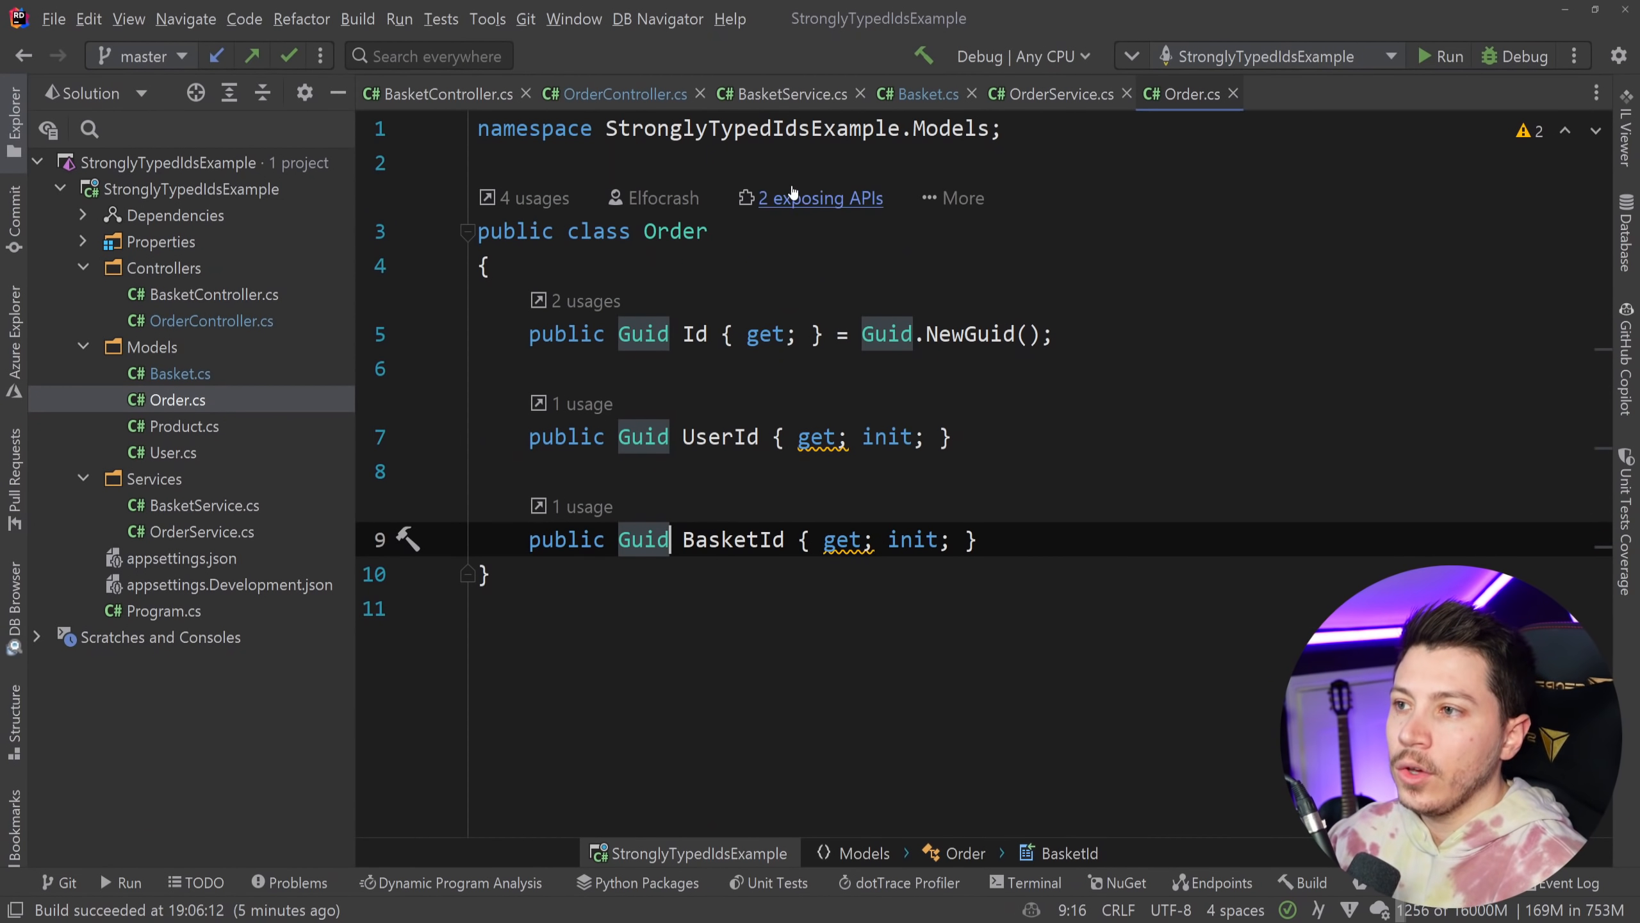
{"action": "key", "text": "Enter"}
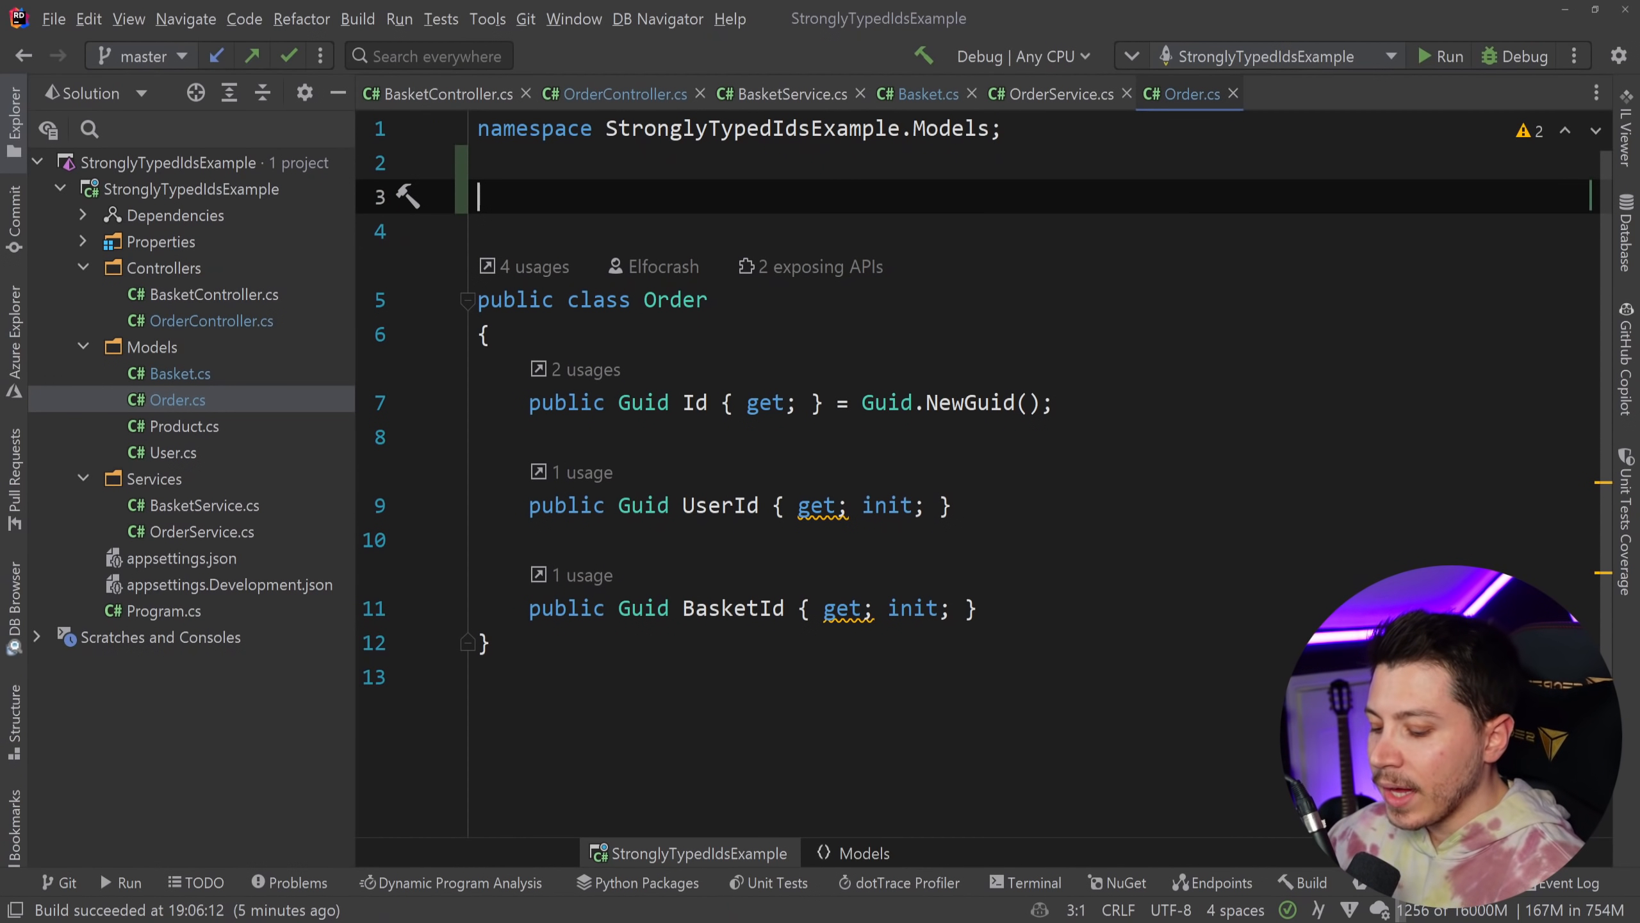
{"action": "type", "text": "public partial"}
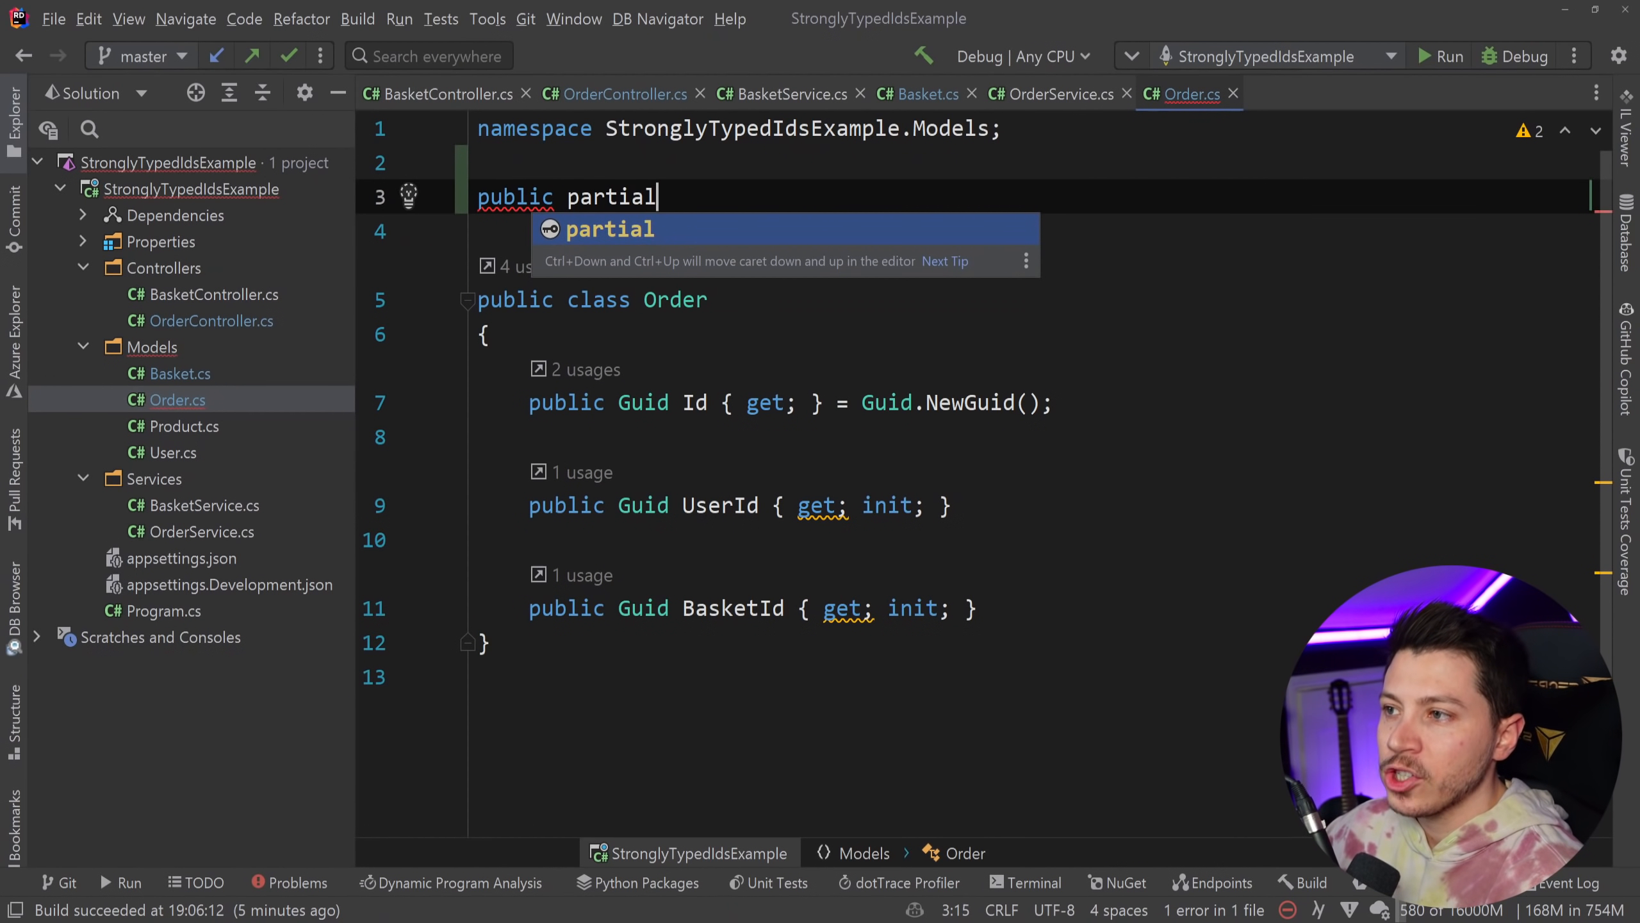
{"action": "type", "text": "struct Orde"}
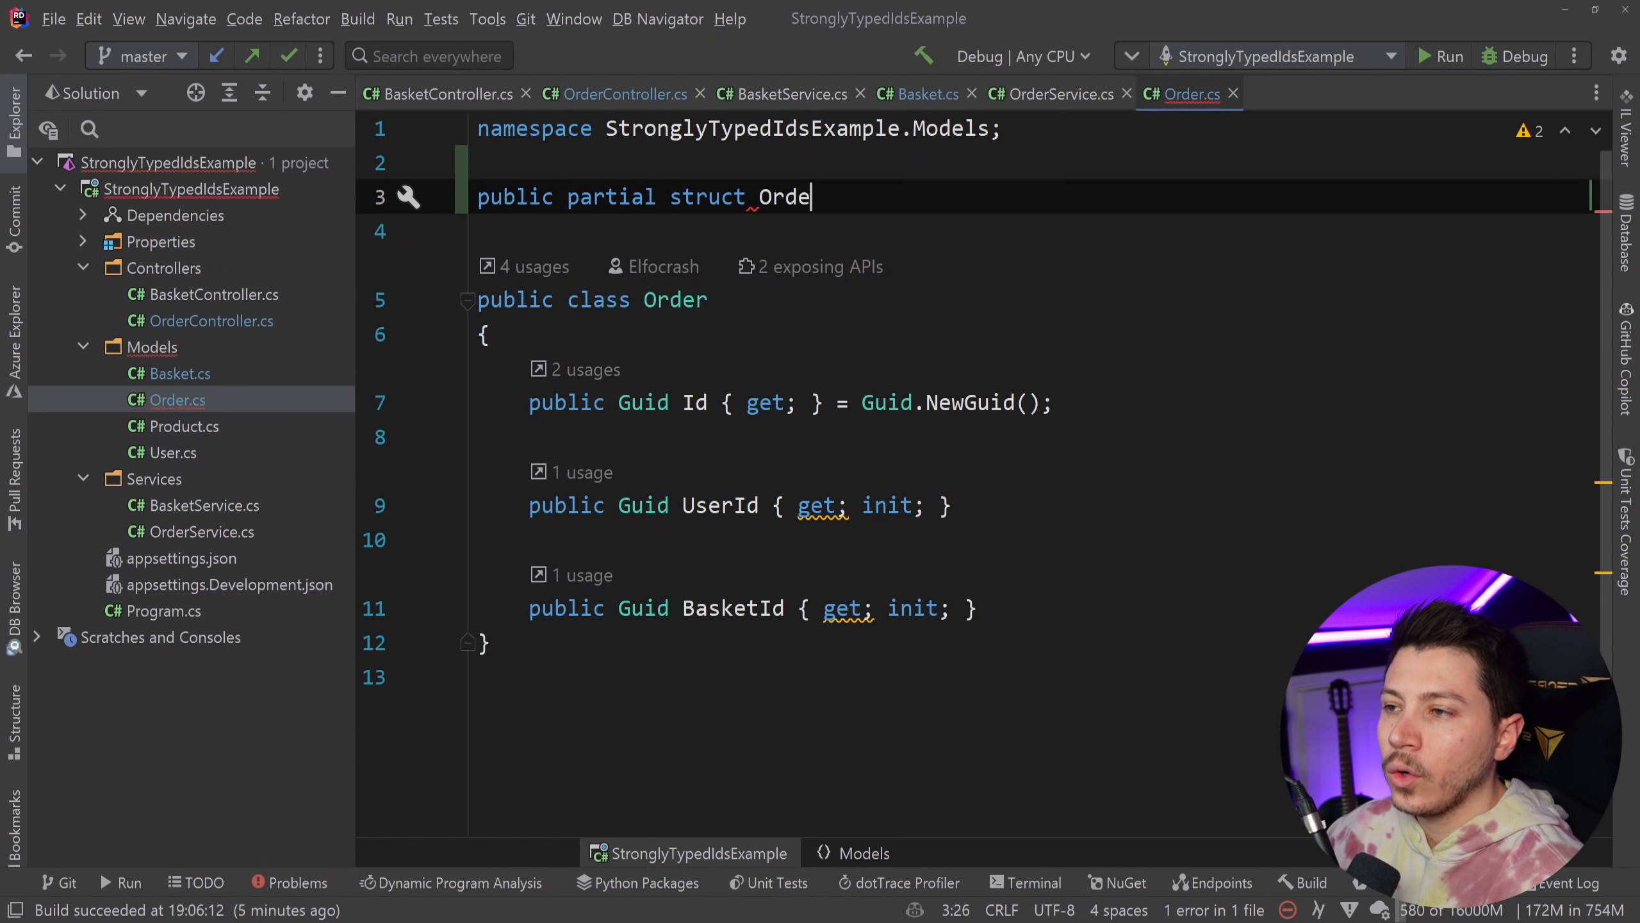
{"action": "type", "text": "rId{}"}
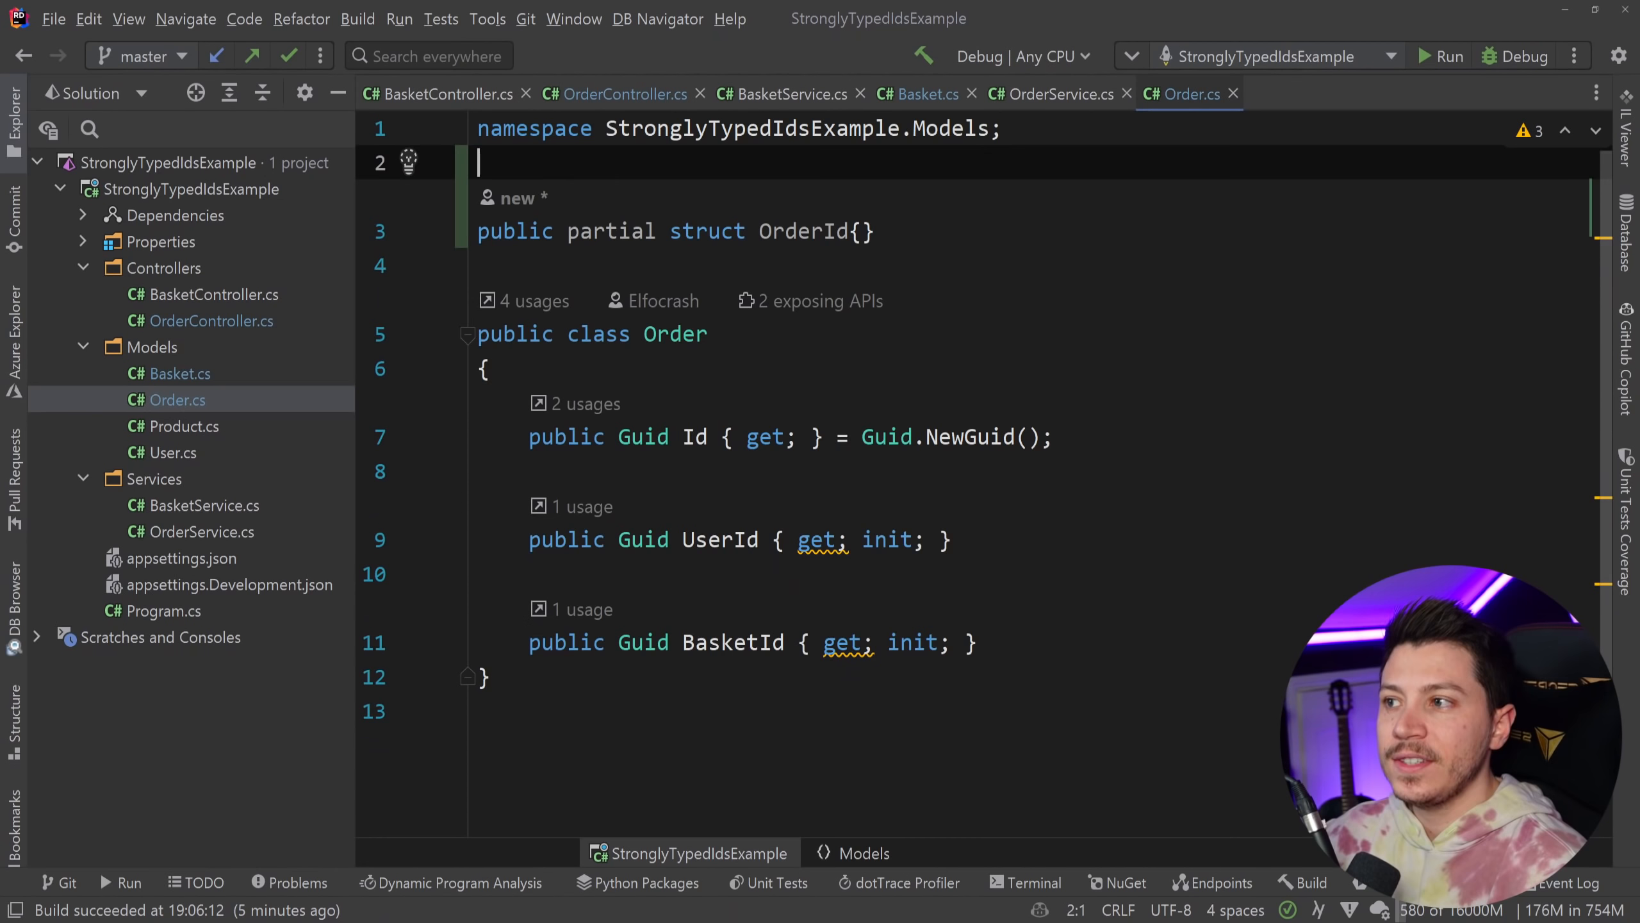
Step: Mark OrderId with [StronglyTypedId(converters: StronglyTypedIdConverter.SystemTextJson)]
{"action": "key", "text": "enter"}
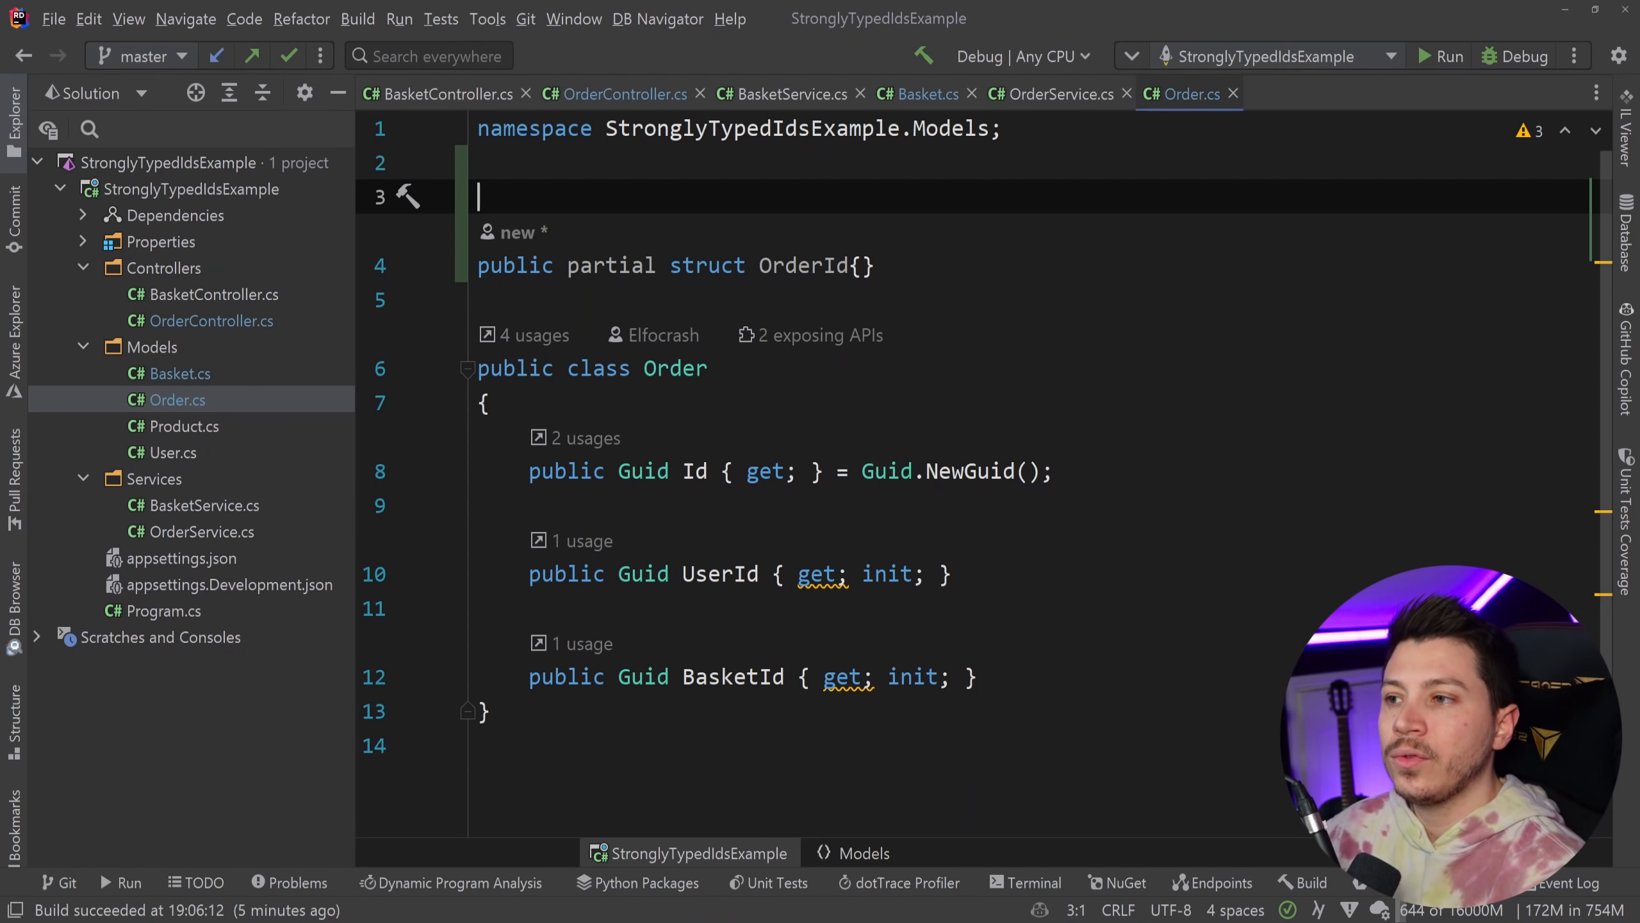
{"action": "type", "text": "[]"}
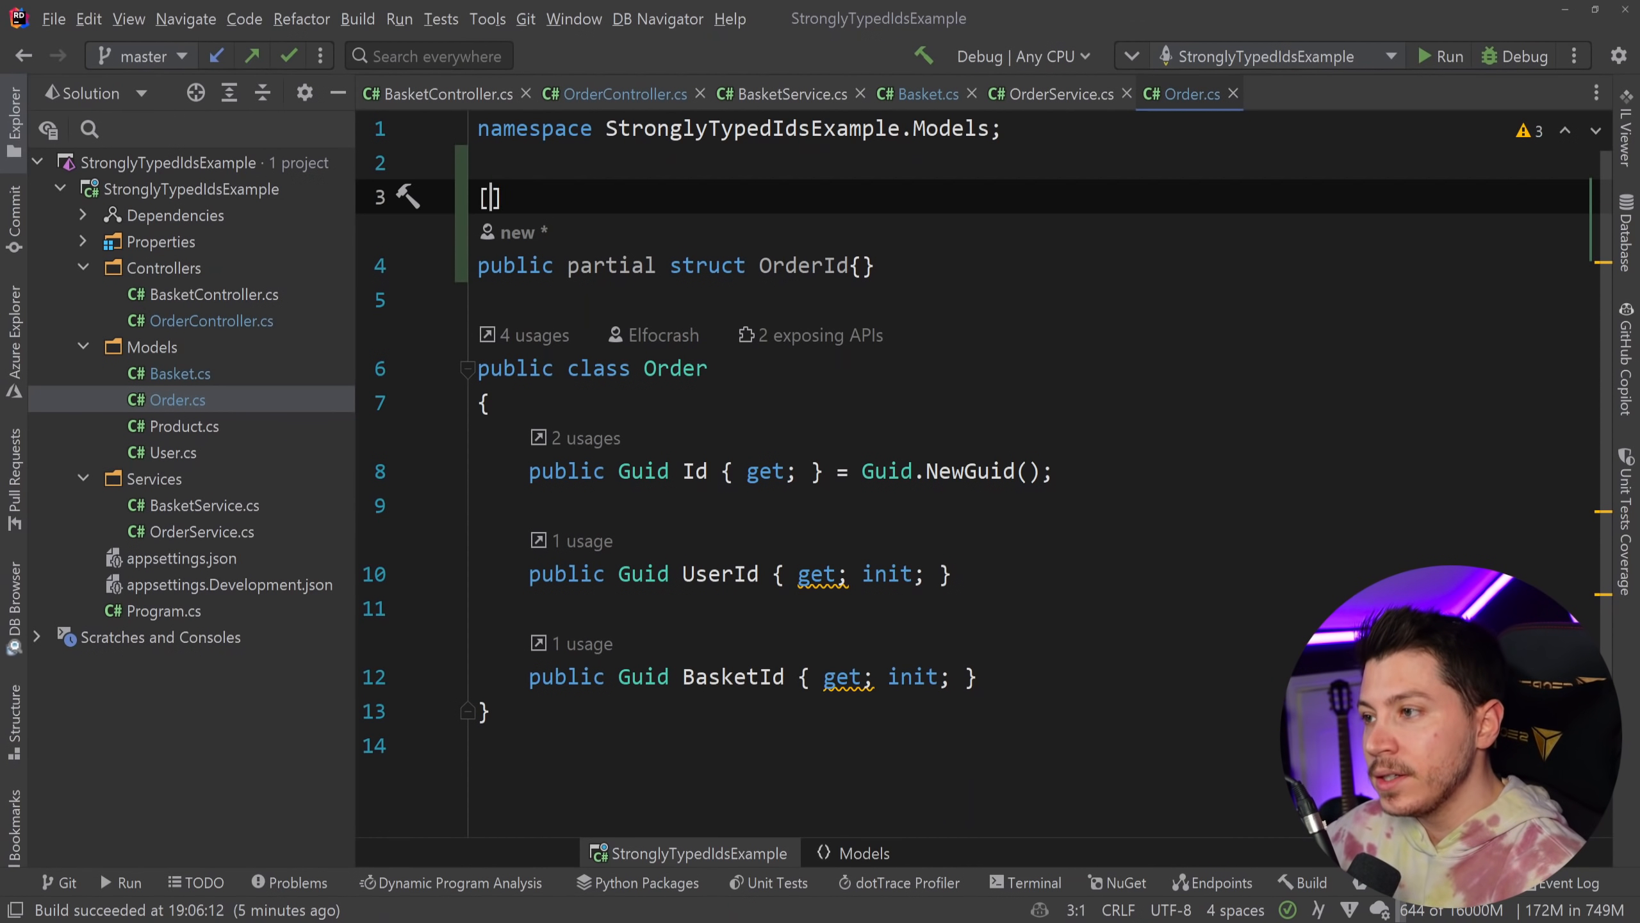
{"action": "type", "text": "StronglyTypedId("}
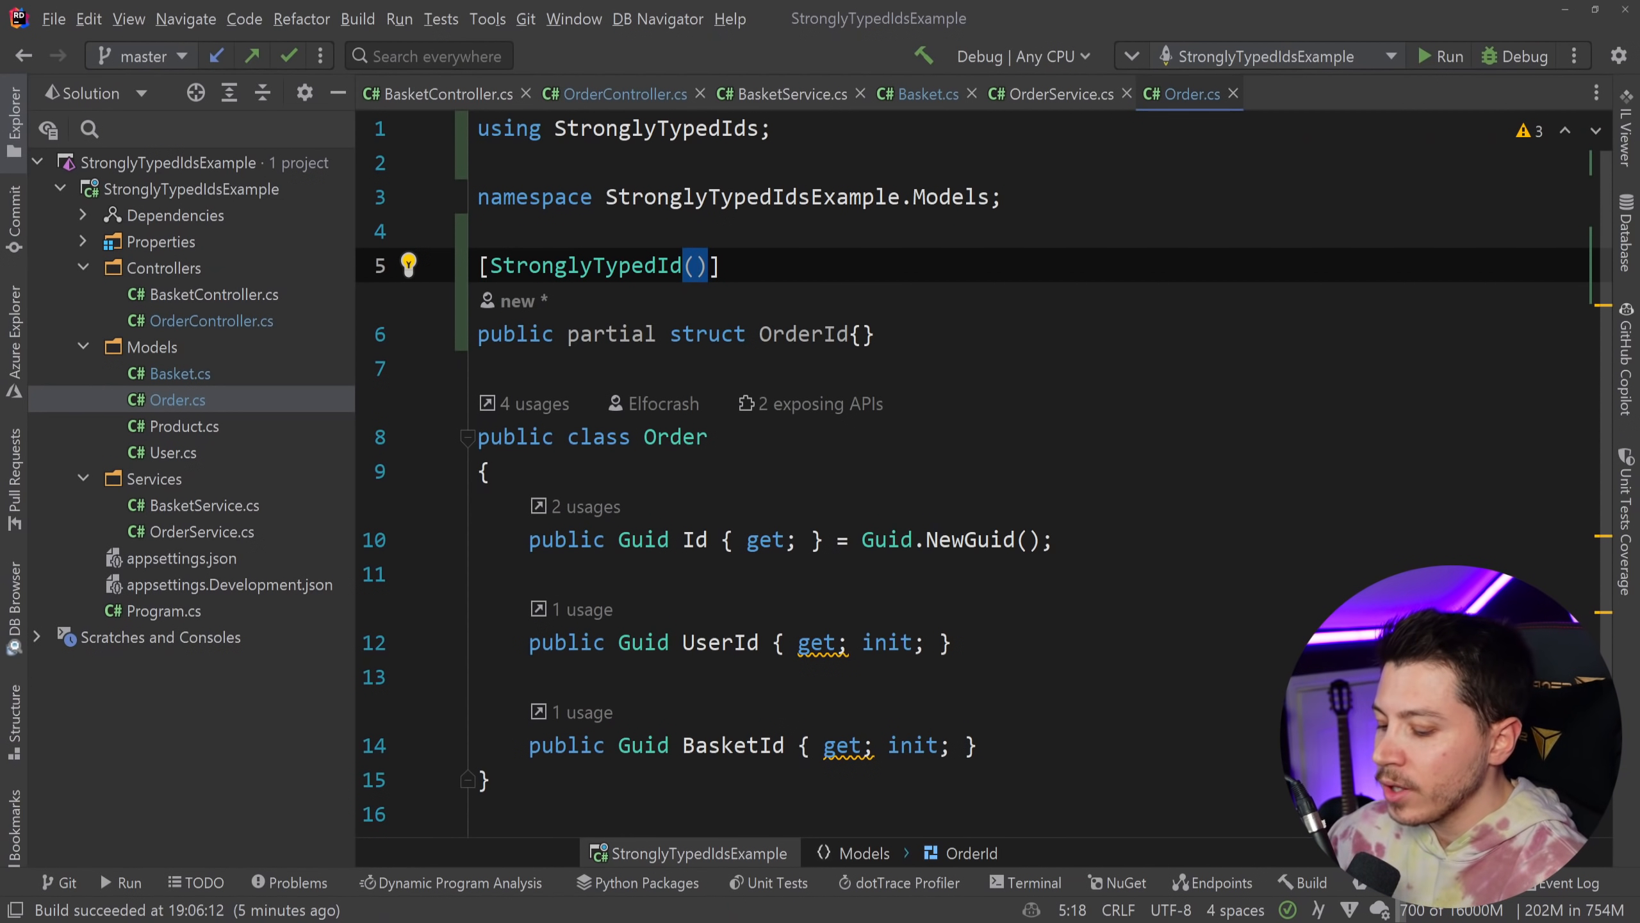
{"action": "type", "text": "converters:"}
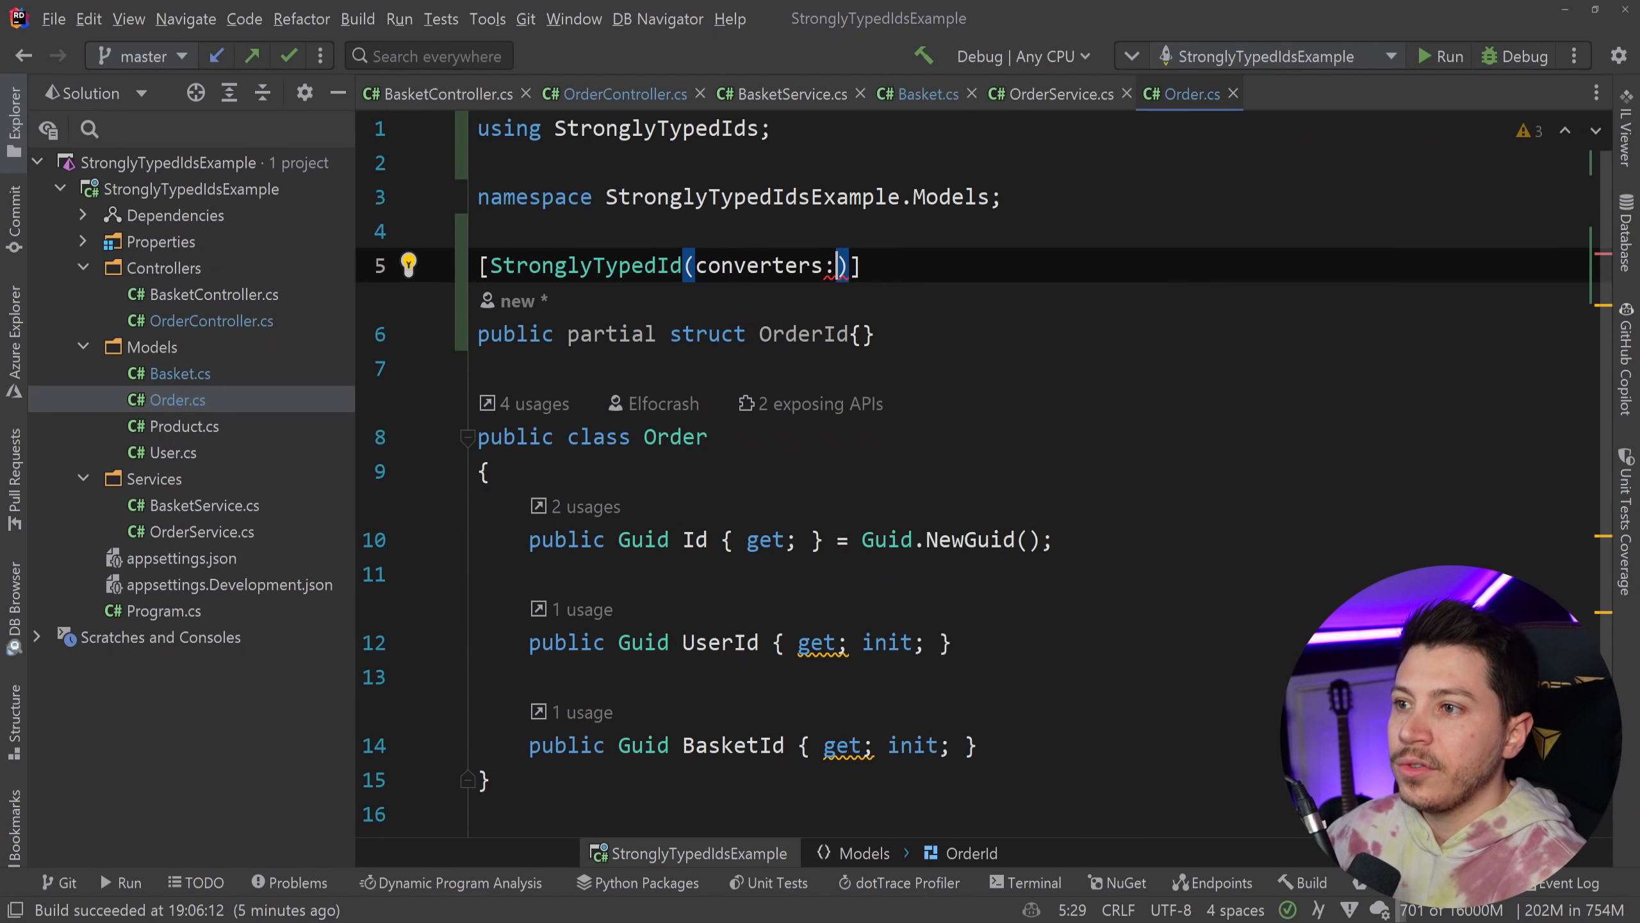
{"action": "type", "text": "Syst"}
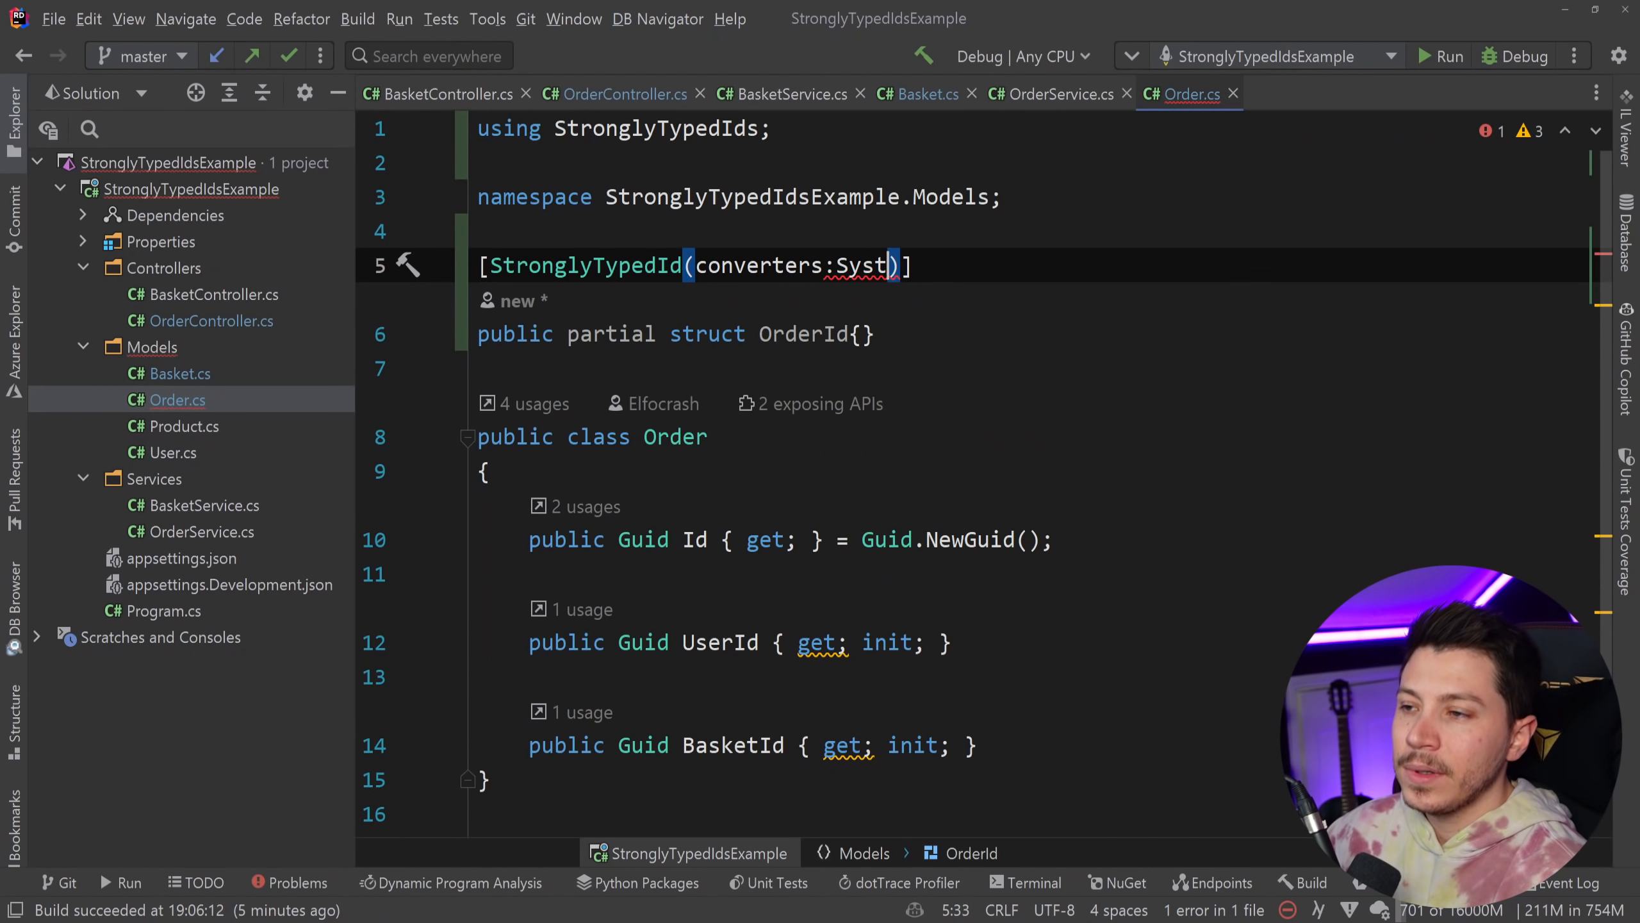
{"action": "type", "text": "StronglyTypedIdConverter.SystemTextJson"}
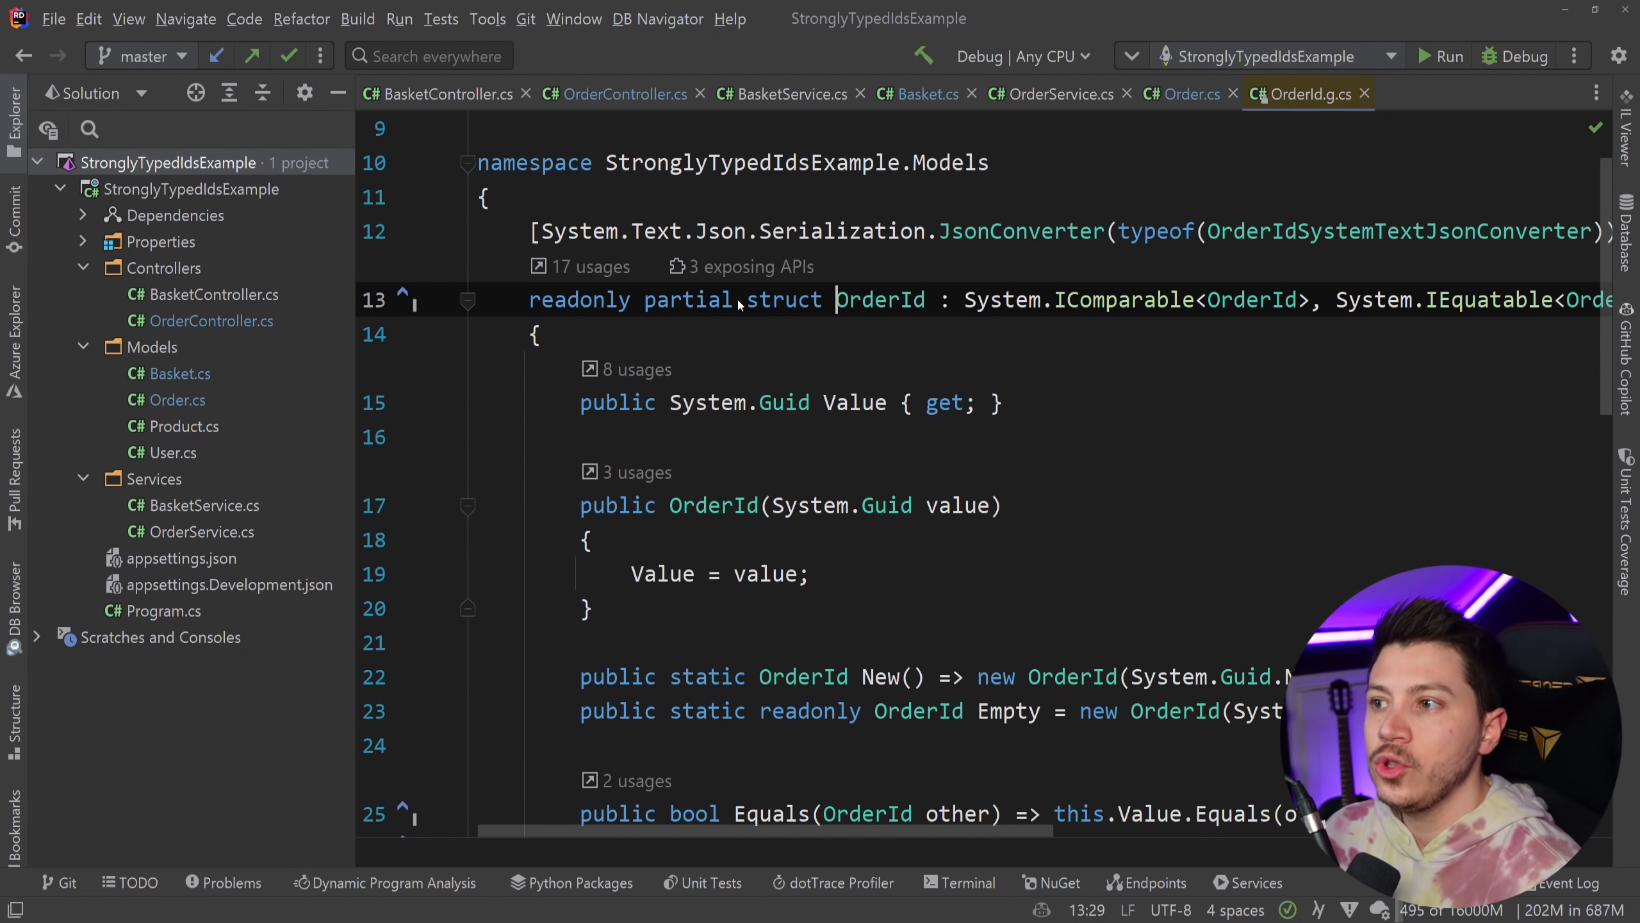
Step: Review the generated OrderId.g.cs struct and its JSON converter class, then close it to return to Order.cs
{"action": "scroll", "scroll_direction": "down", "scroll_amount": 3}
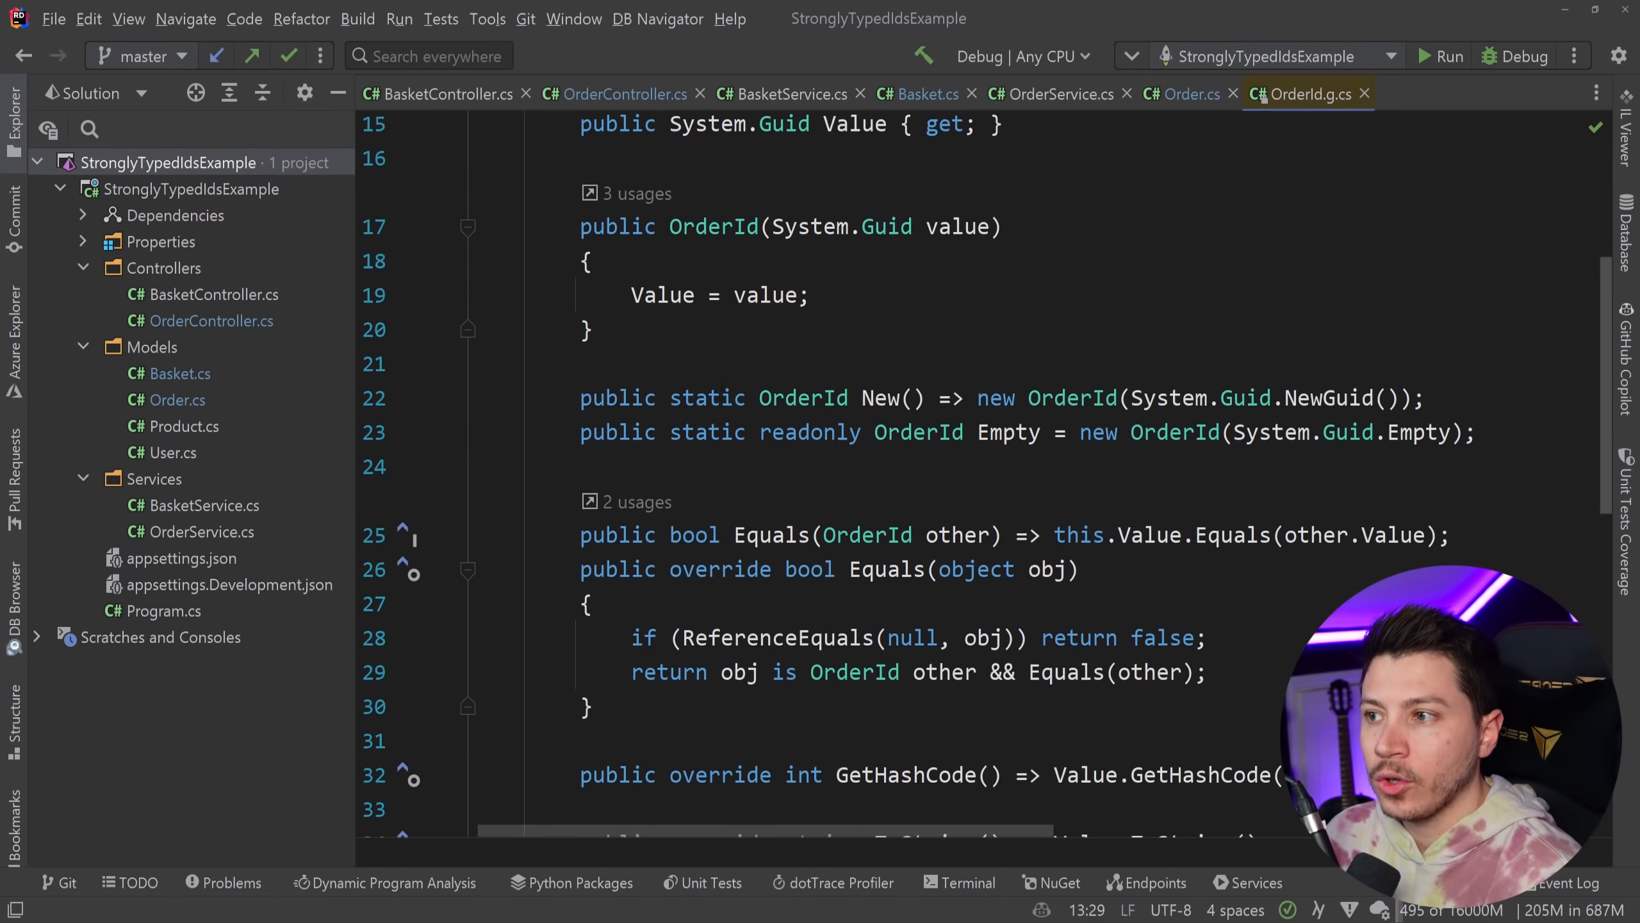
{"action": "scroll", "scroll_direction": "down", "scroll_amount": 3}
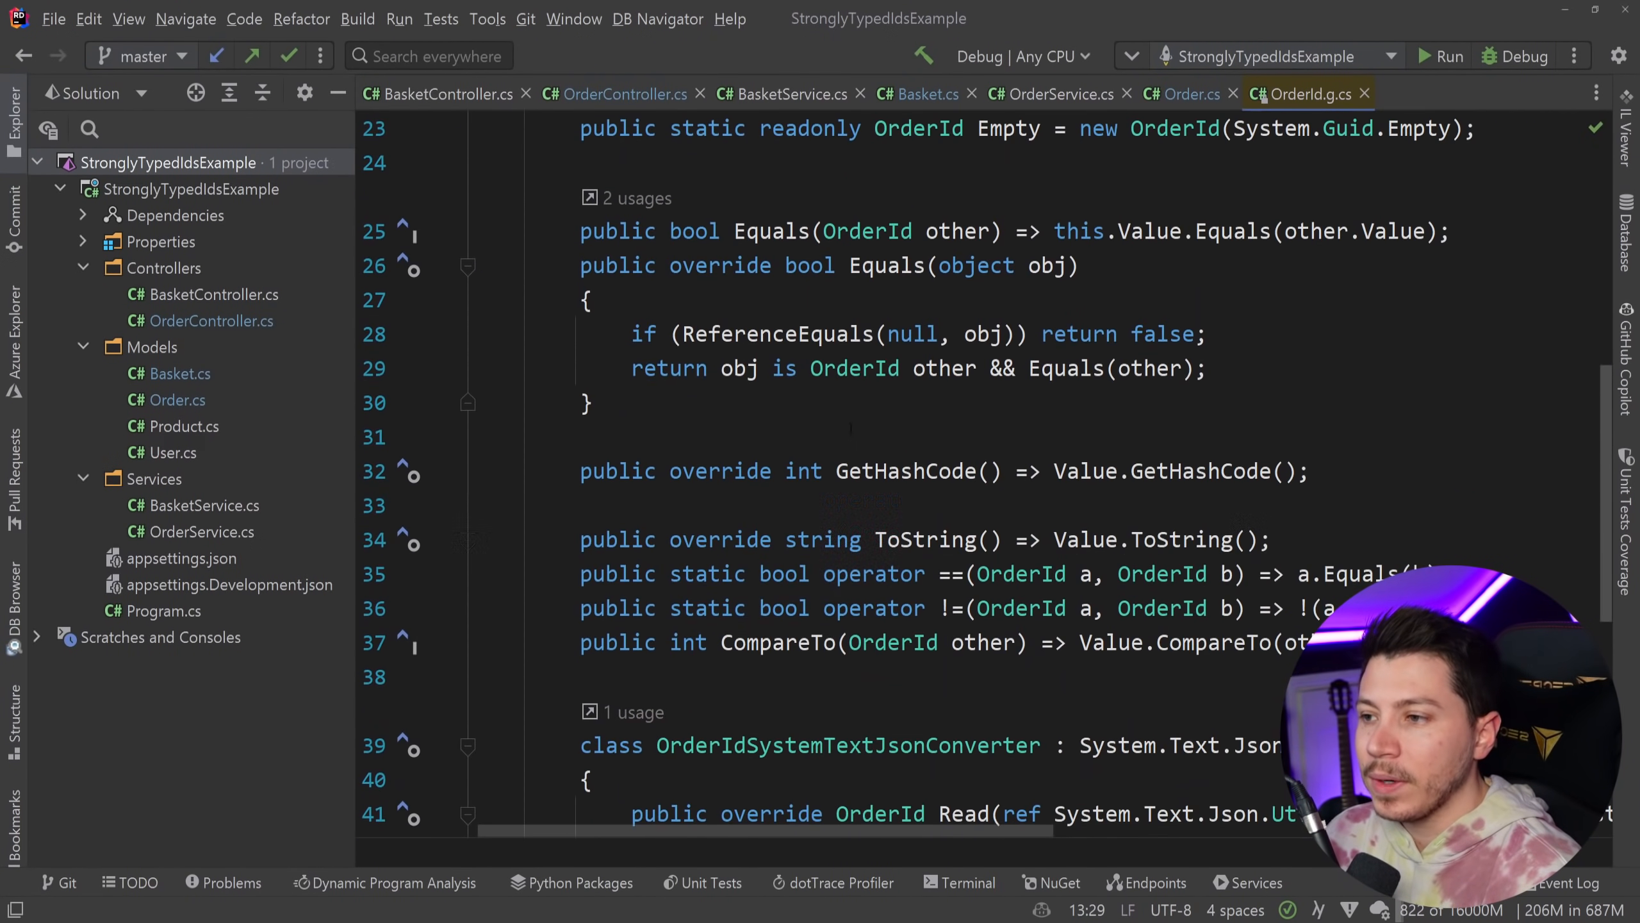
{"action": "scroll", "scroll_direction": "down", "scroll_amount": 3}
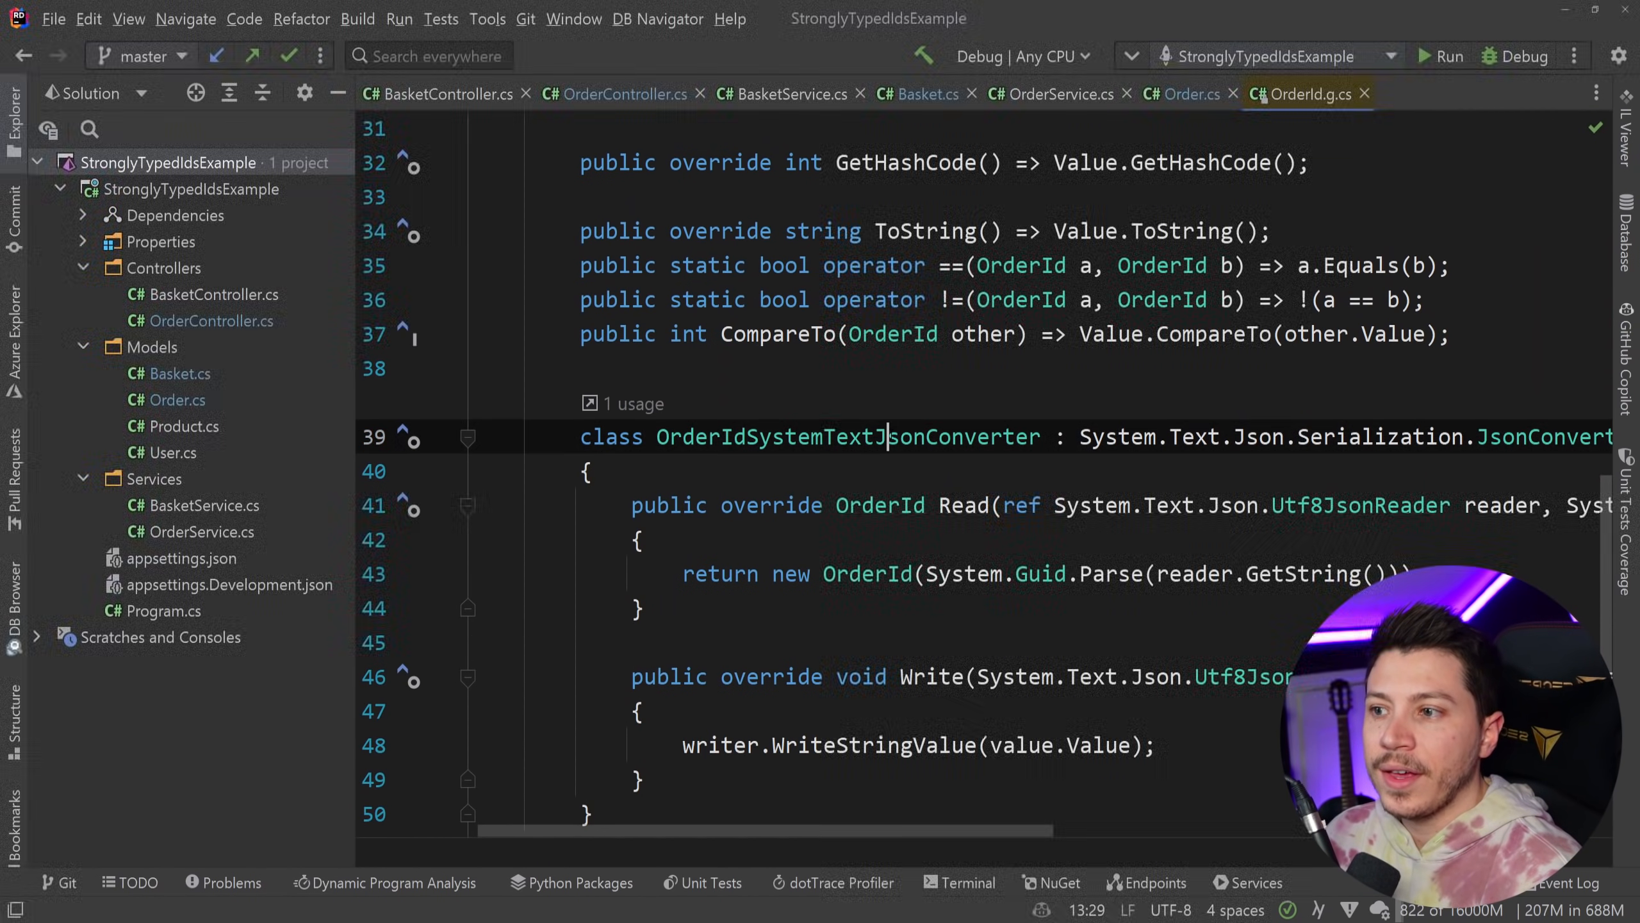
{"action": "double_click", "coordinate": [848, 436]}
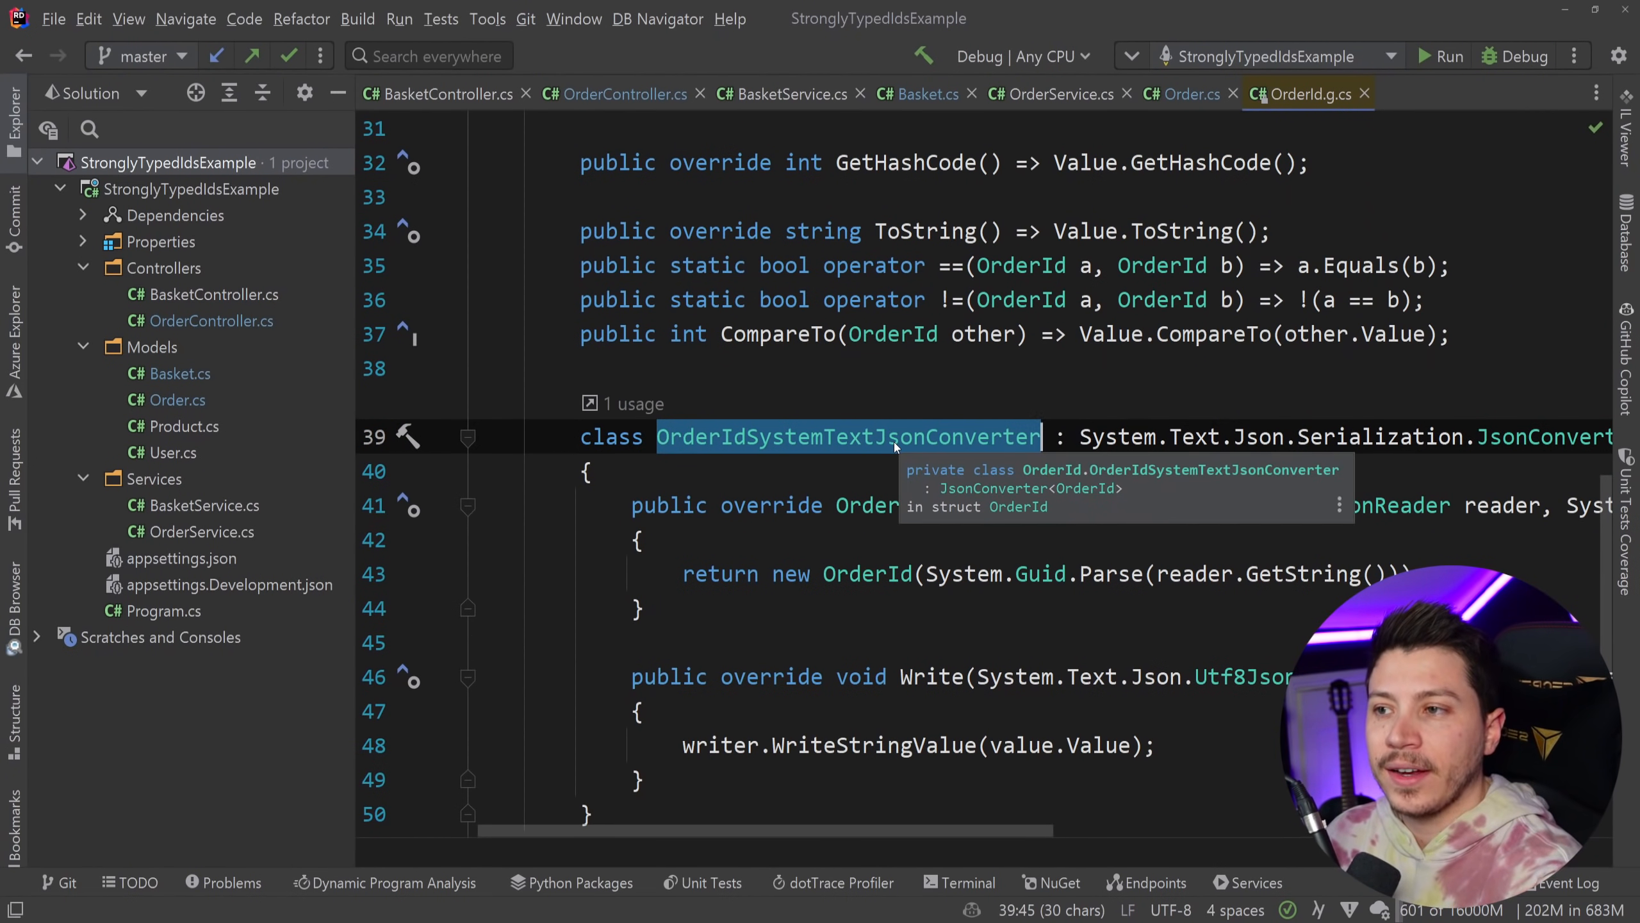
{"action": "scroll", "scroll_direction": "up", "scroll_amount": 3}
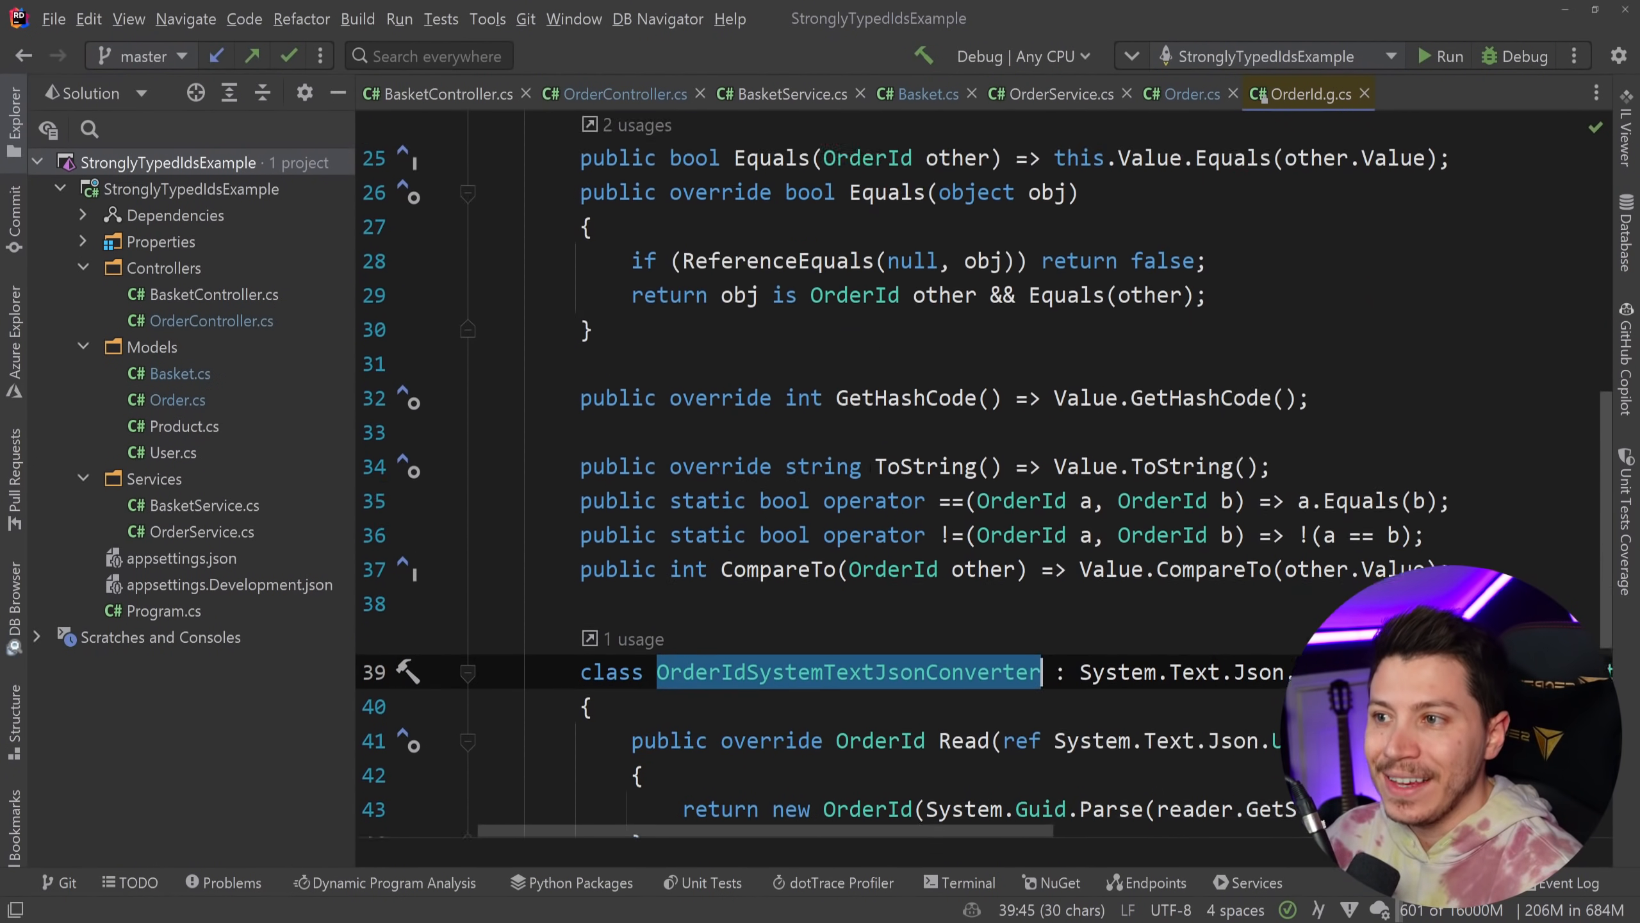
{"action": "scroll", "scroll_direction": "up", "scroll_amount": 3}
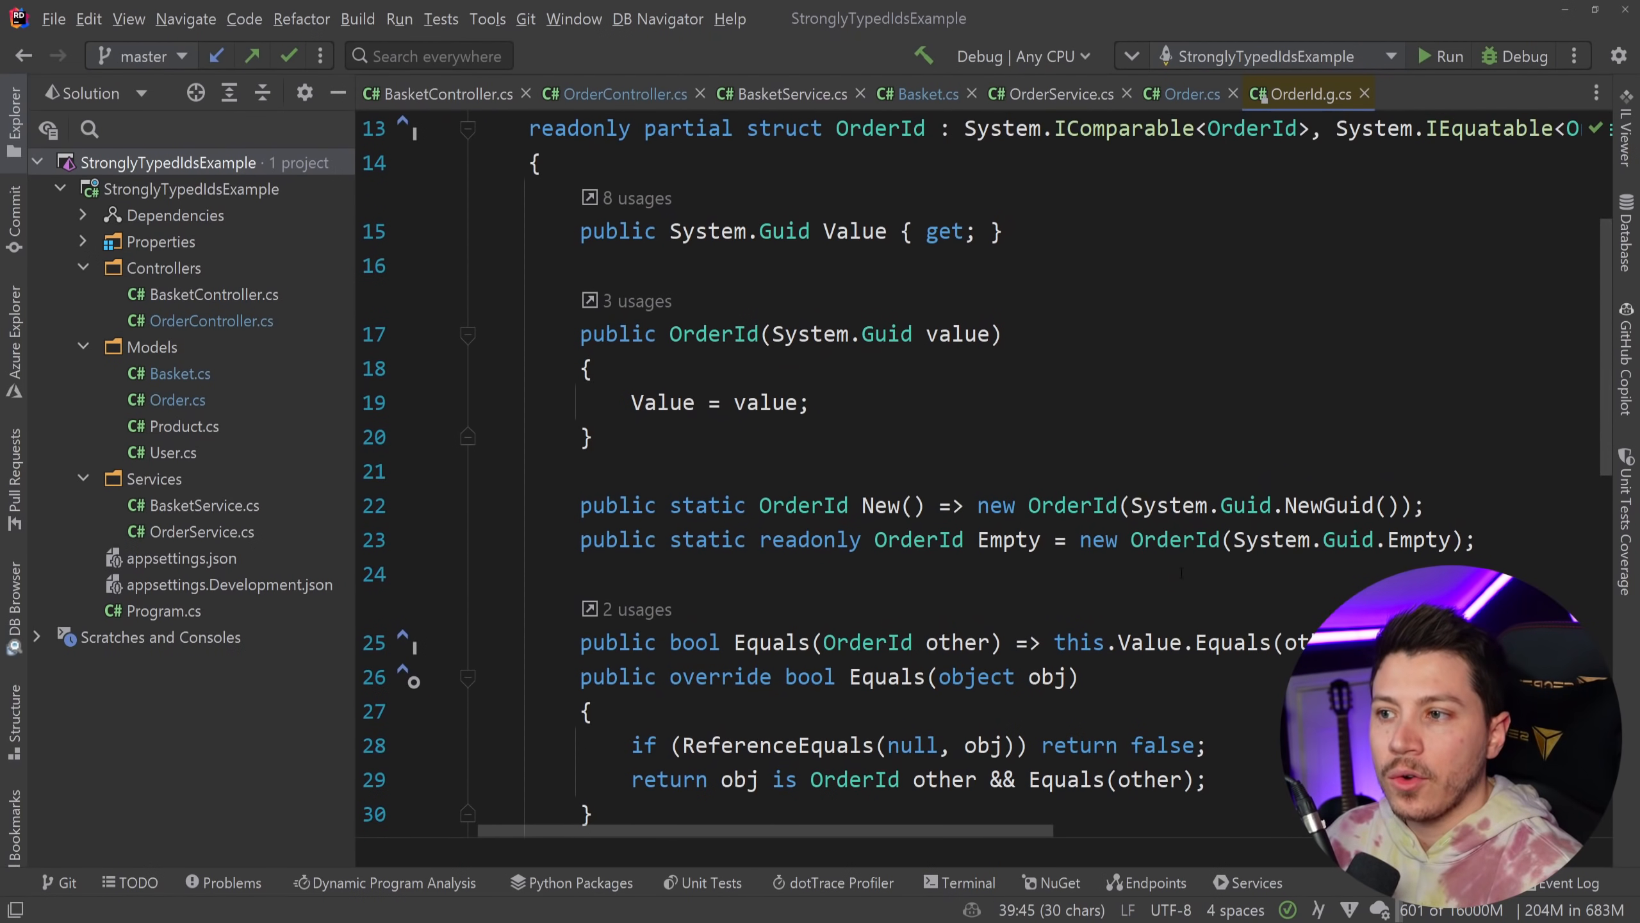
{"action": "scroll", "scroll_direction": "down", "scroll_amount": 3}
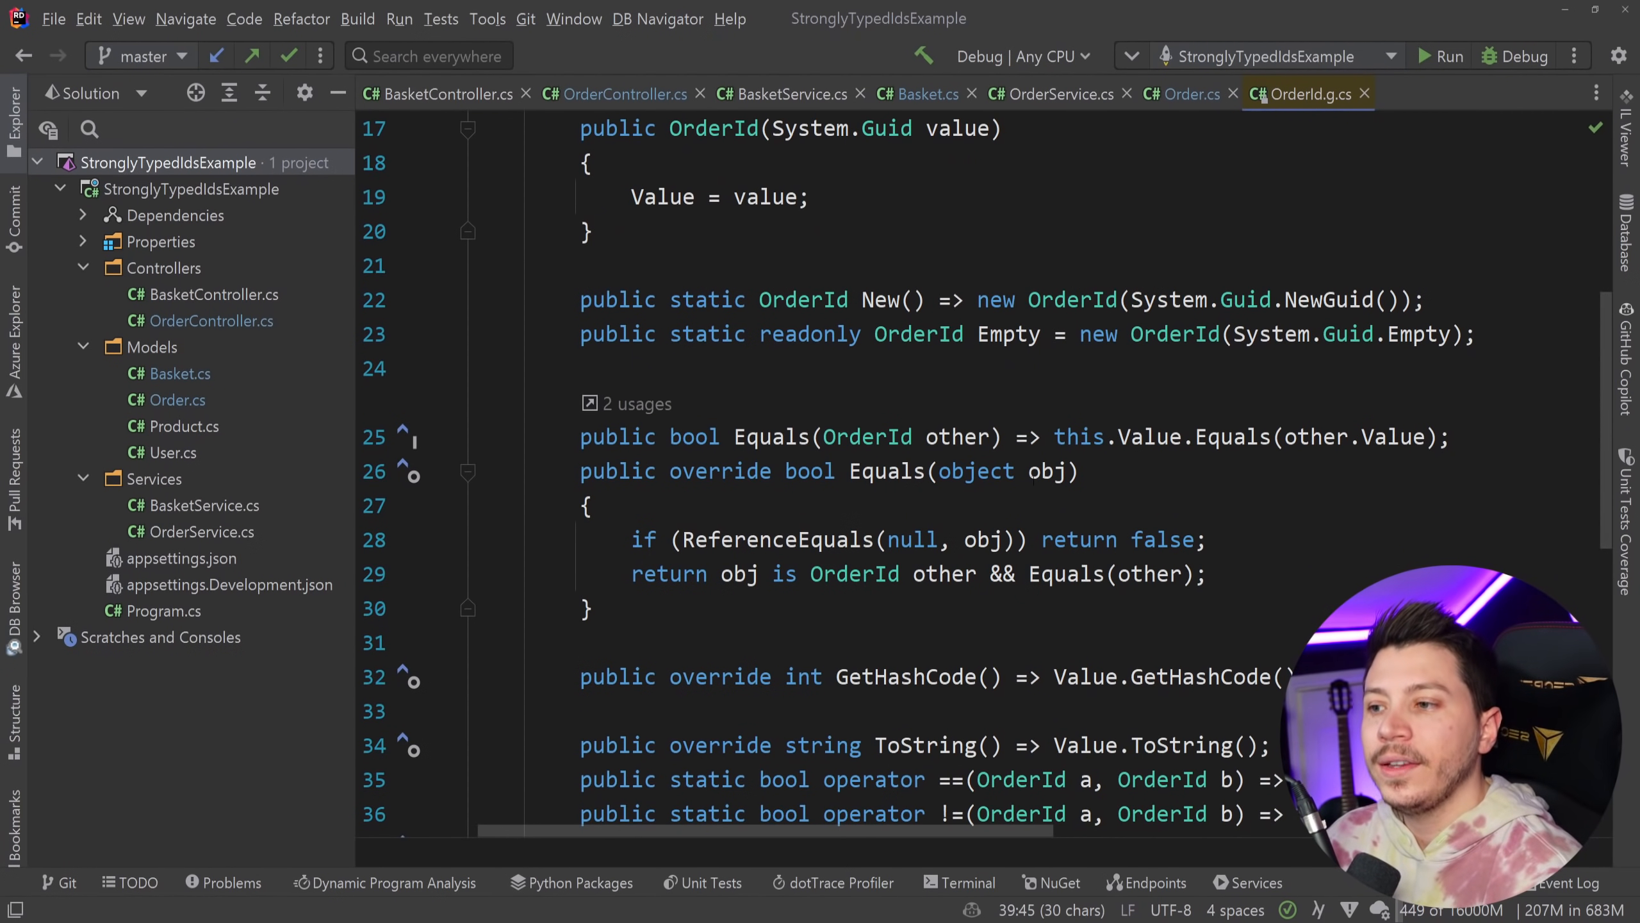
{"action": "scroll", "scroll_direction": "down", "scroll_amount": 3}
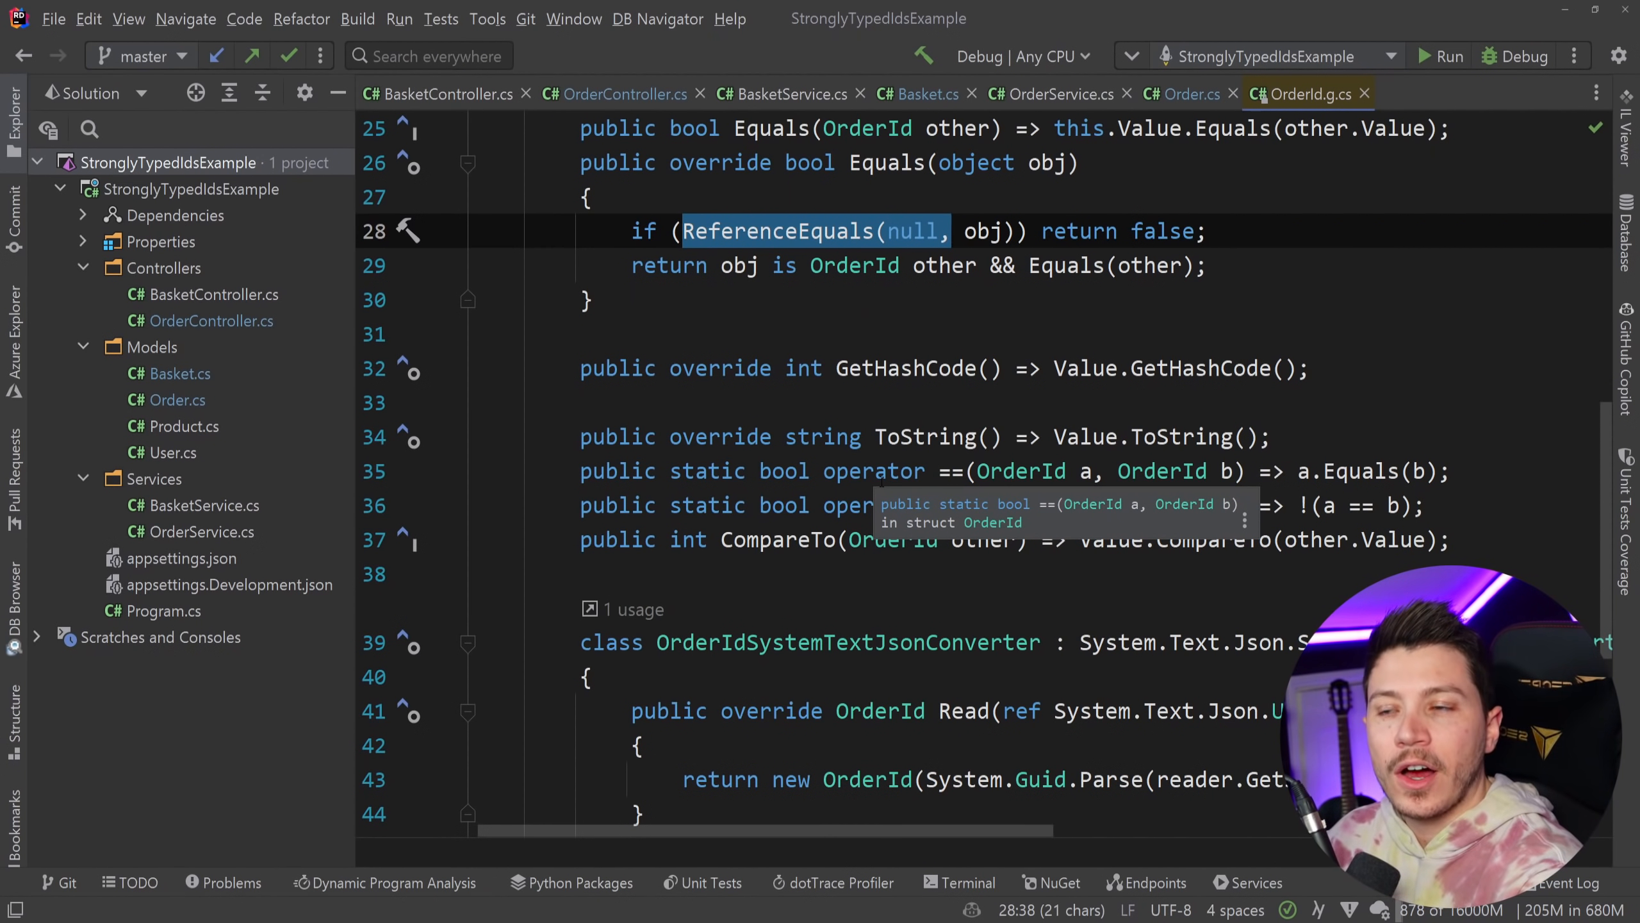
{"action": "left_click", "coordinate": [1184, 93]}
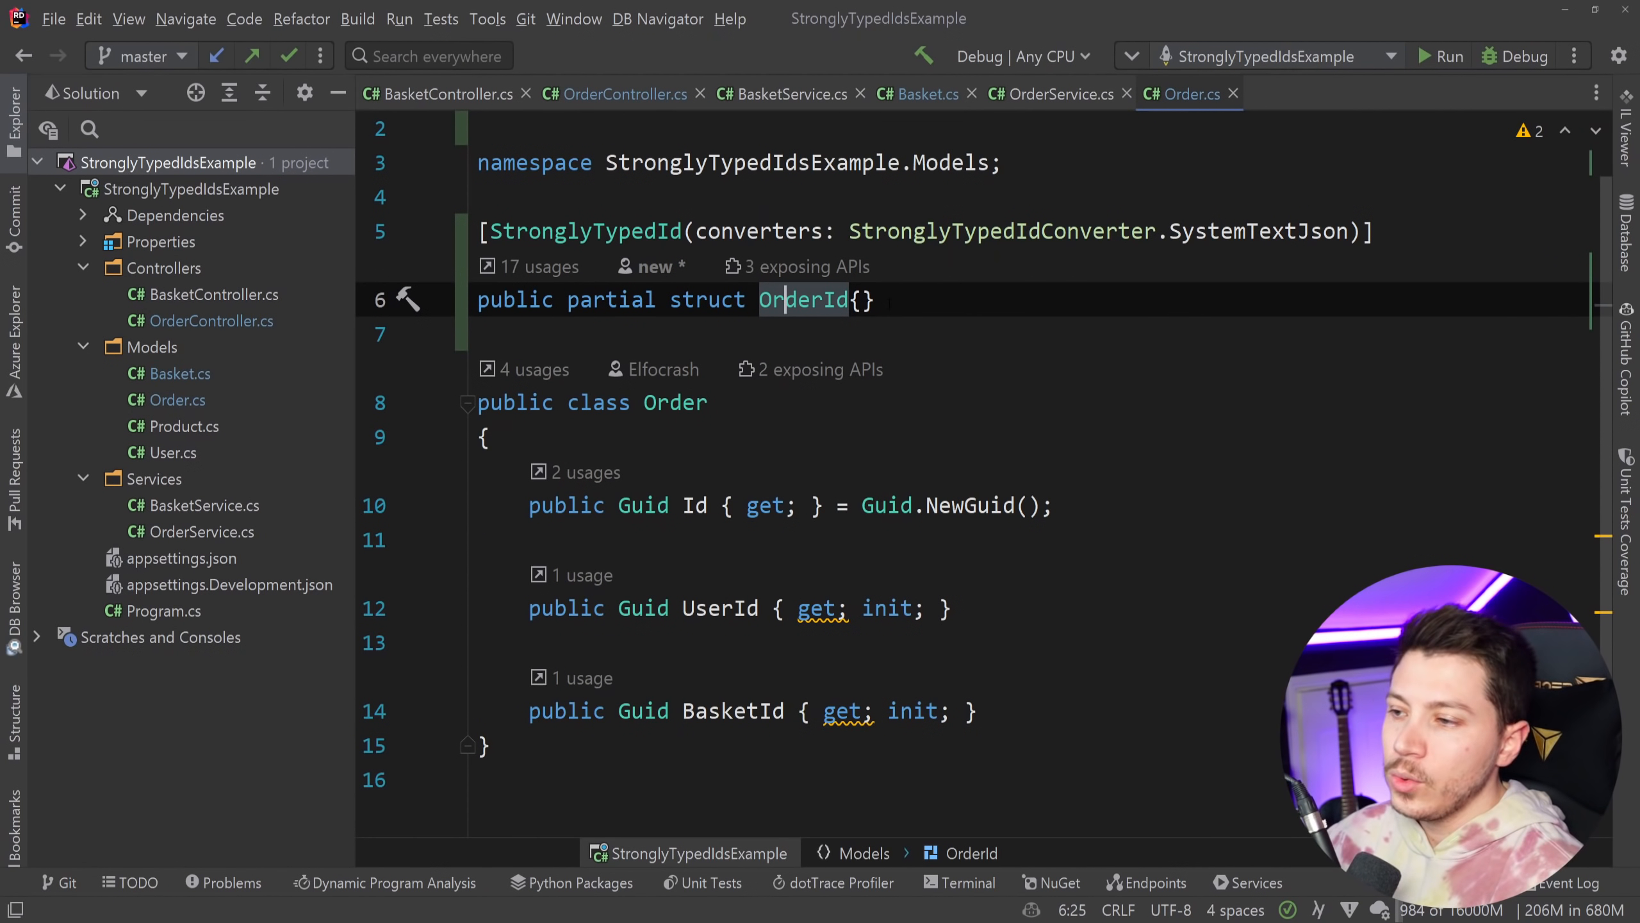
Step: Retype Order's Id property as OrderId initialized with OrderId.New()
{"action": "double_click", "coordinate": [642, 505]}
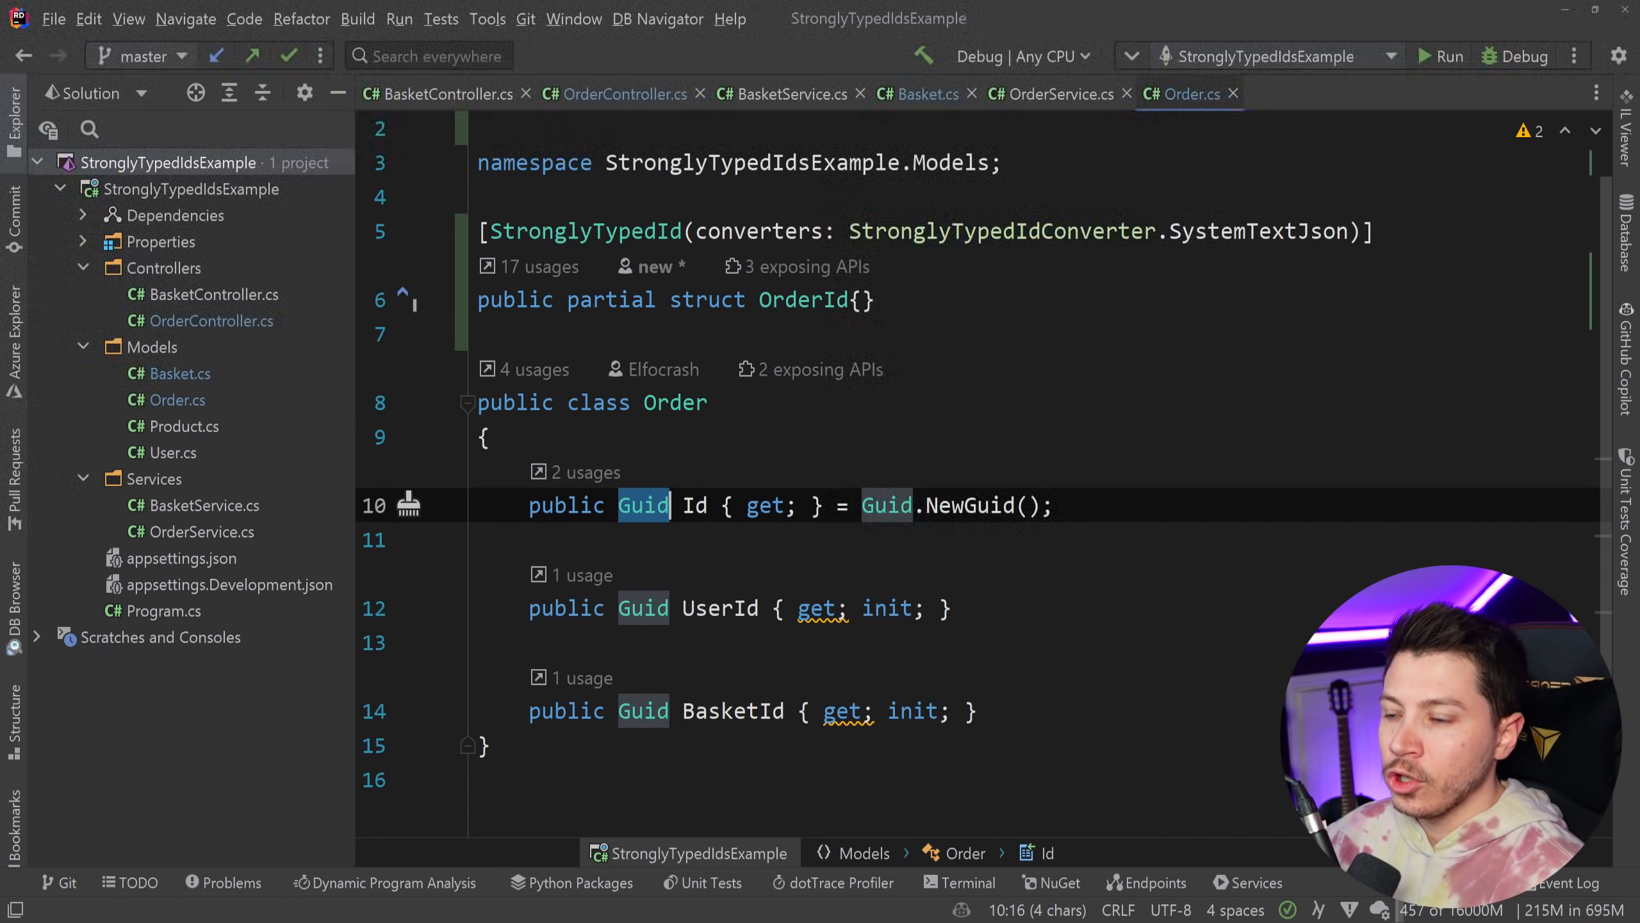
{"action": "type", "text": "OrderId"}
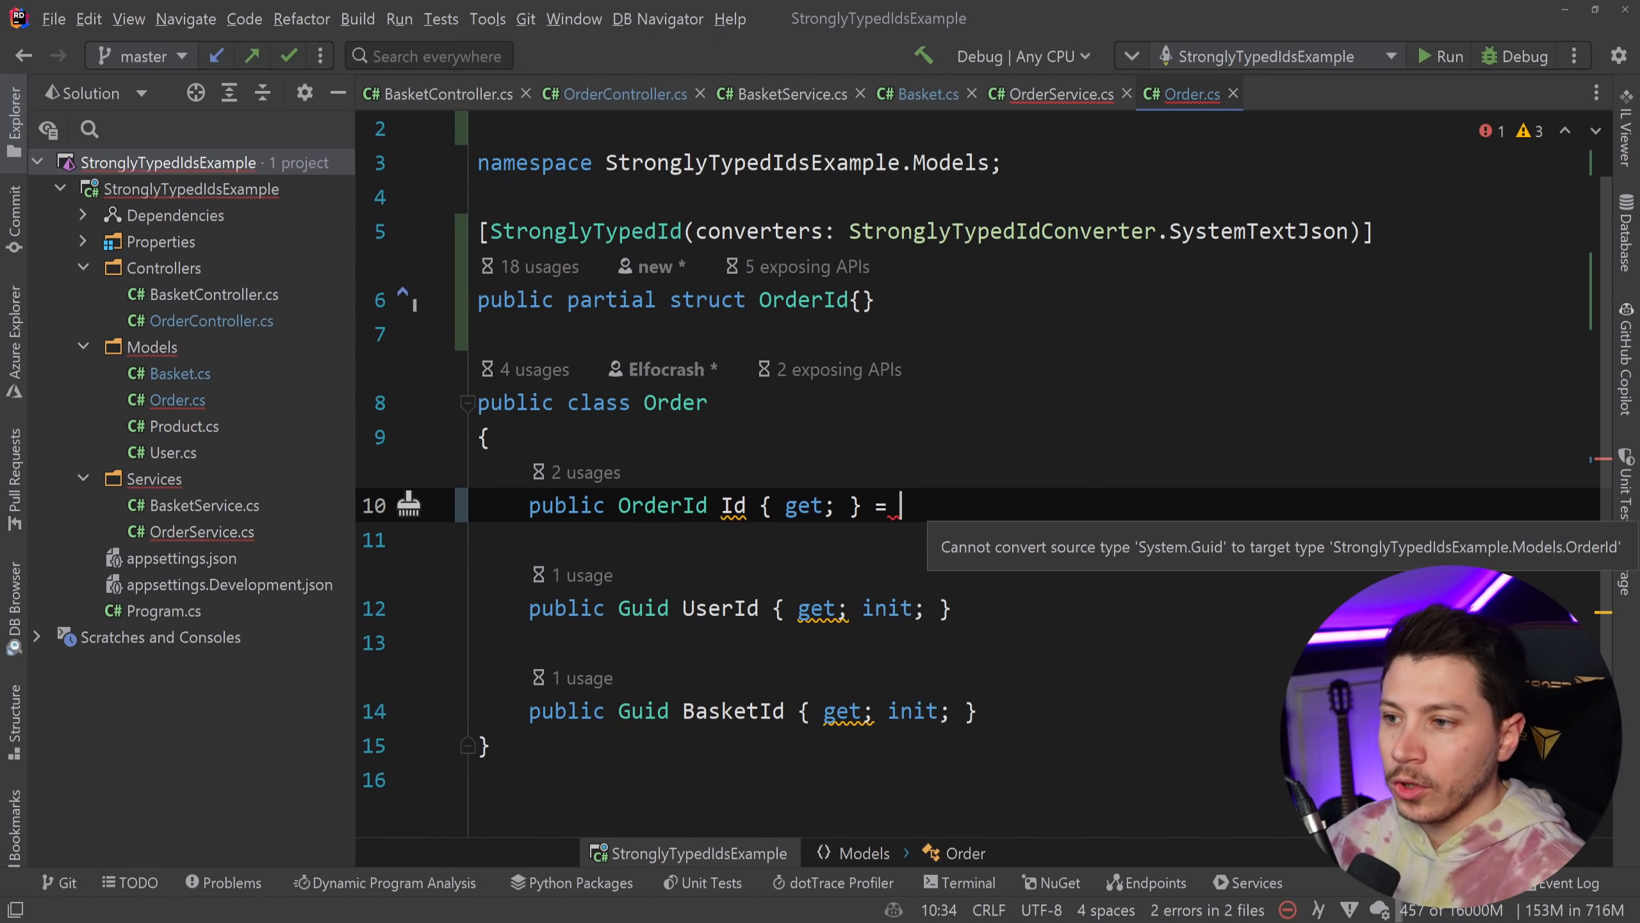
{"action": "type", "text": "OrderId."}
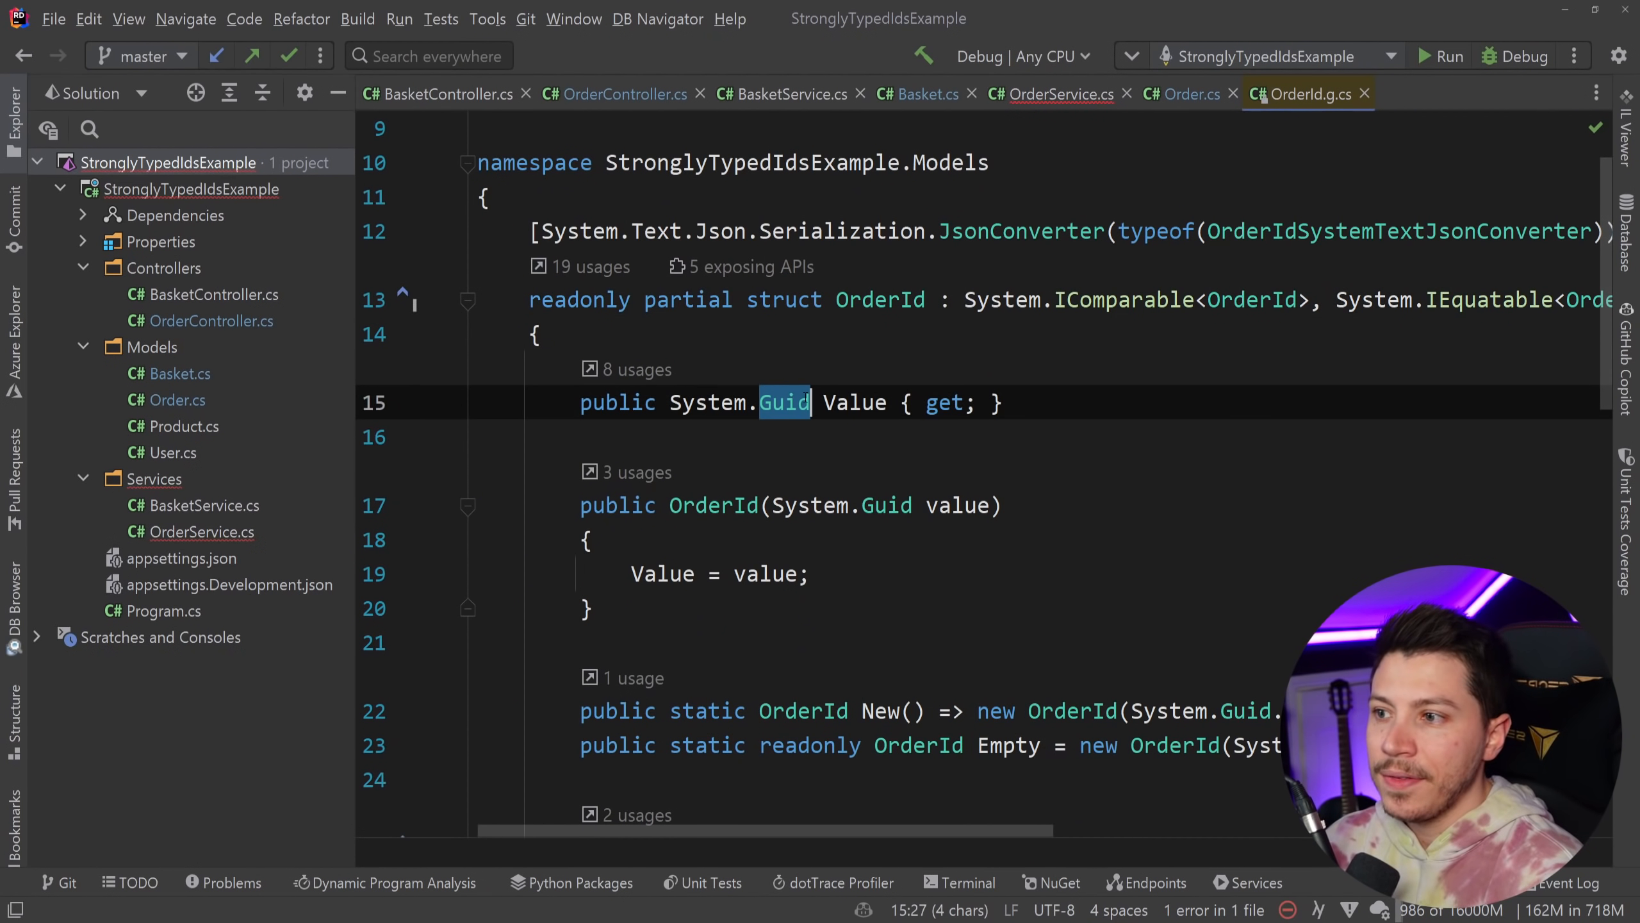
Step: Add a backingType: argument to the StronglyTypedId attribute in Order.cs
{"action": "left_click", "coordinate": [1181, 94]}
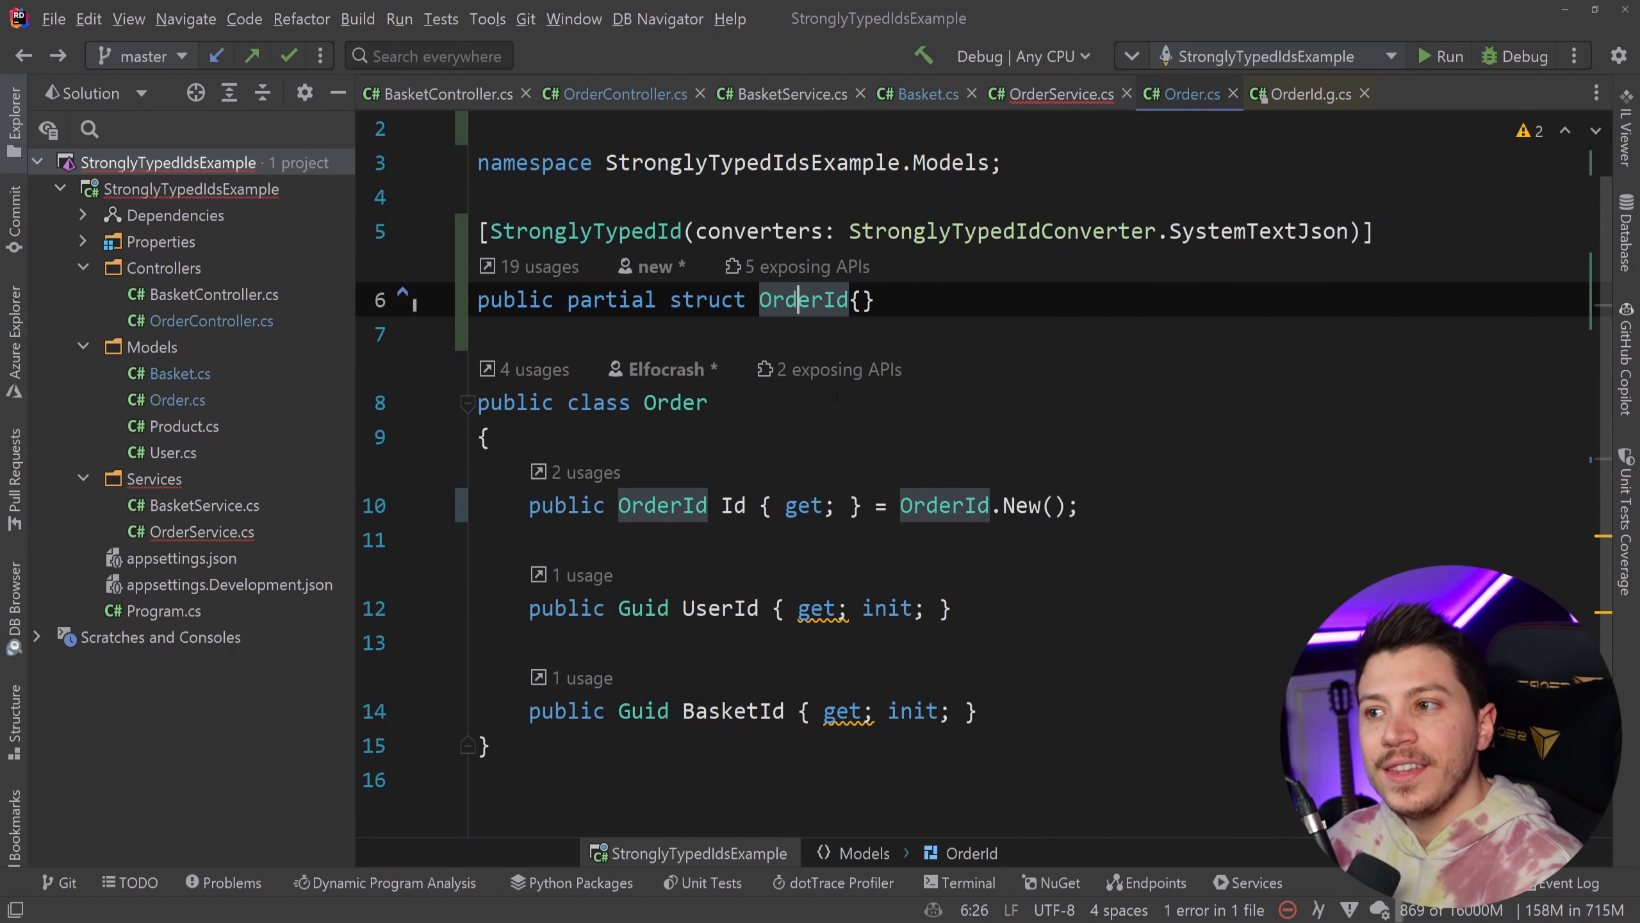
{"action": "left_click", "coordinate": [691, 230]}
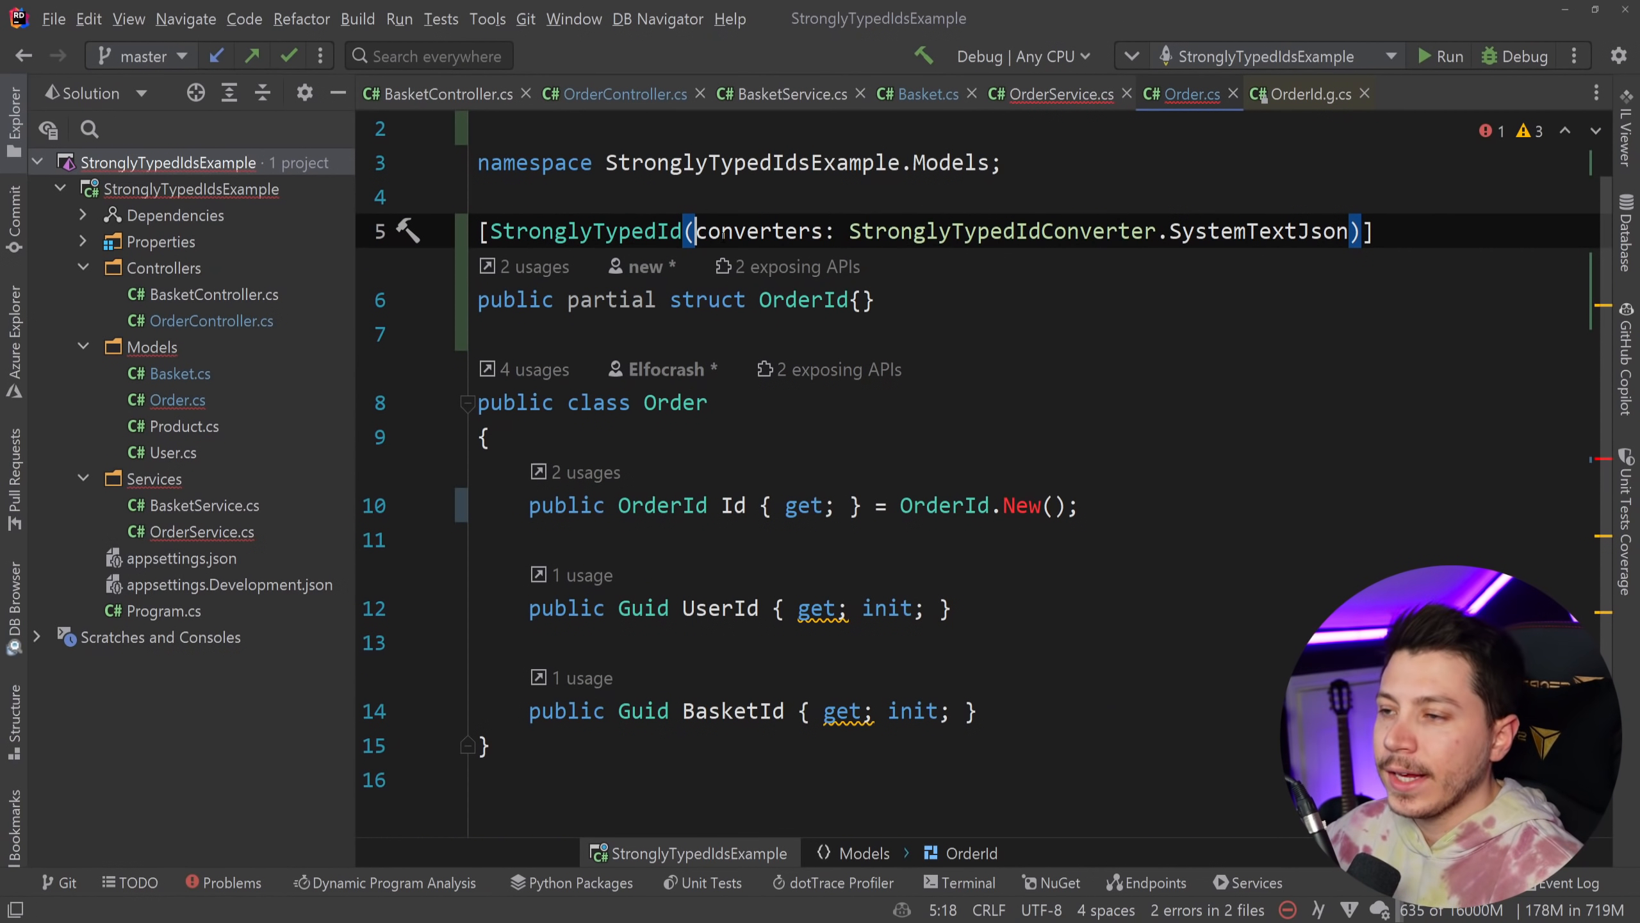
{"action": "type", "text": "backingType:"}
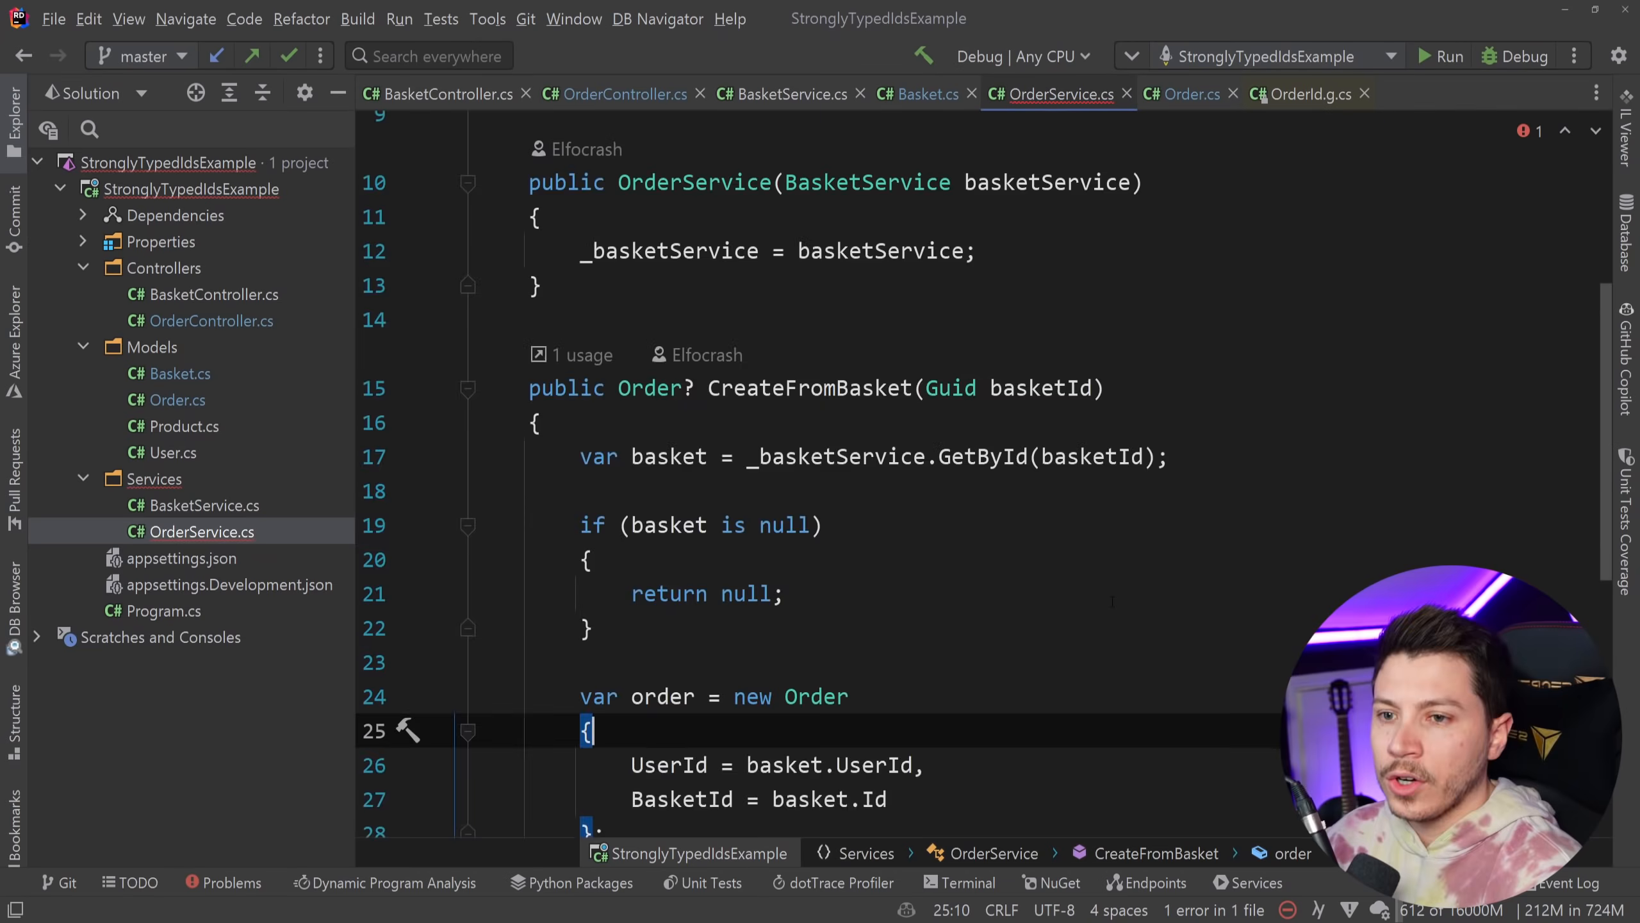
Step: Change OrderService.GetById's parameter type from Guid to OrderId
{"action": "scroll", "scroll_direction": "down", "scroll_amount": 3}
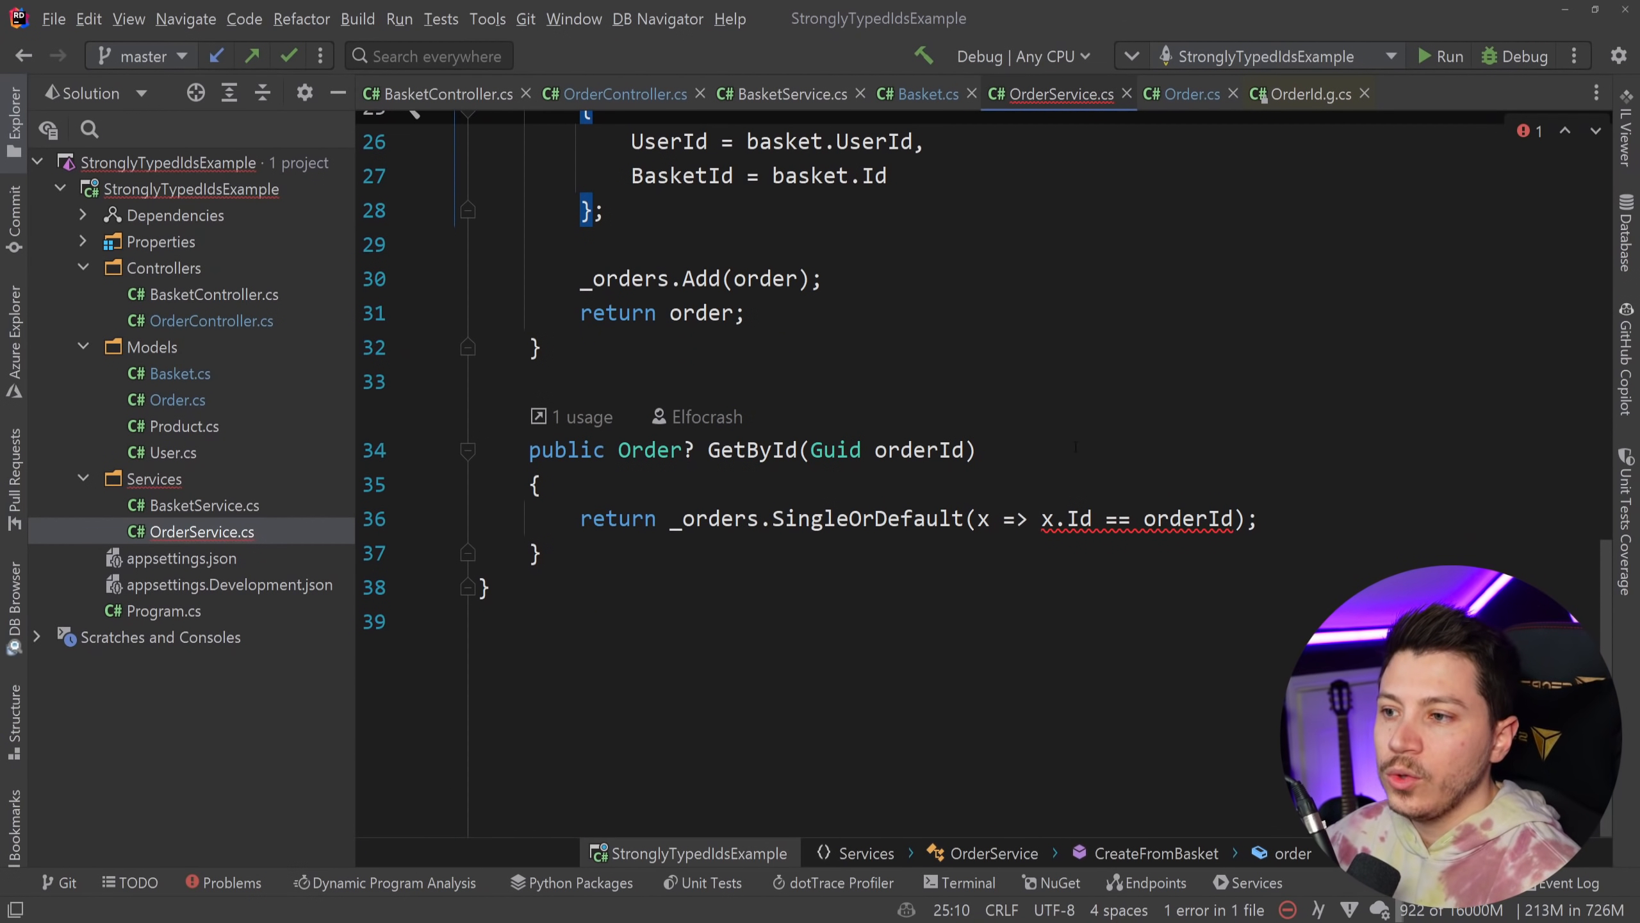
{"action": "double_click", "coordinate": [834, 449]}
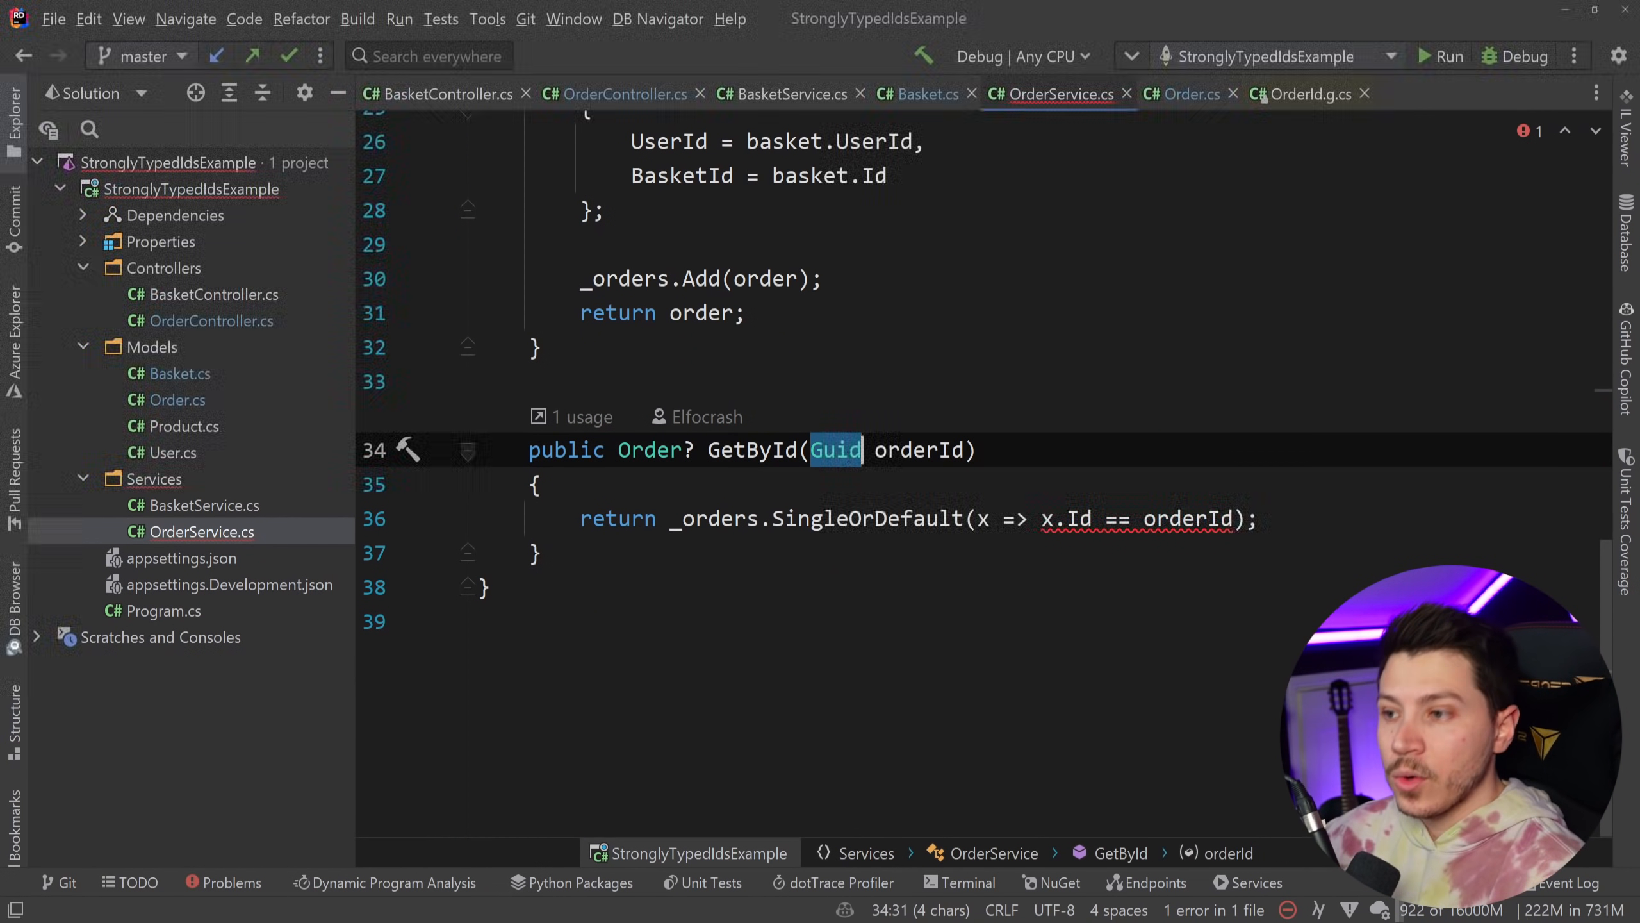
{"action": "type", "text": "OrderI"}
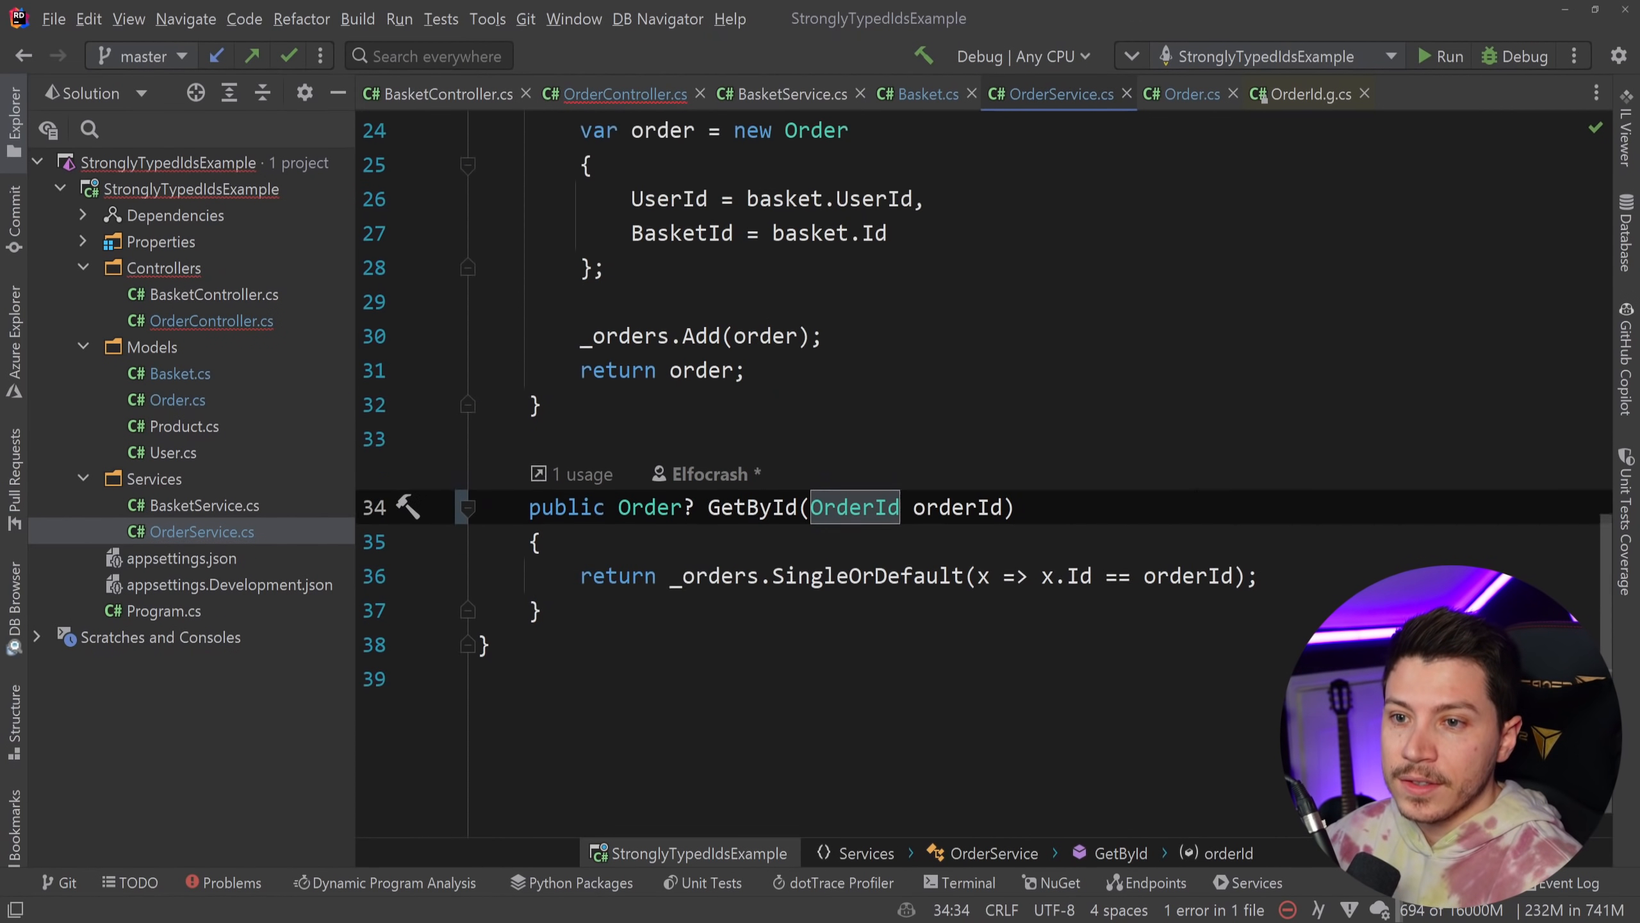
Step: Pass new OrderId(orderId) to GetById in OrdersController.Get
{"action": "left_click", "coordinate": [617, 93]}
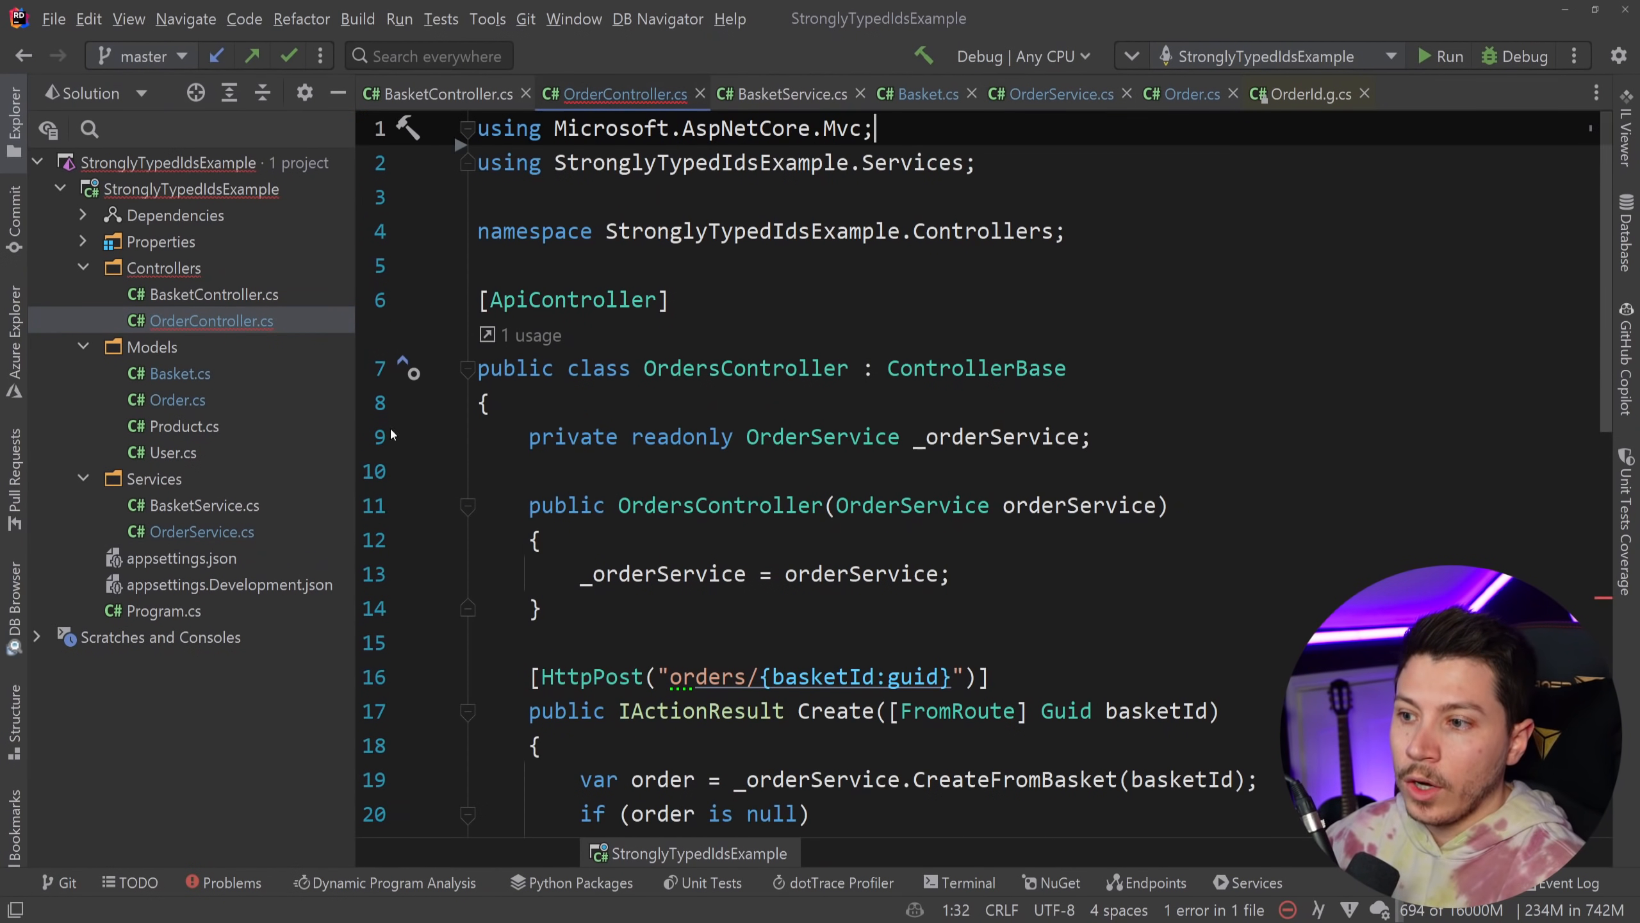
{"action": "scroll", "scroll_direction": "down", "scroll_amount": 3}
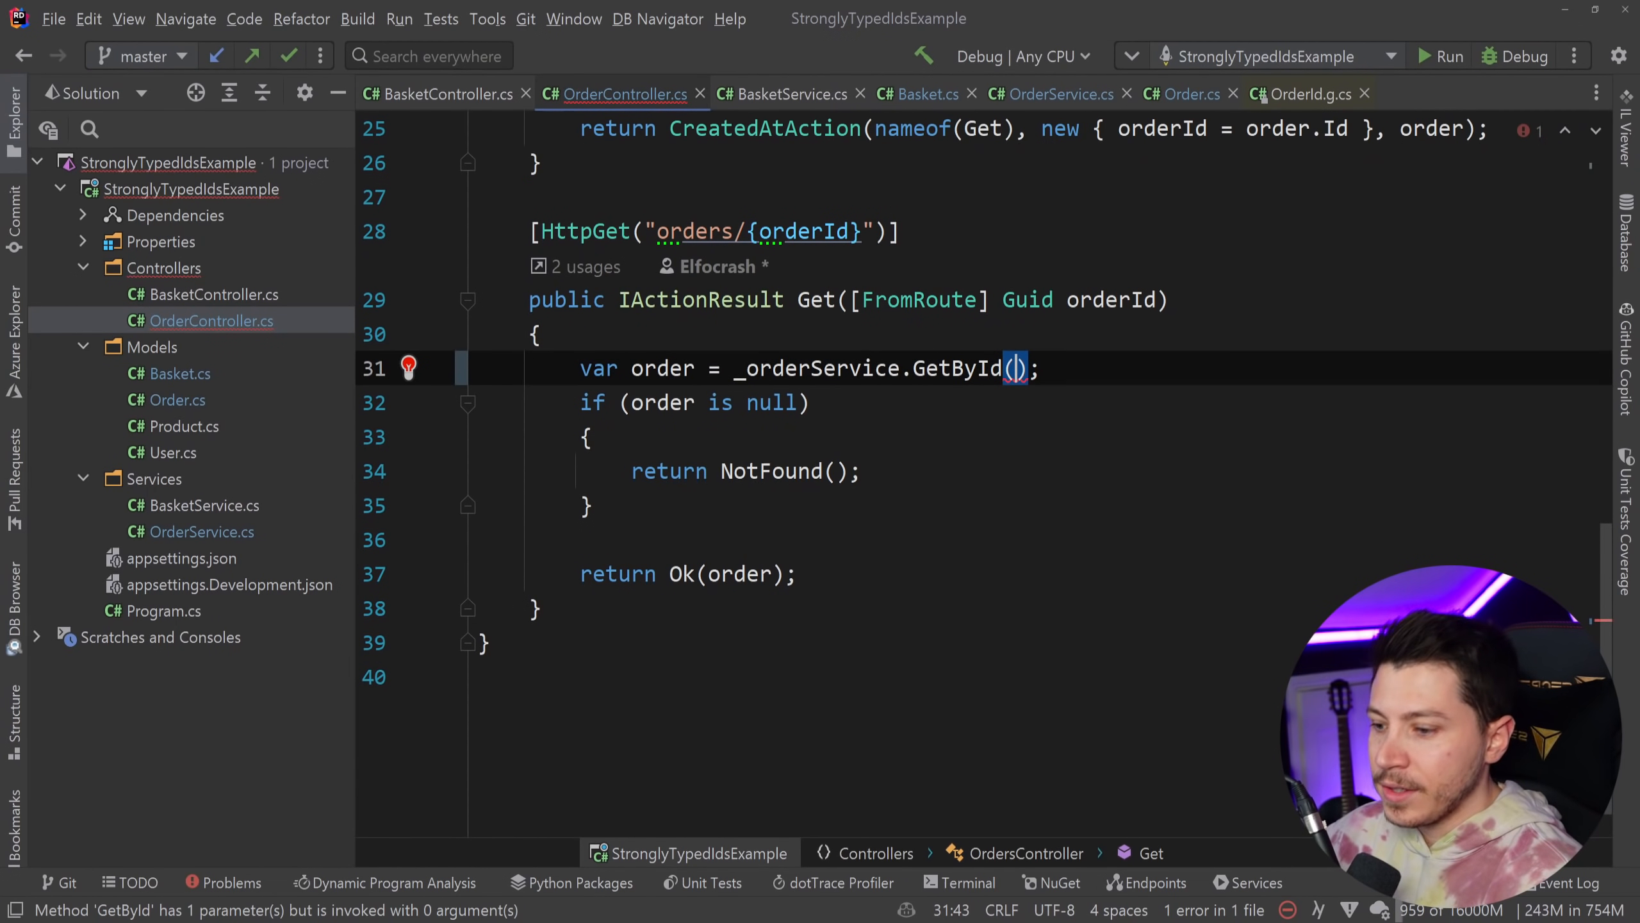
{"action": "type", "text": "new OrderId(orderId)"}
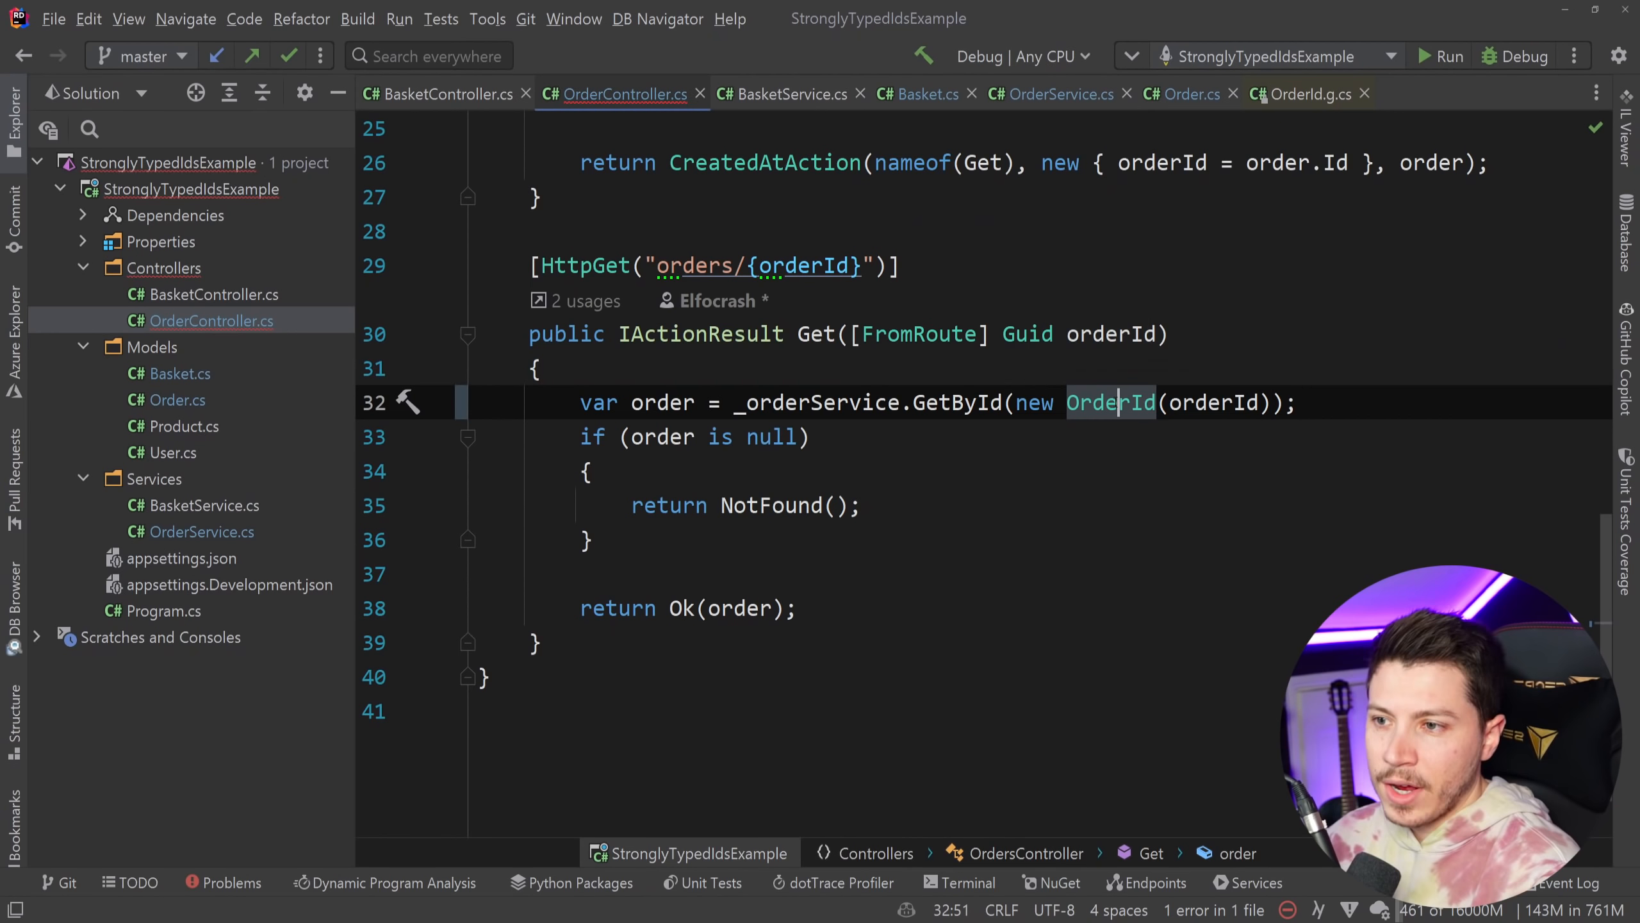
{"action": "mouse_move", "coordinate": [1111, 402]}
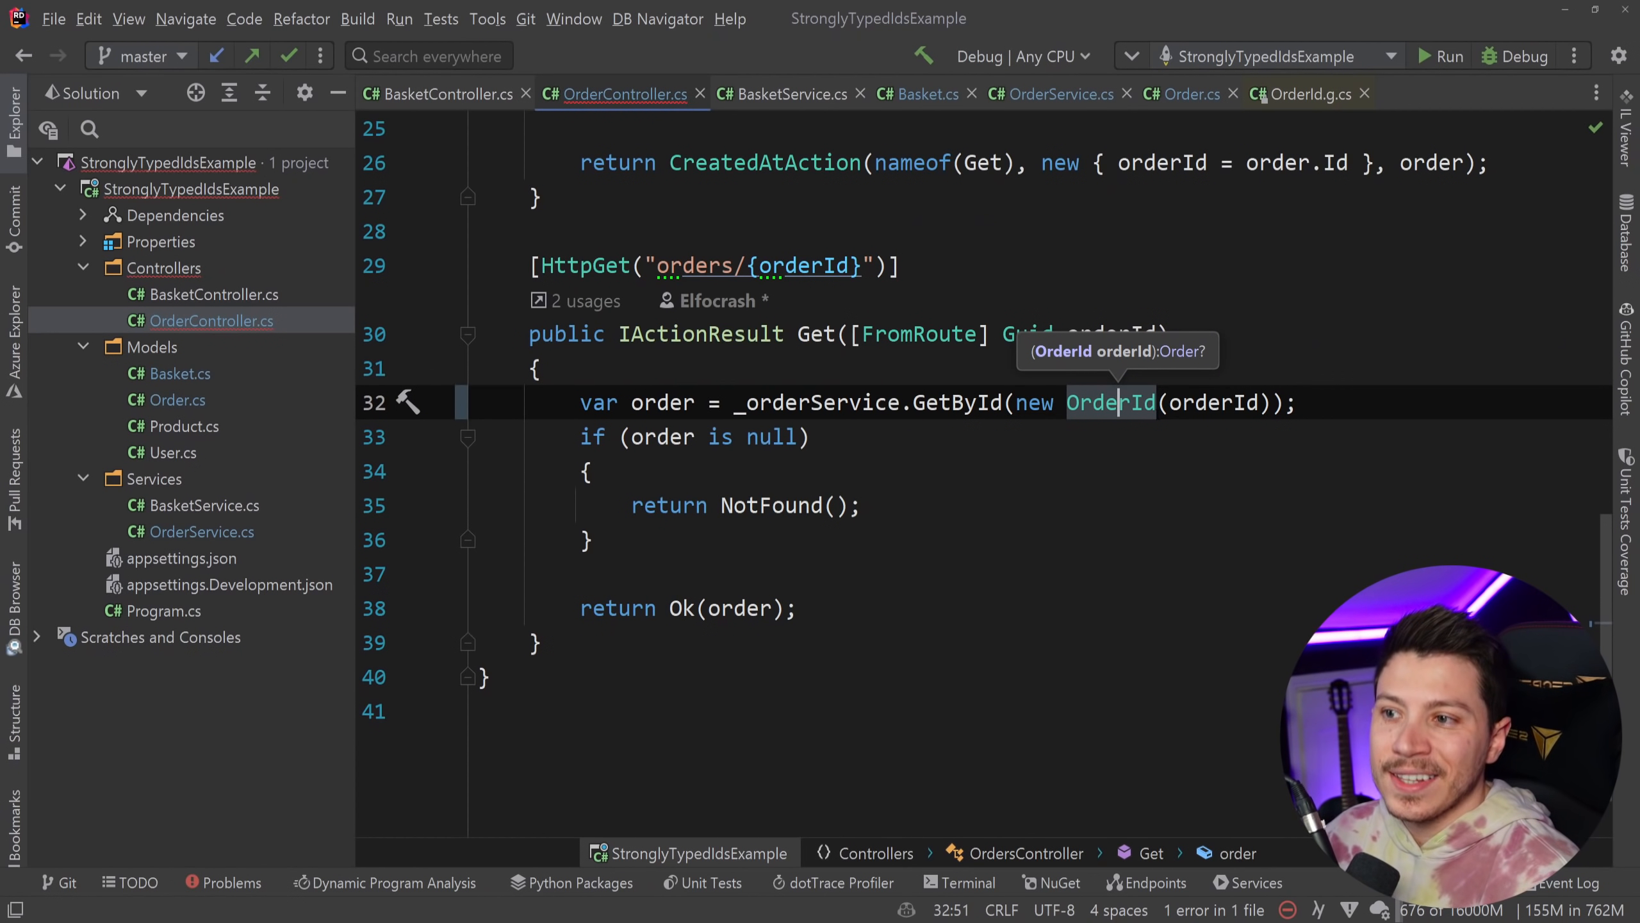
{"action": "mouse_move", "coordinate": [815, 334]}
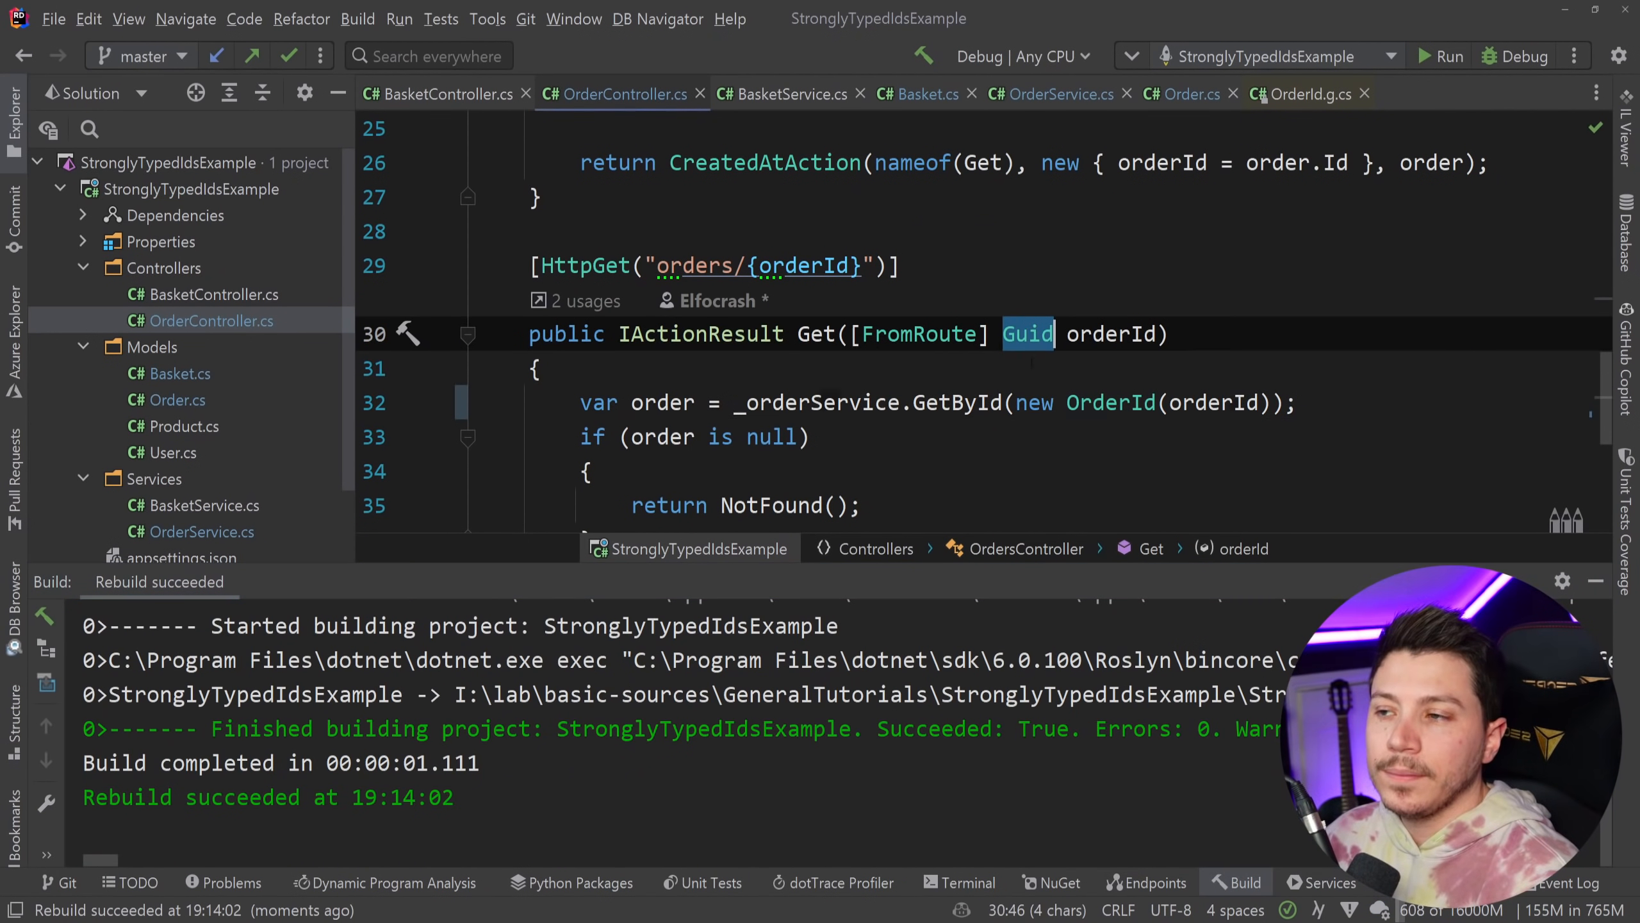
{"action": "mouse_move", "coordinate": [1028, 333]}
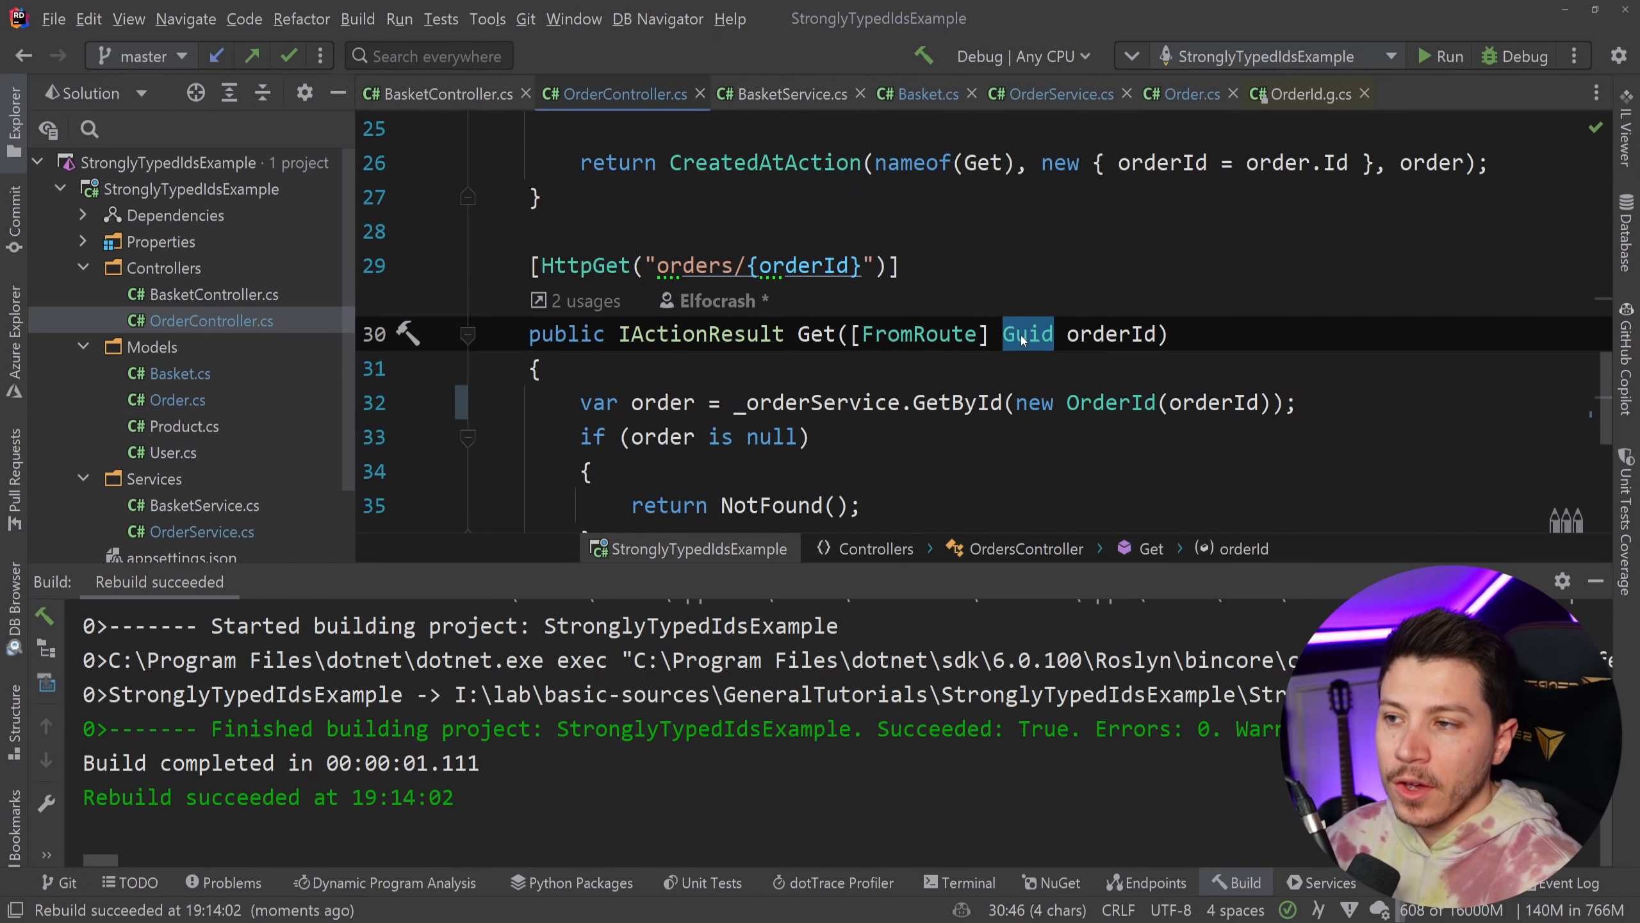
{"action": "mouse_move", "coordinate": [1029, 333]}
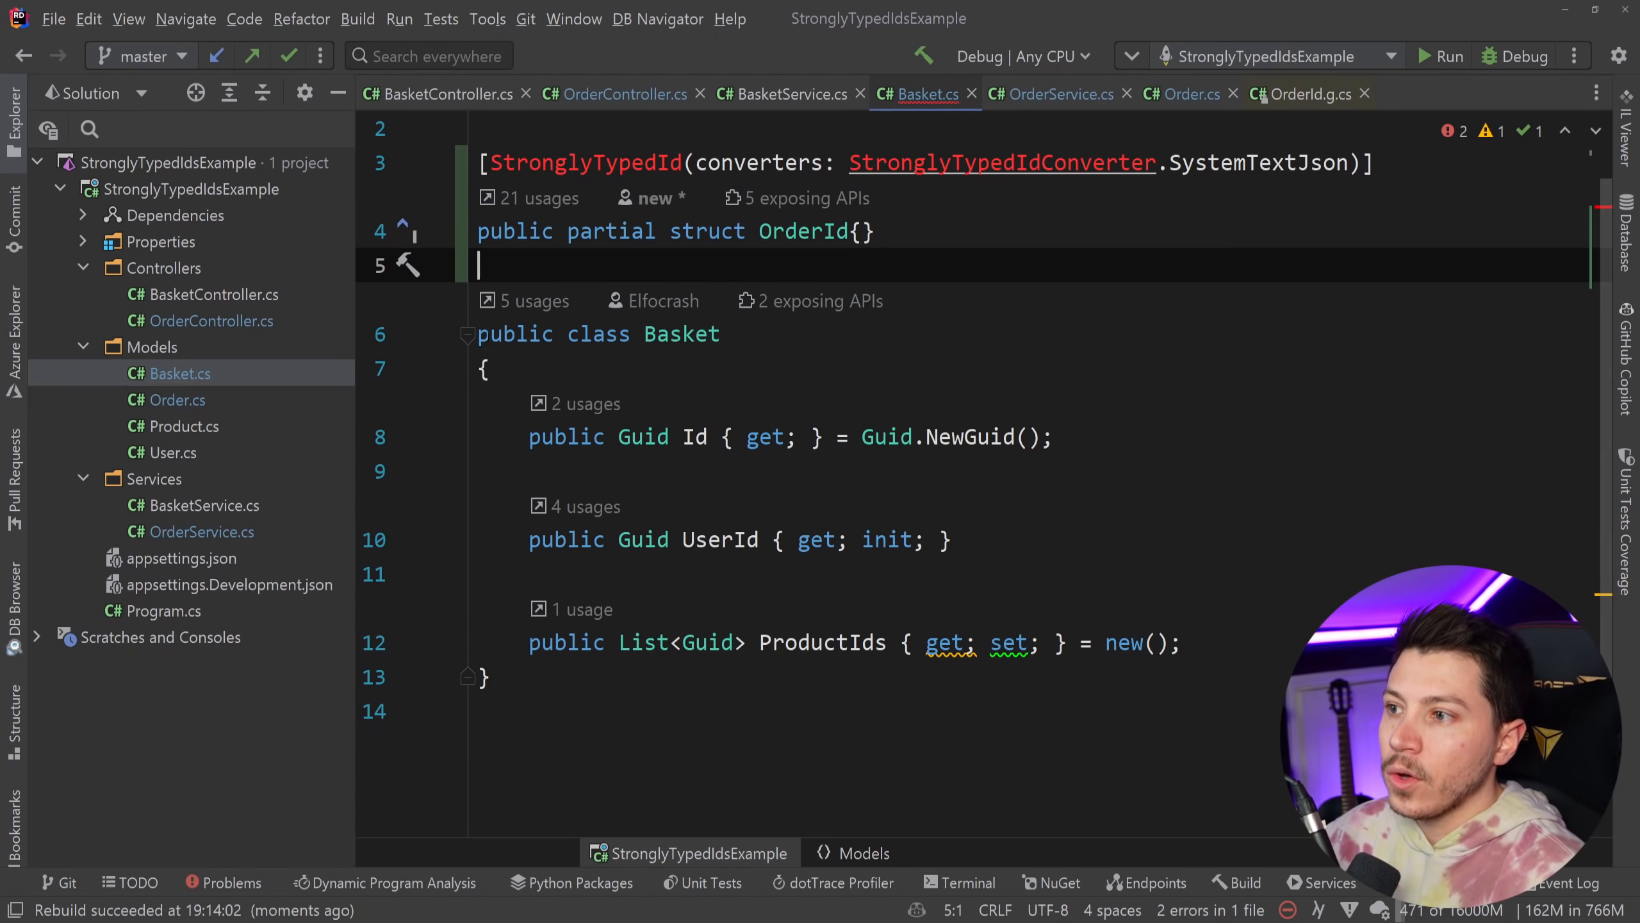
Step: Rename the pasted struct to BasketId and set Basket.Id to BasketId.New()
{"action": "double_click", "coordinate": [801, 231]}
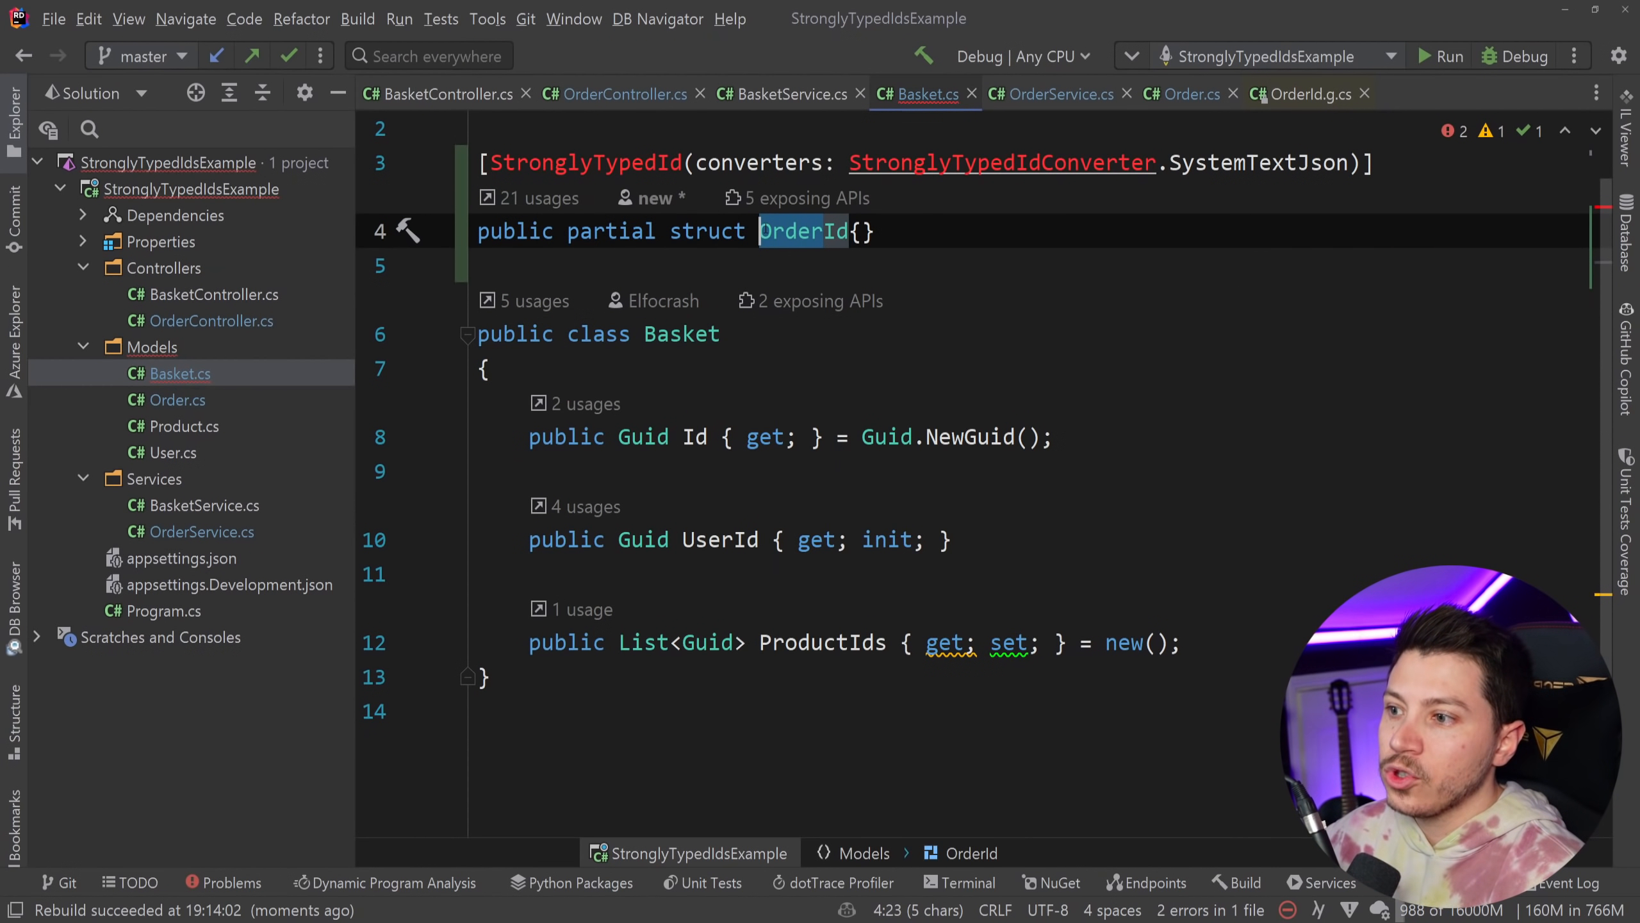
{"action": "type", "text": "BasketId"}
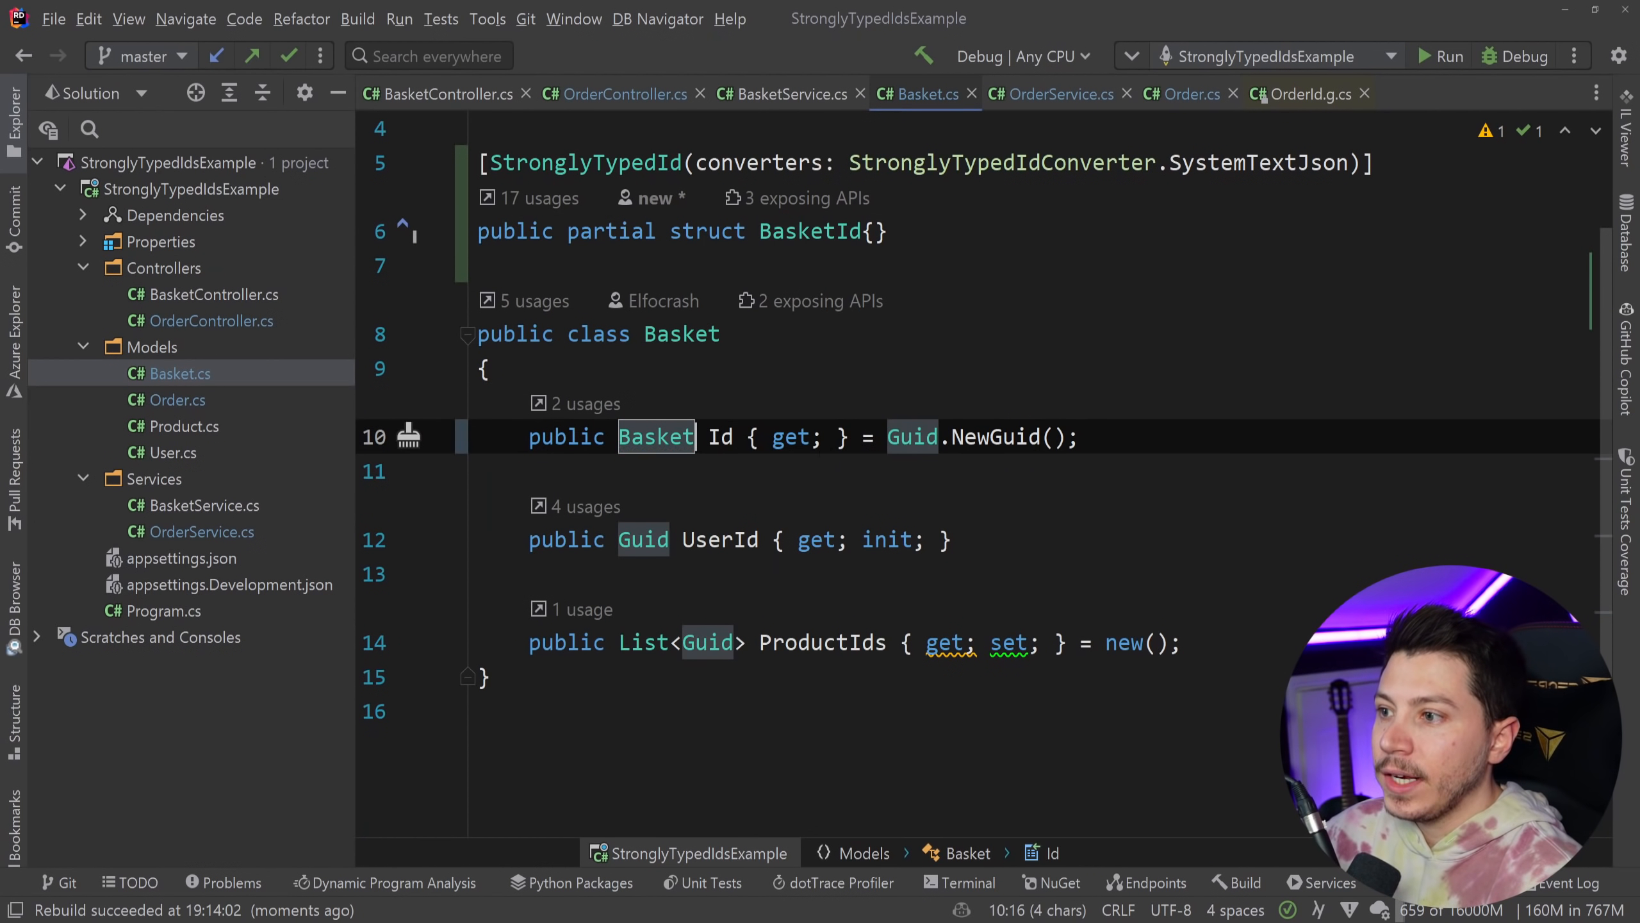
{"action": "type", "text": "B"}
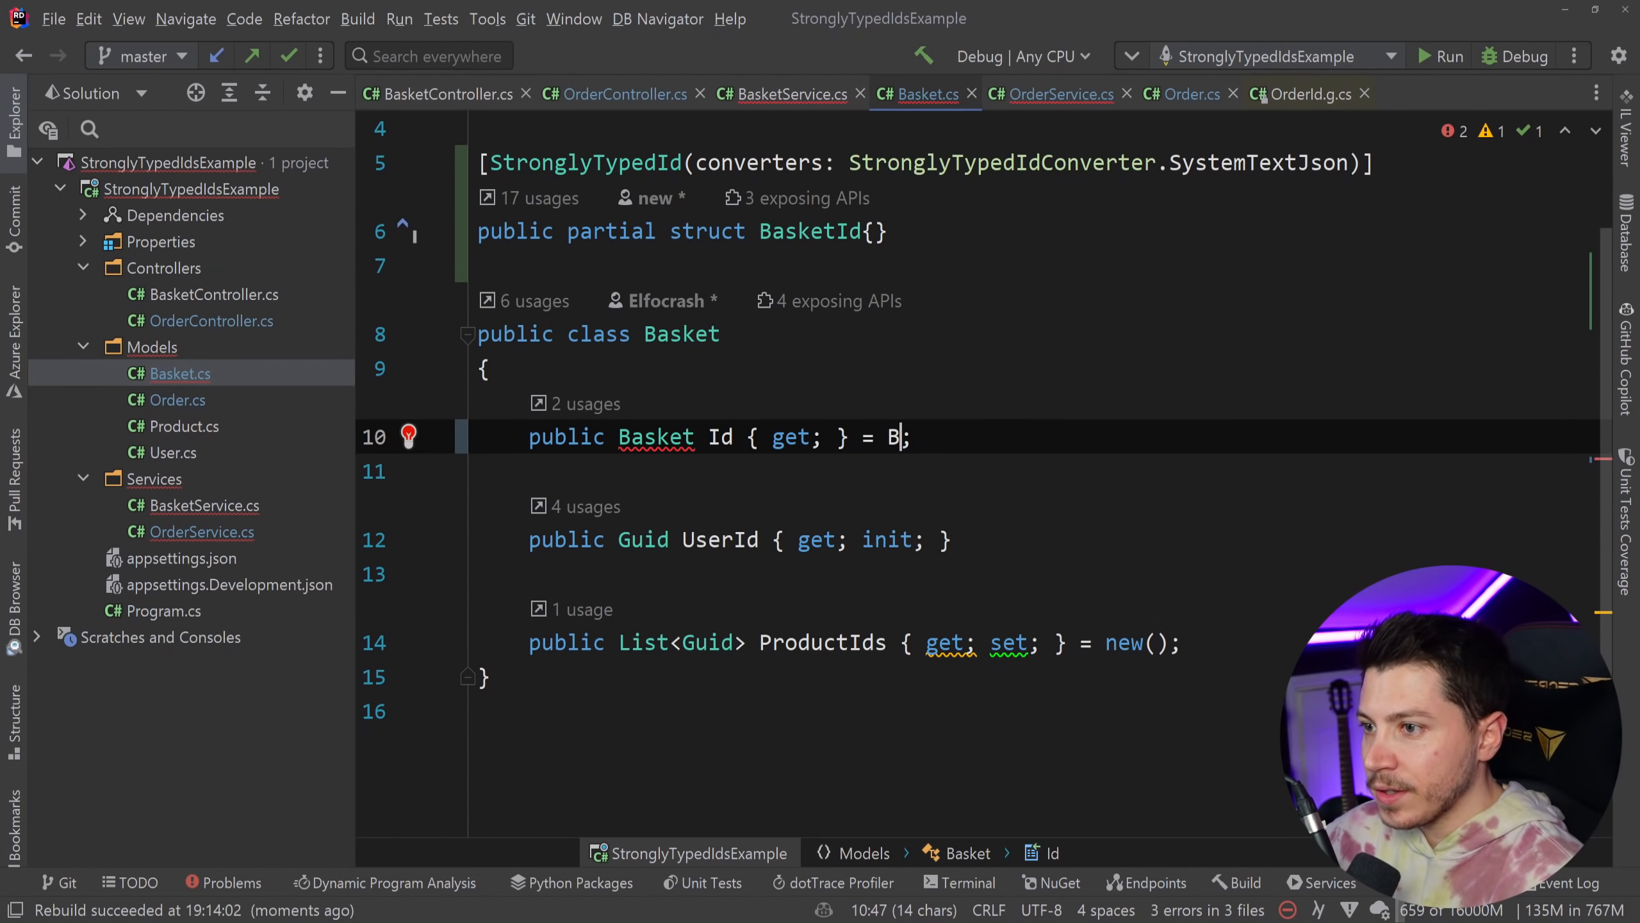
{"action": "type", "text": "asket."}
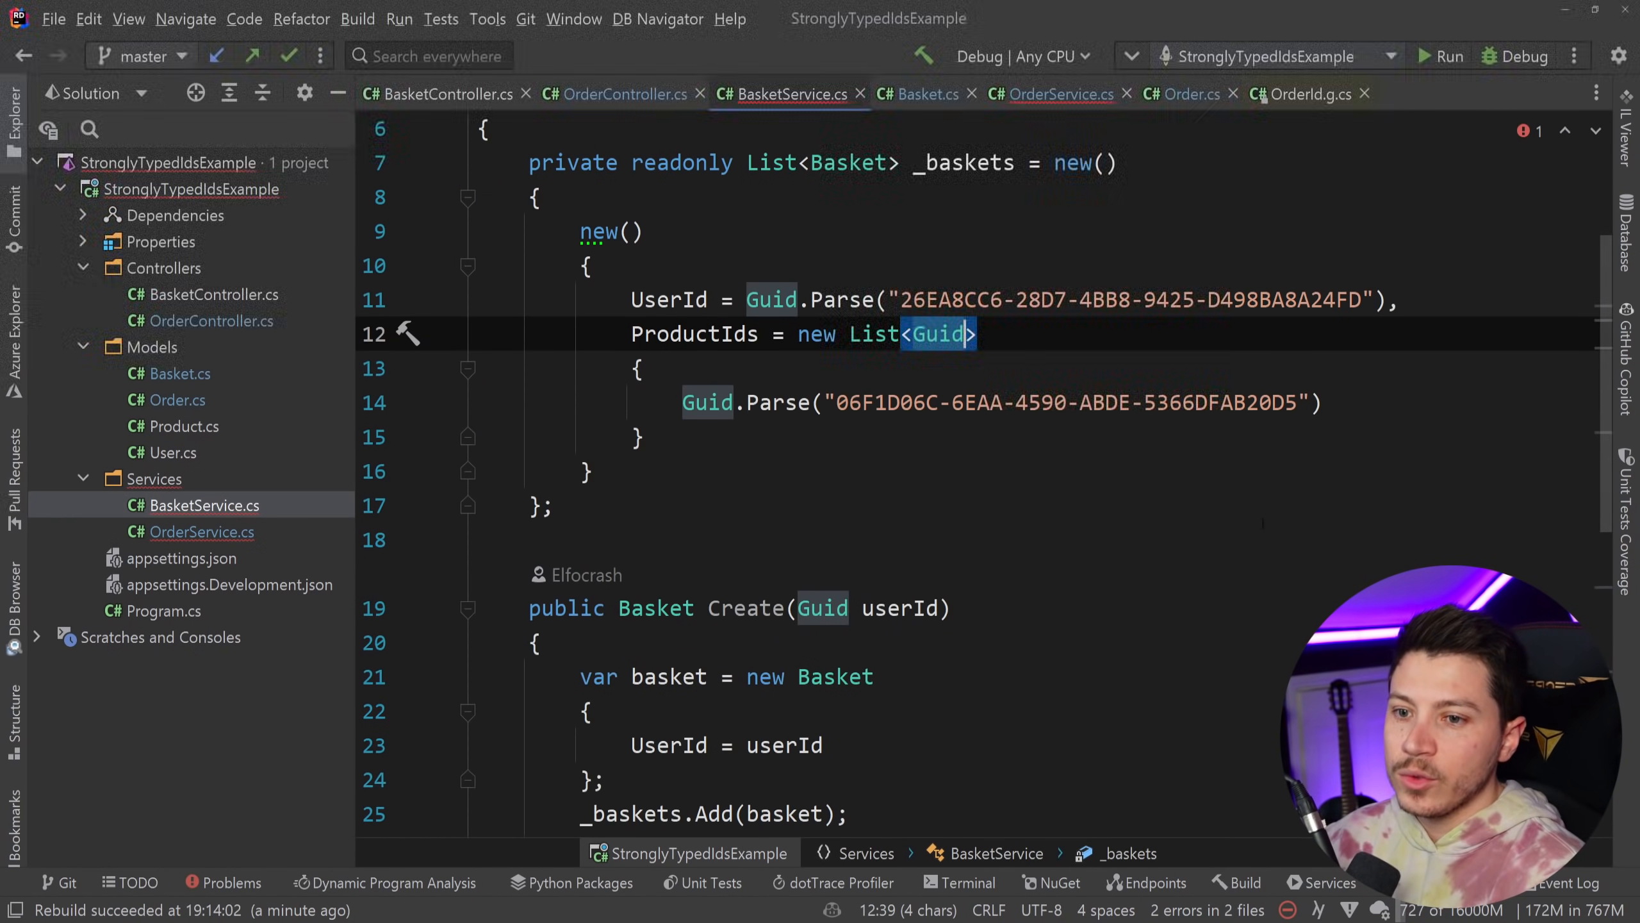
Step: Change Guid to BasketId in BasketService.GetById and Order.BasketId
{"action": "scroll", "scroll_direction": "down", "scroll_amount": 3}
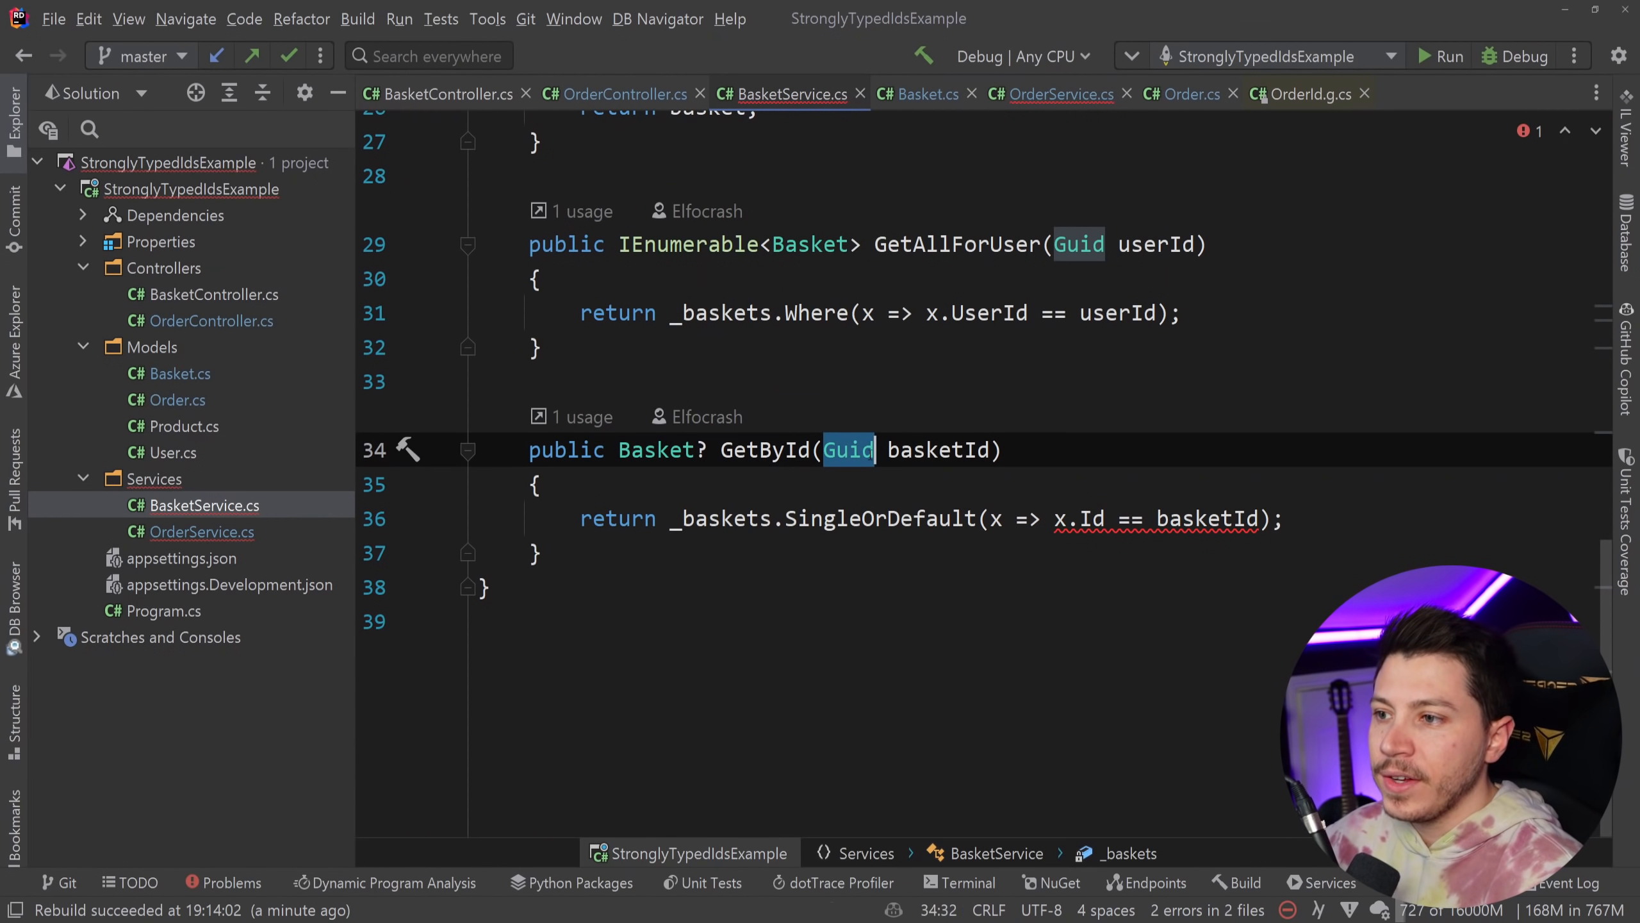
{"action": "type", "text": "BasketId { get; init;"}
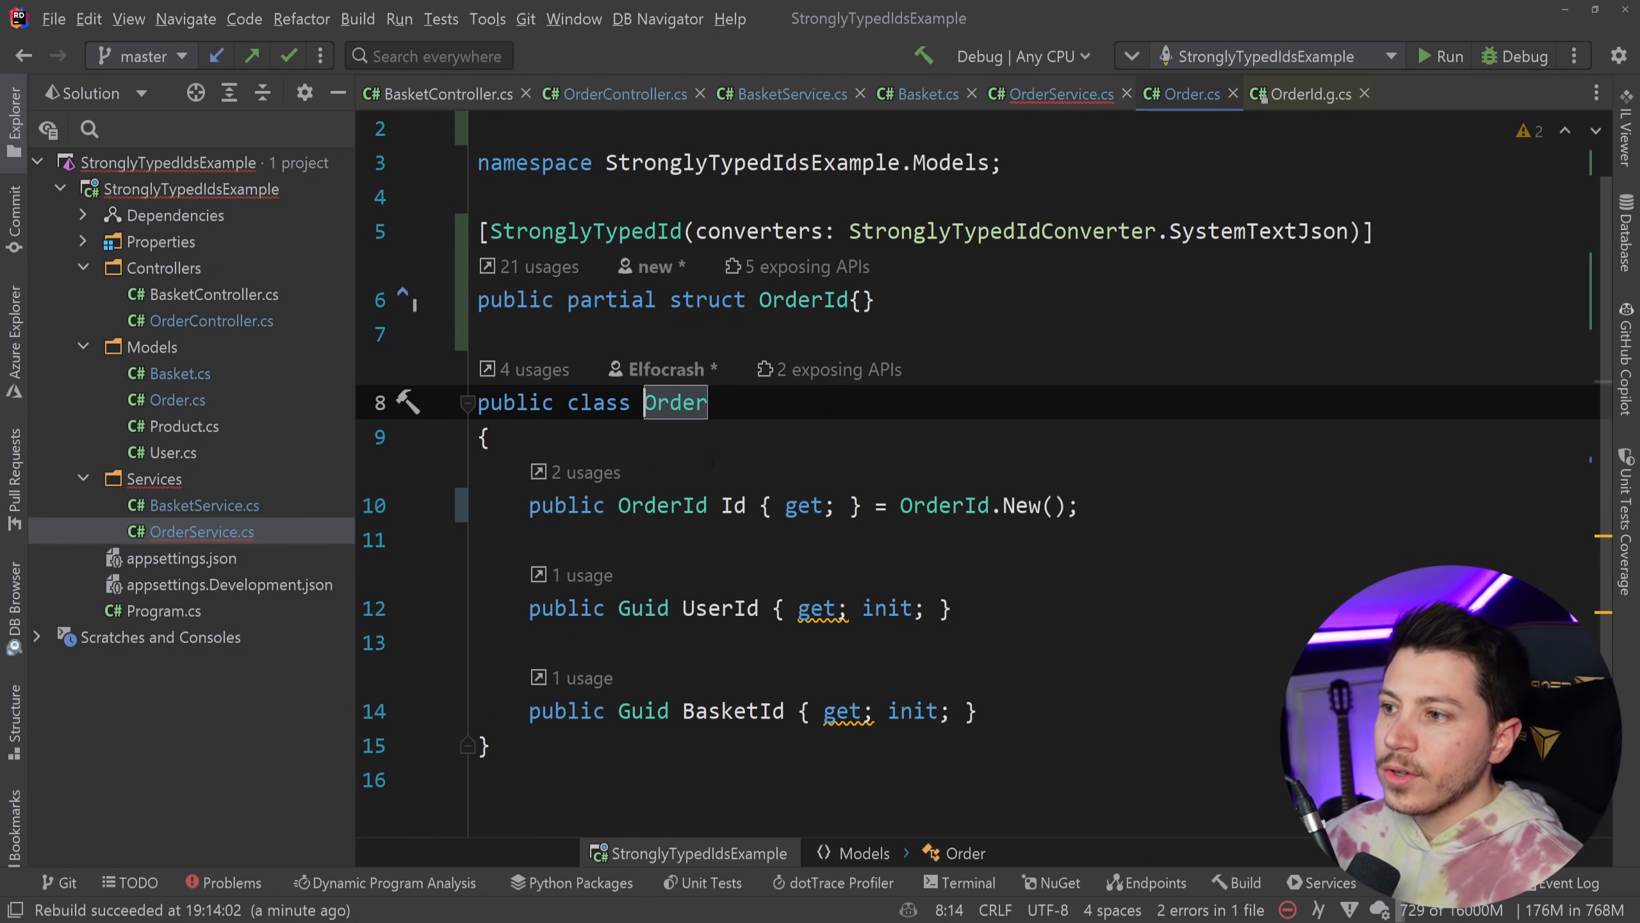
{"action": "type", "text": "BasketId = basket.Id"}
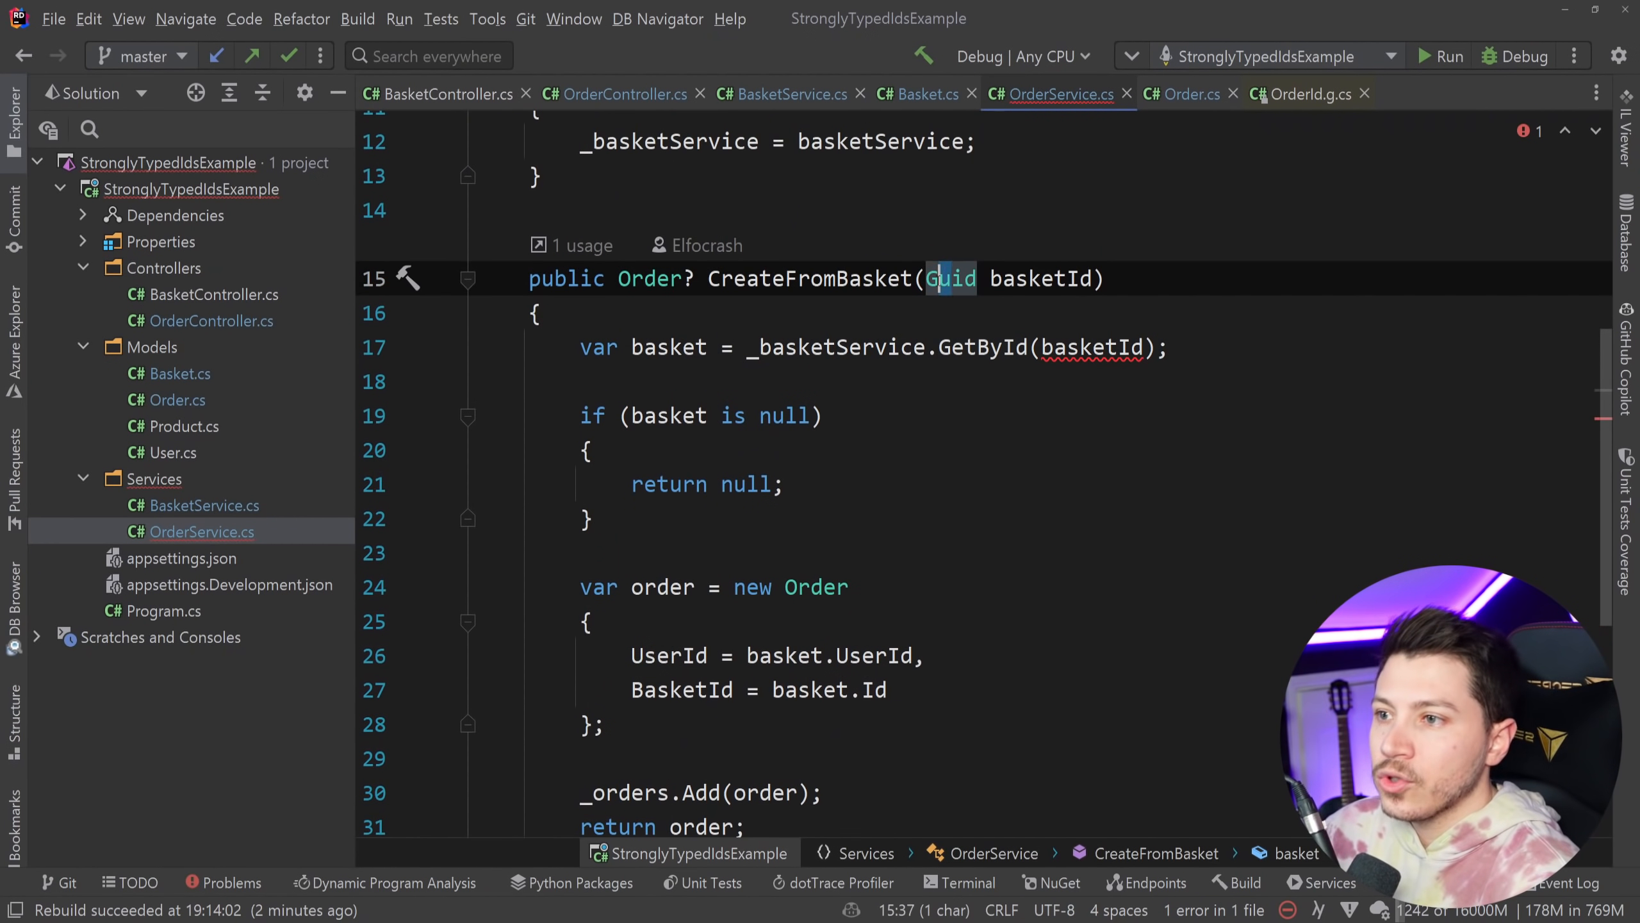
Step: Make CreateFromBasket take a BasketId and pass new BasketId(basketId) from OrdersController.Create
{"action": "type", "text": "BasketId"}
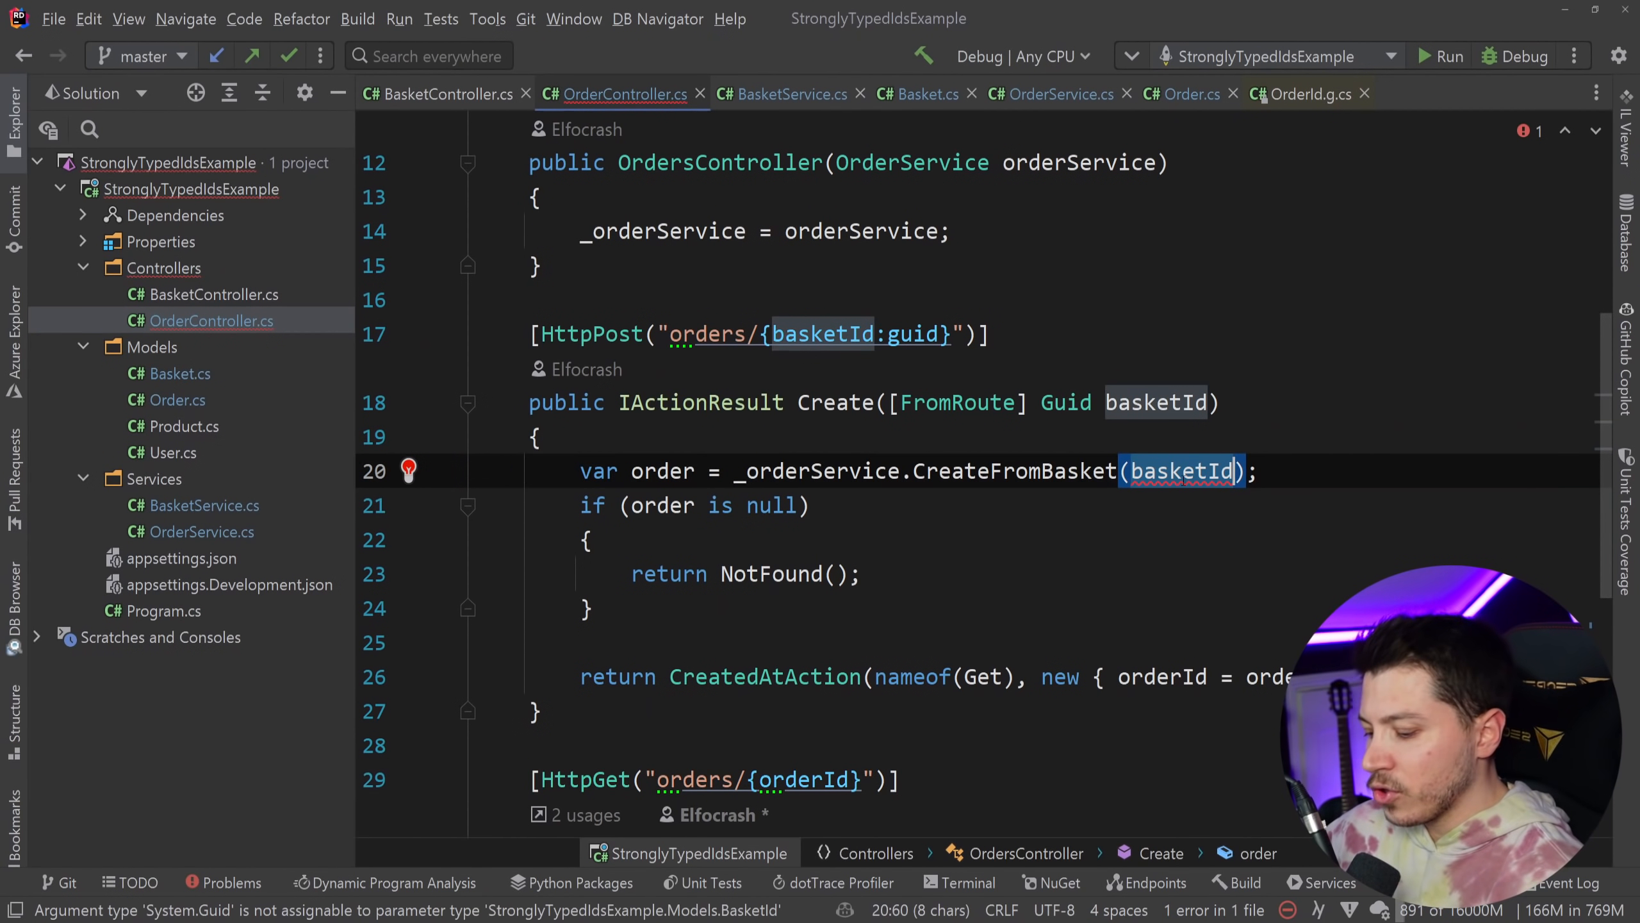
{"action": "type", "text": "new BasketId("}
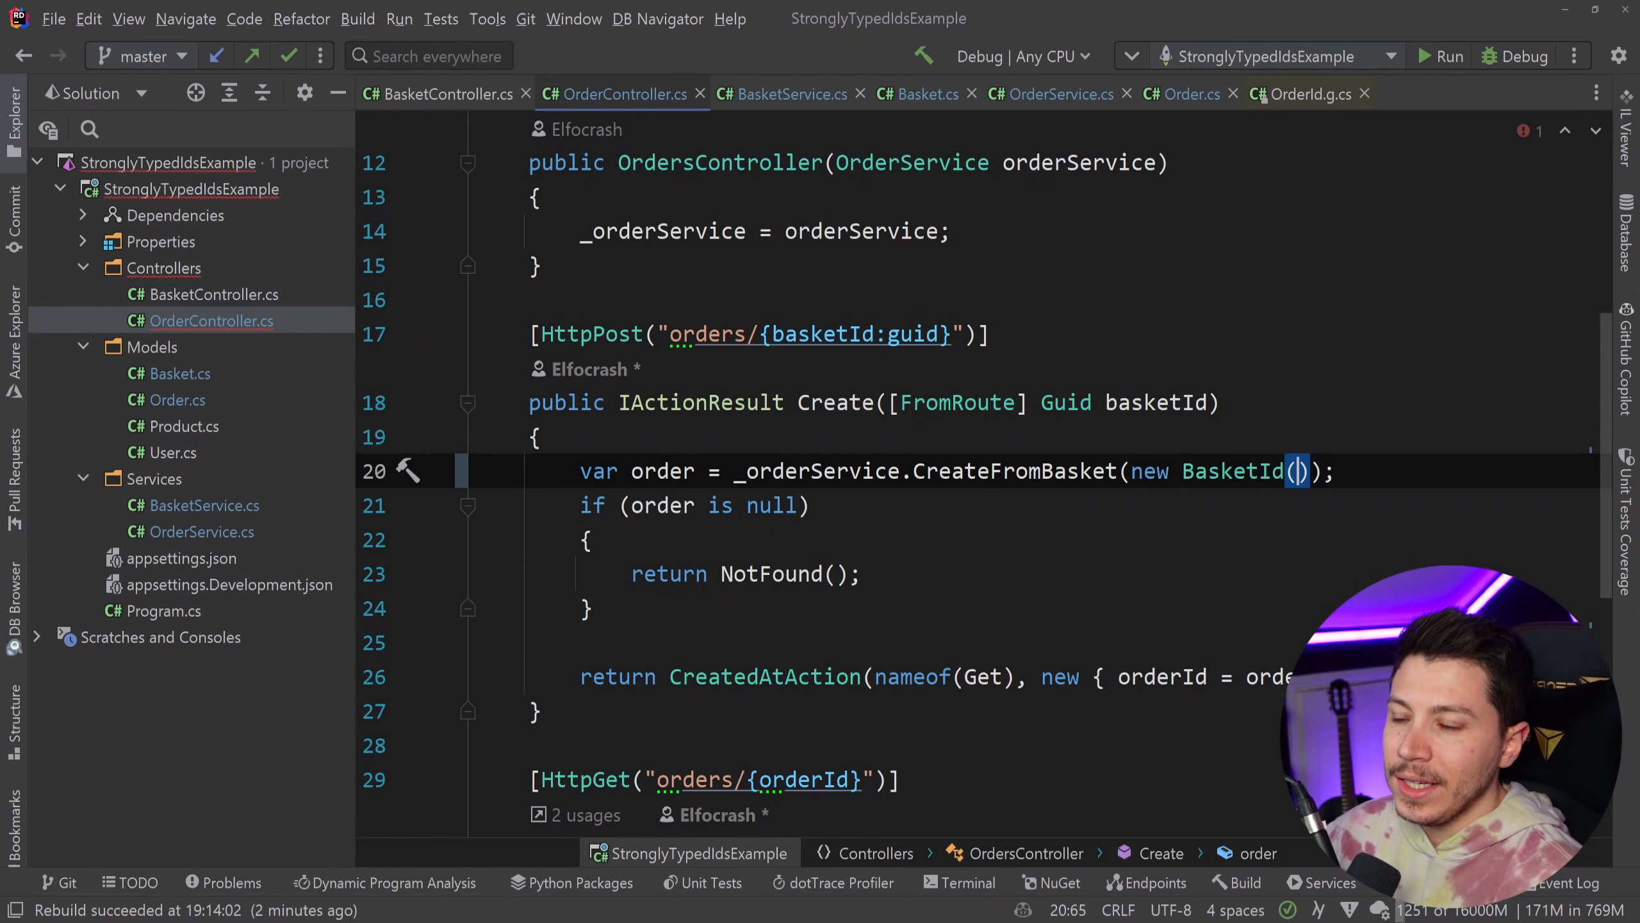
{"action": "type", "text": "basketId"}
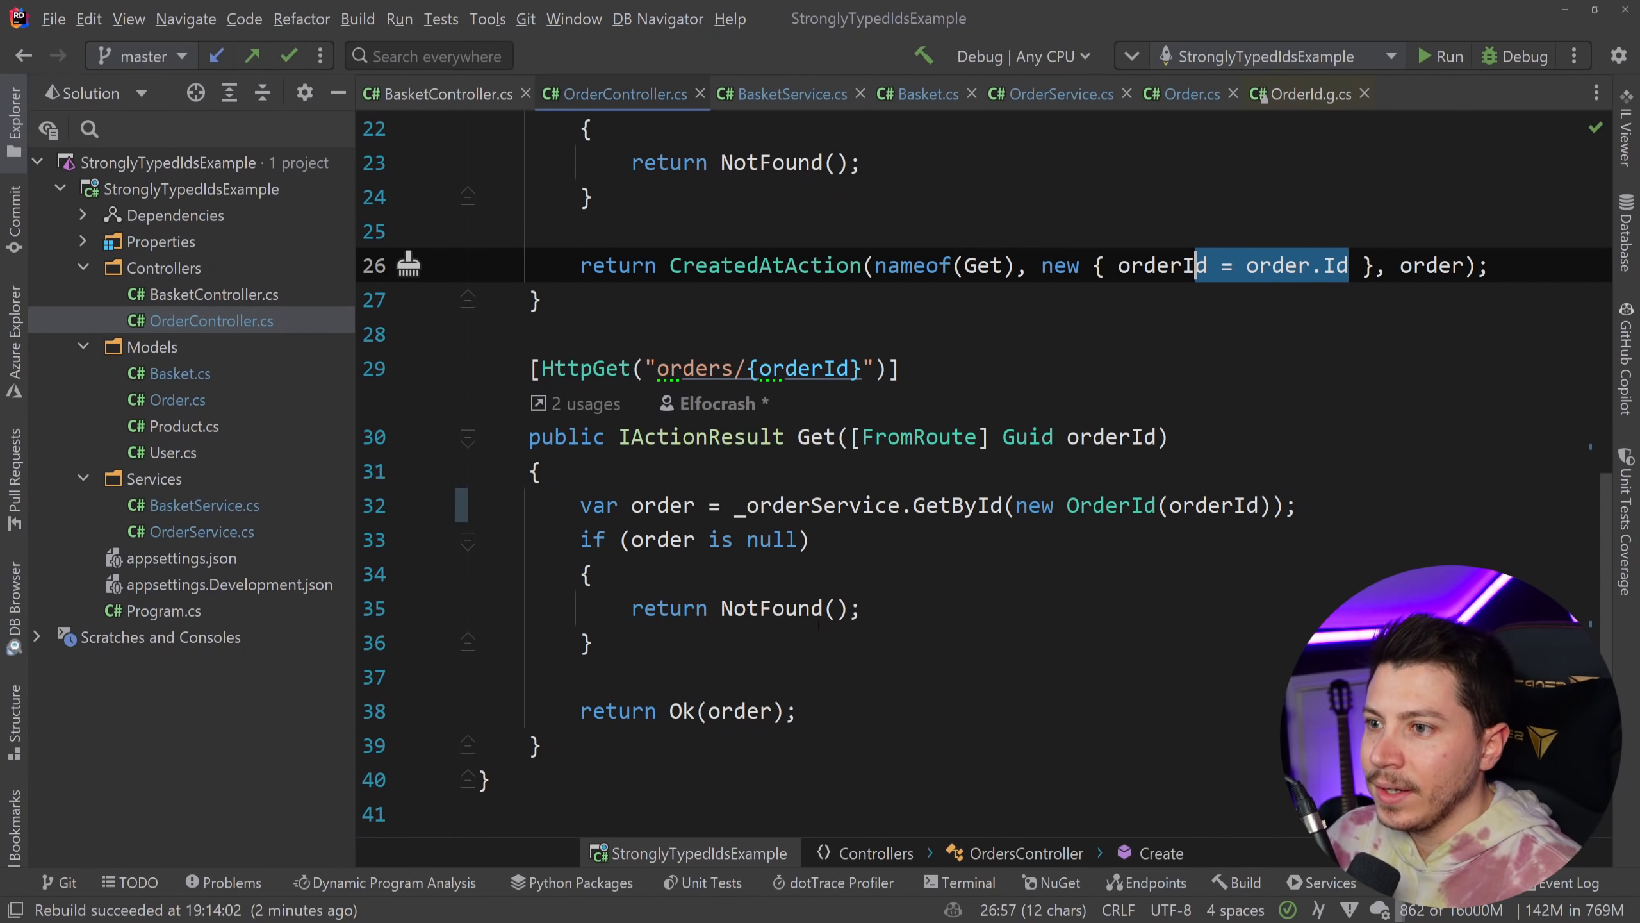
{"action": "left_click", "coordinate": [1128, 505]}
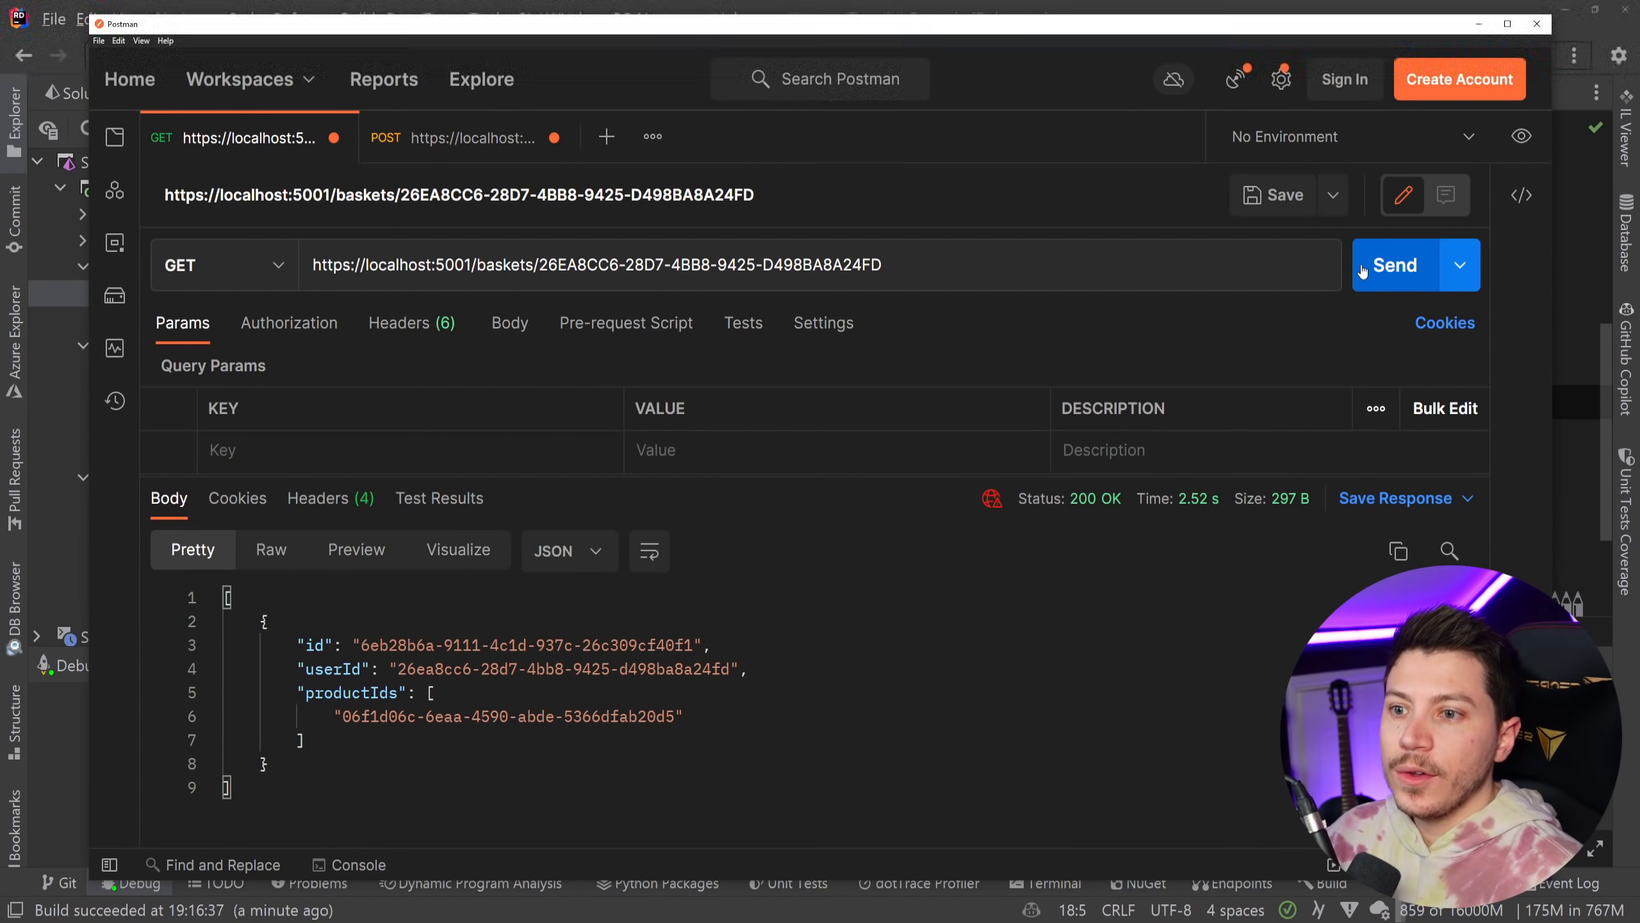
Step: Fetch the user's baskets, then create an order from the basket id, getting 201 Created
{"action": "left_click", "coordinate": [1394, 266]}
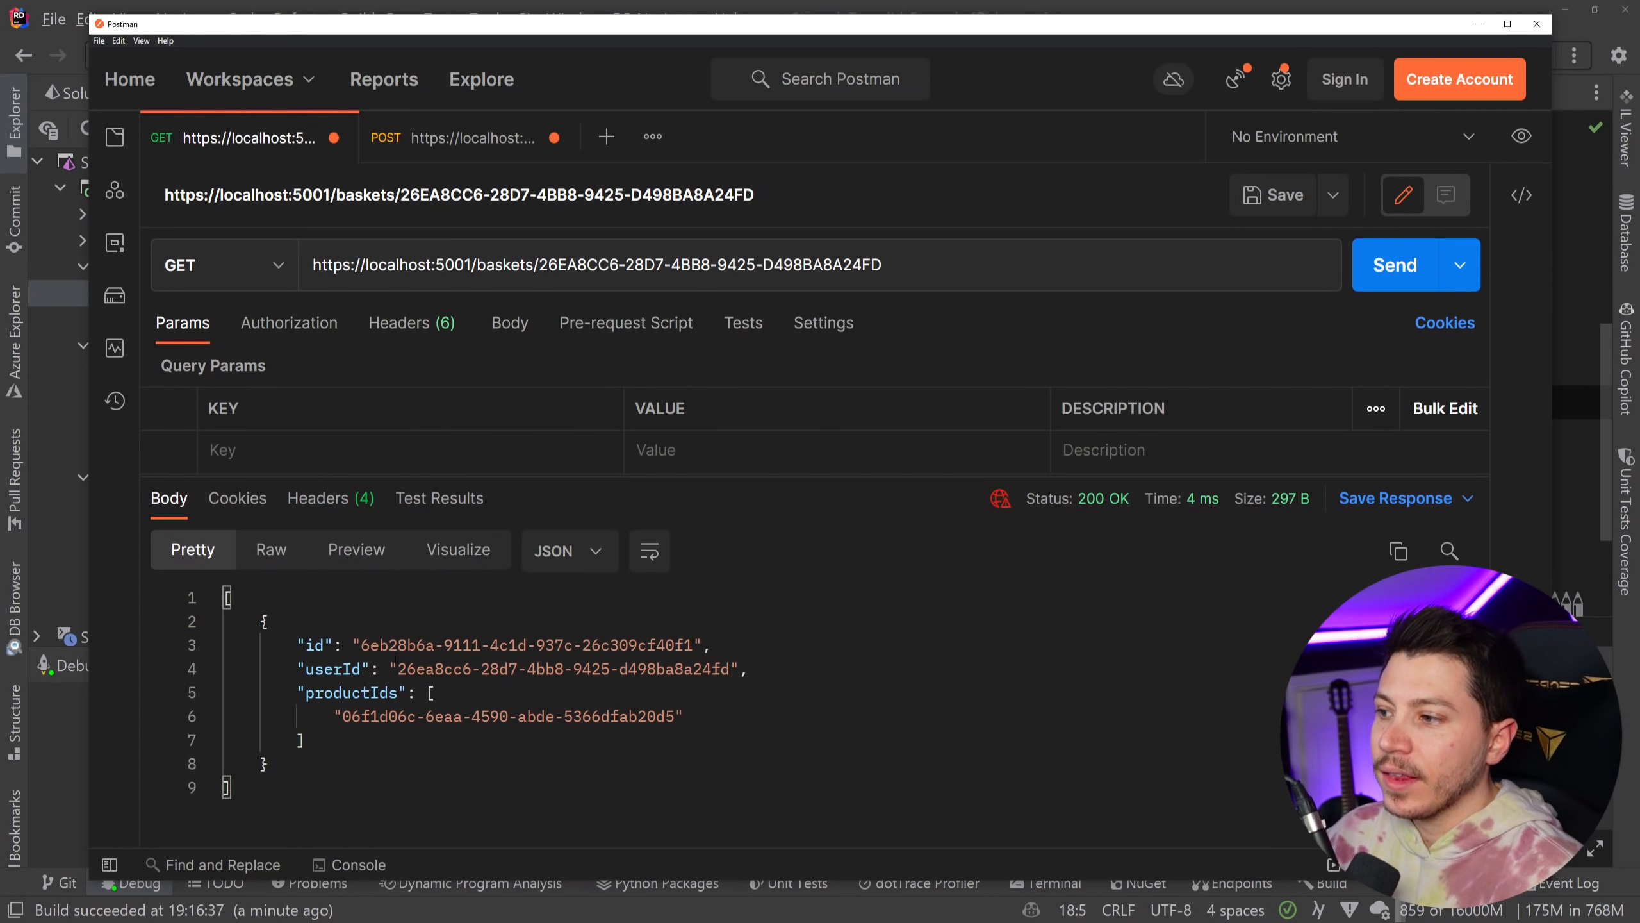
{"action": "left_click", "coordinate": [460, 137]}
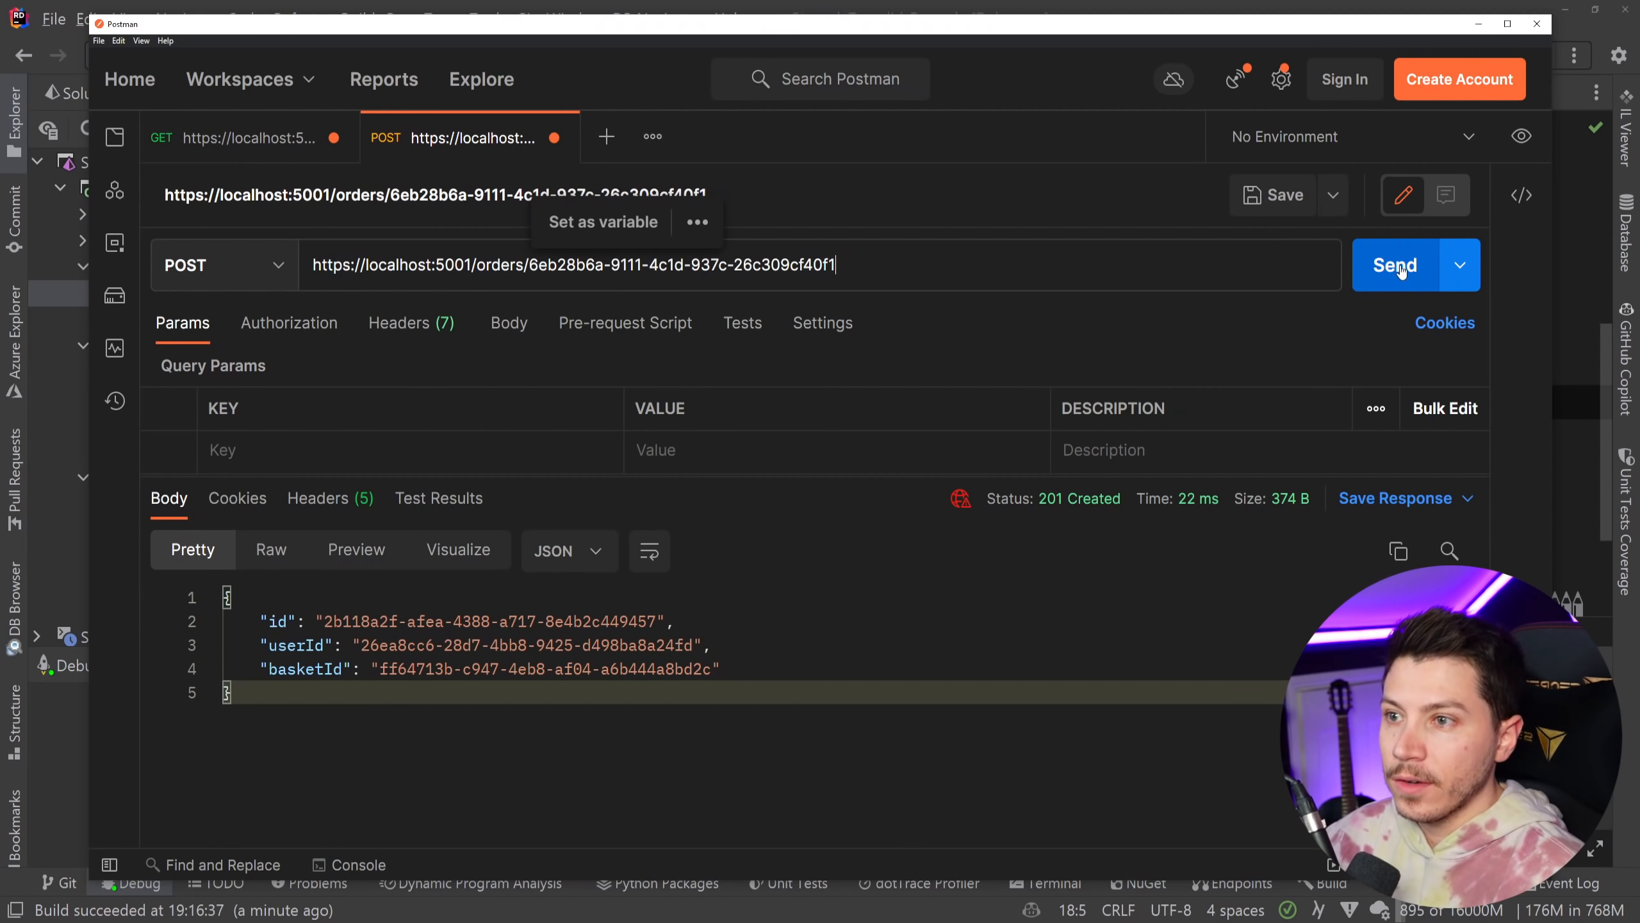
{"action": "left_click", "coordinate": [1394, 265]}
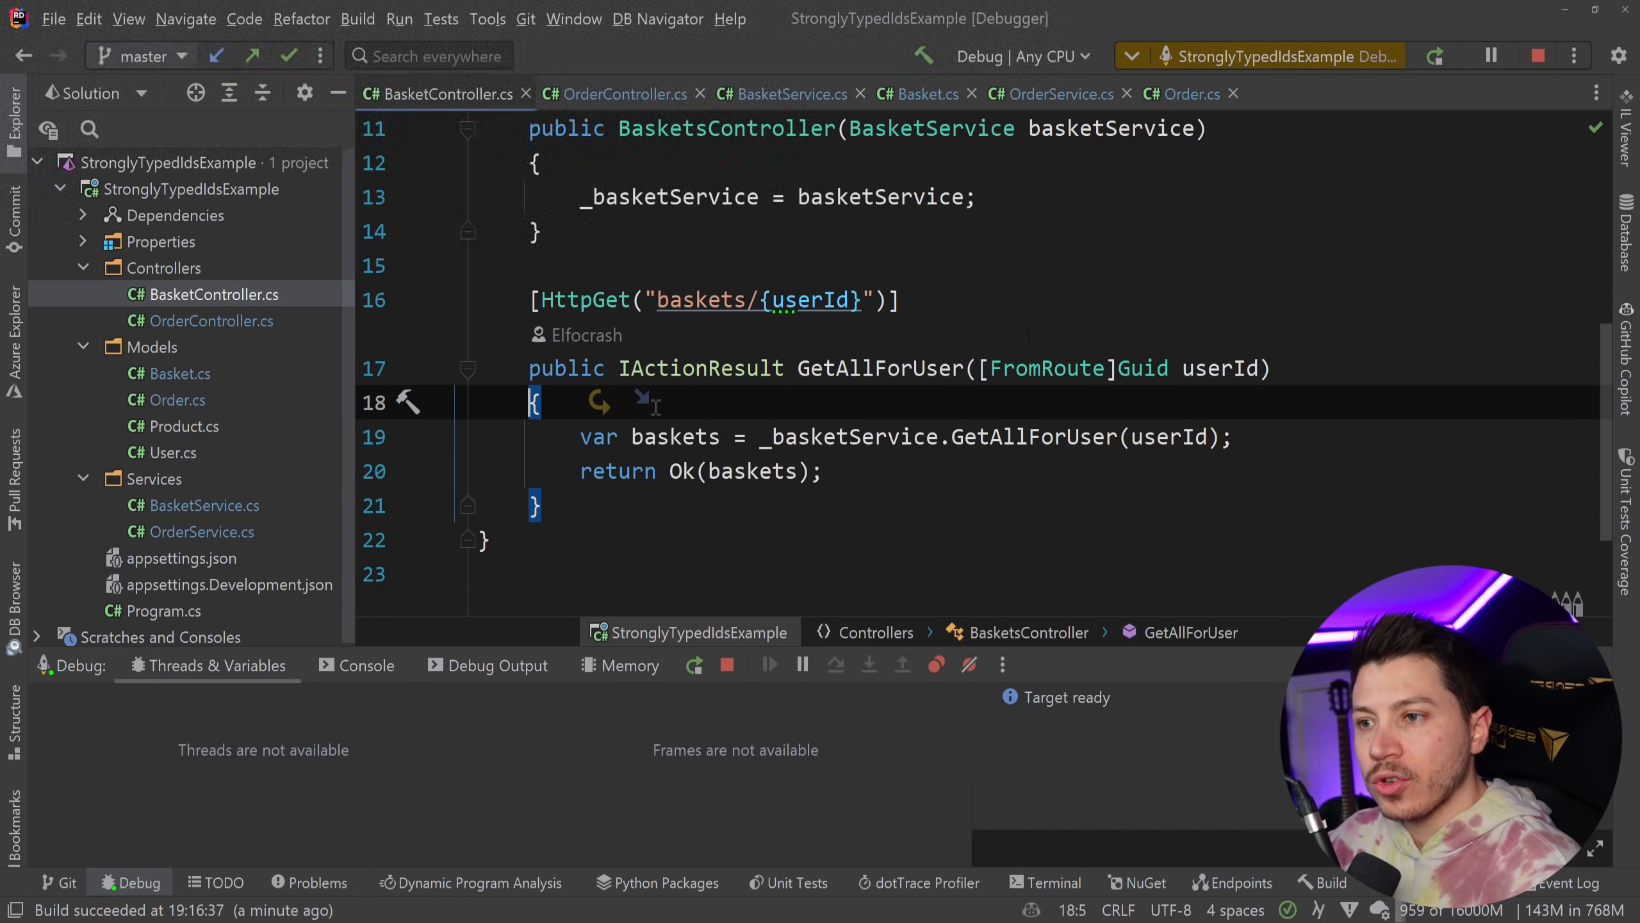
Step: Inspect BasketId.g.cs and its BasketIdSystemTextJsonConverter, then return to the BasketId declaration in Basket.cs
{"action": "scroll", "scroll_direction": "up", "scroll_amount": 3}
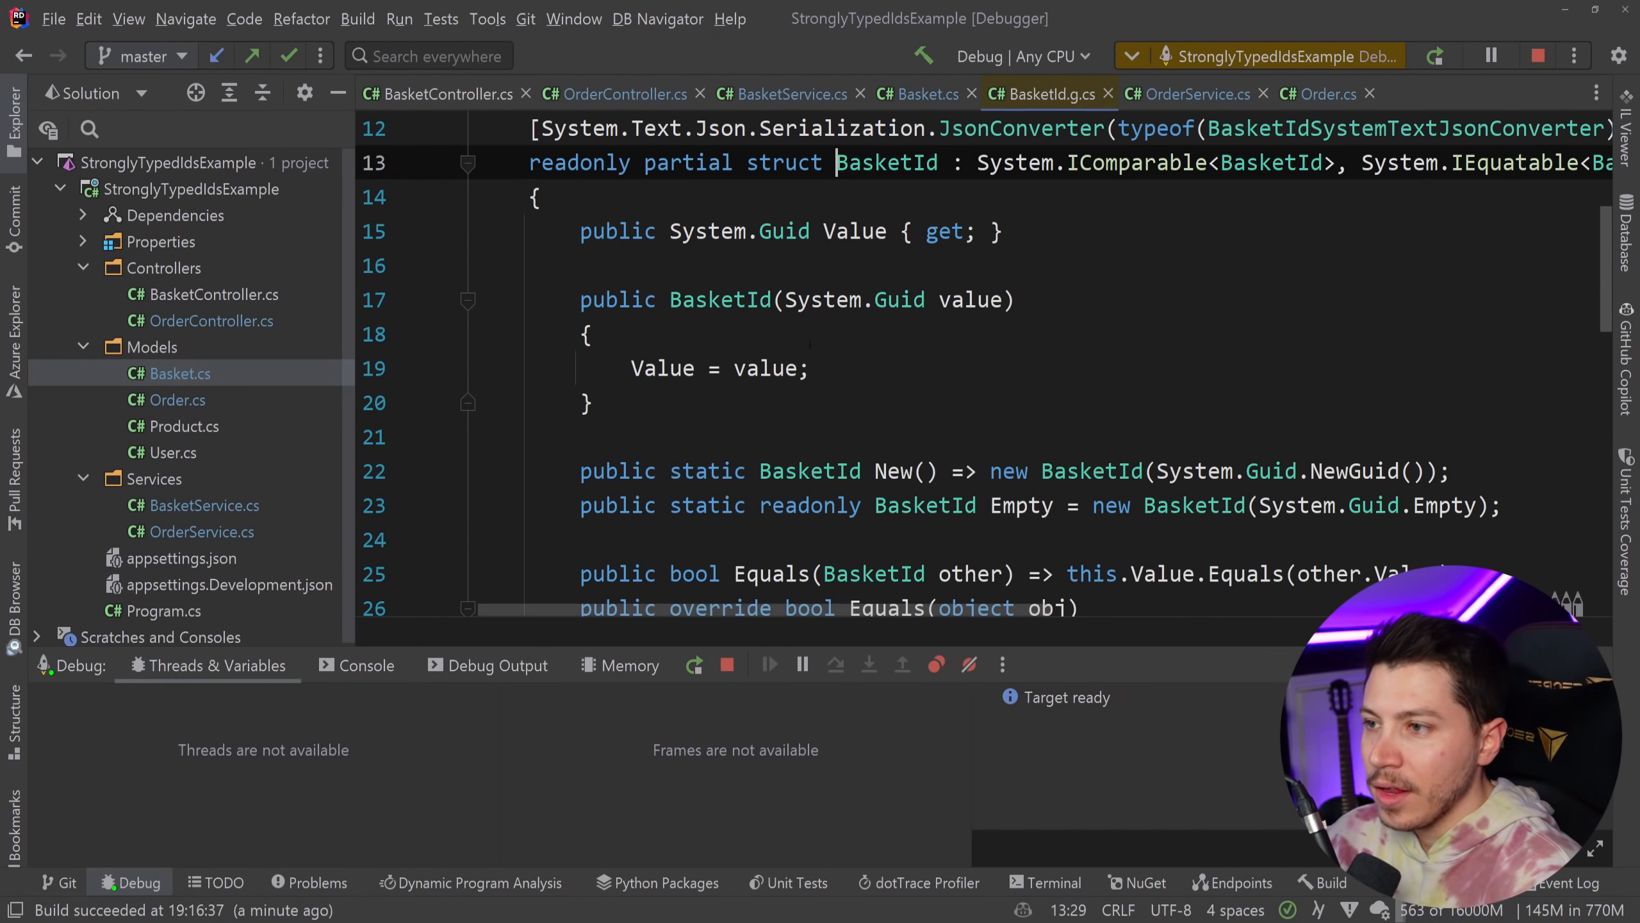
{"action": "scroll", "scroll_direction": "down", "scroll_amount": 3}
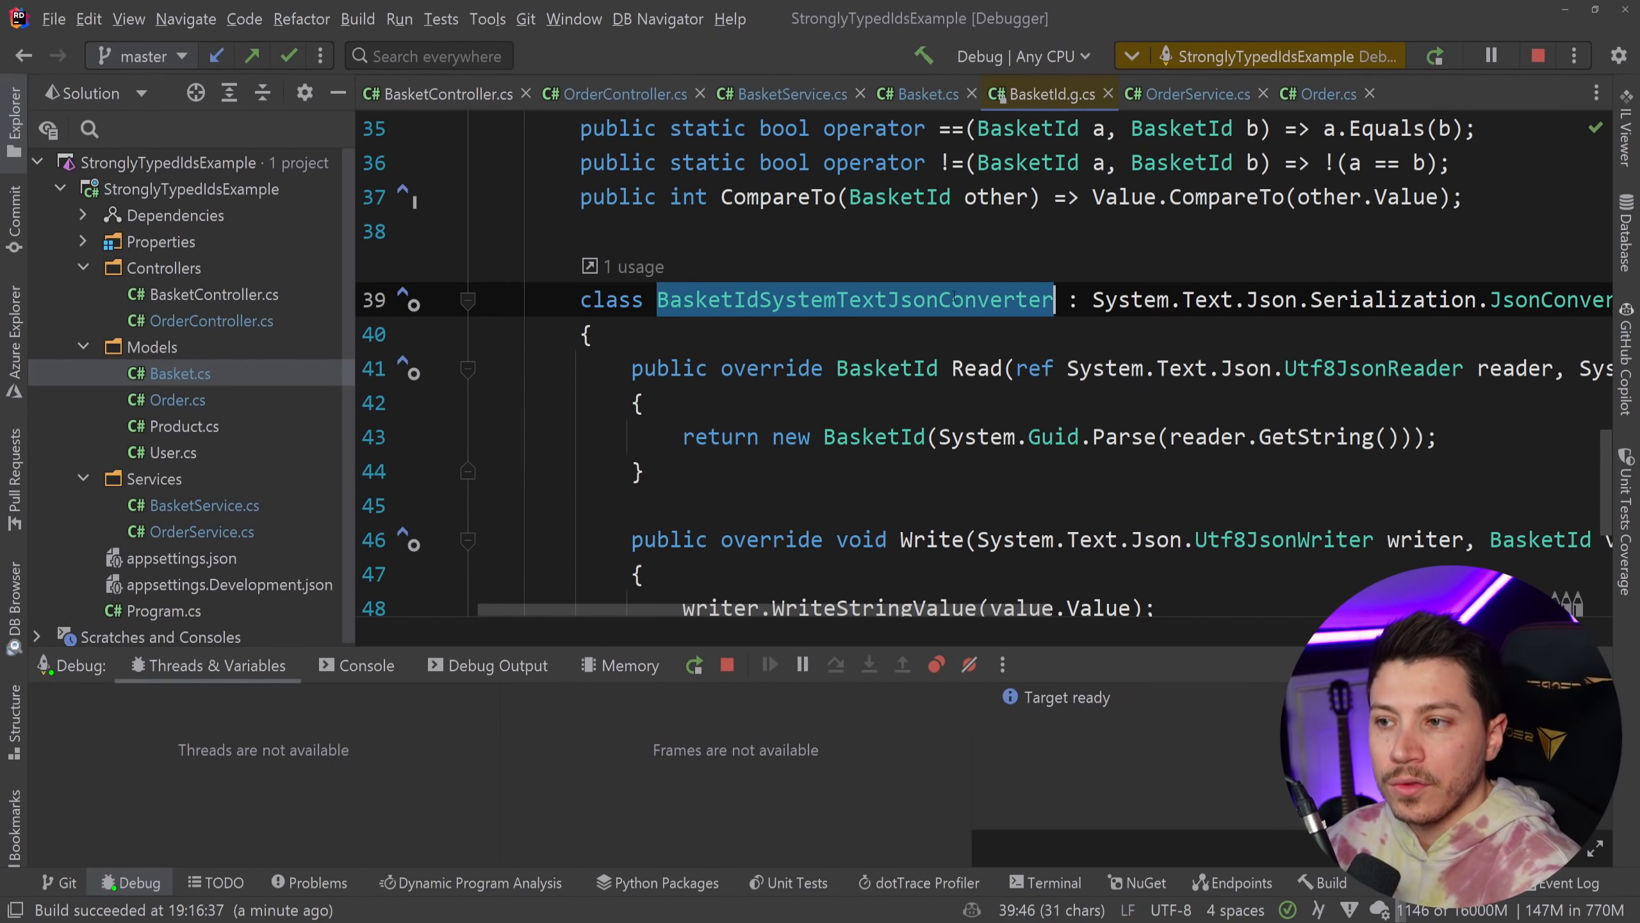
{"action": "mouse_move", "coordinate": [926, 304]}
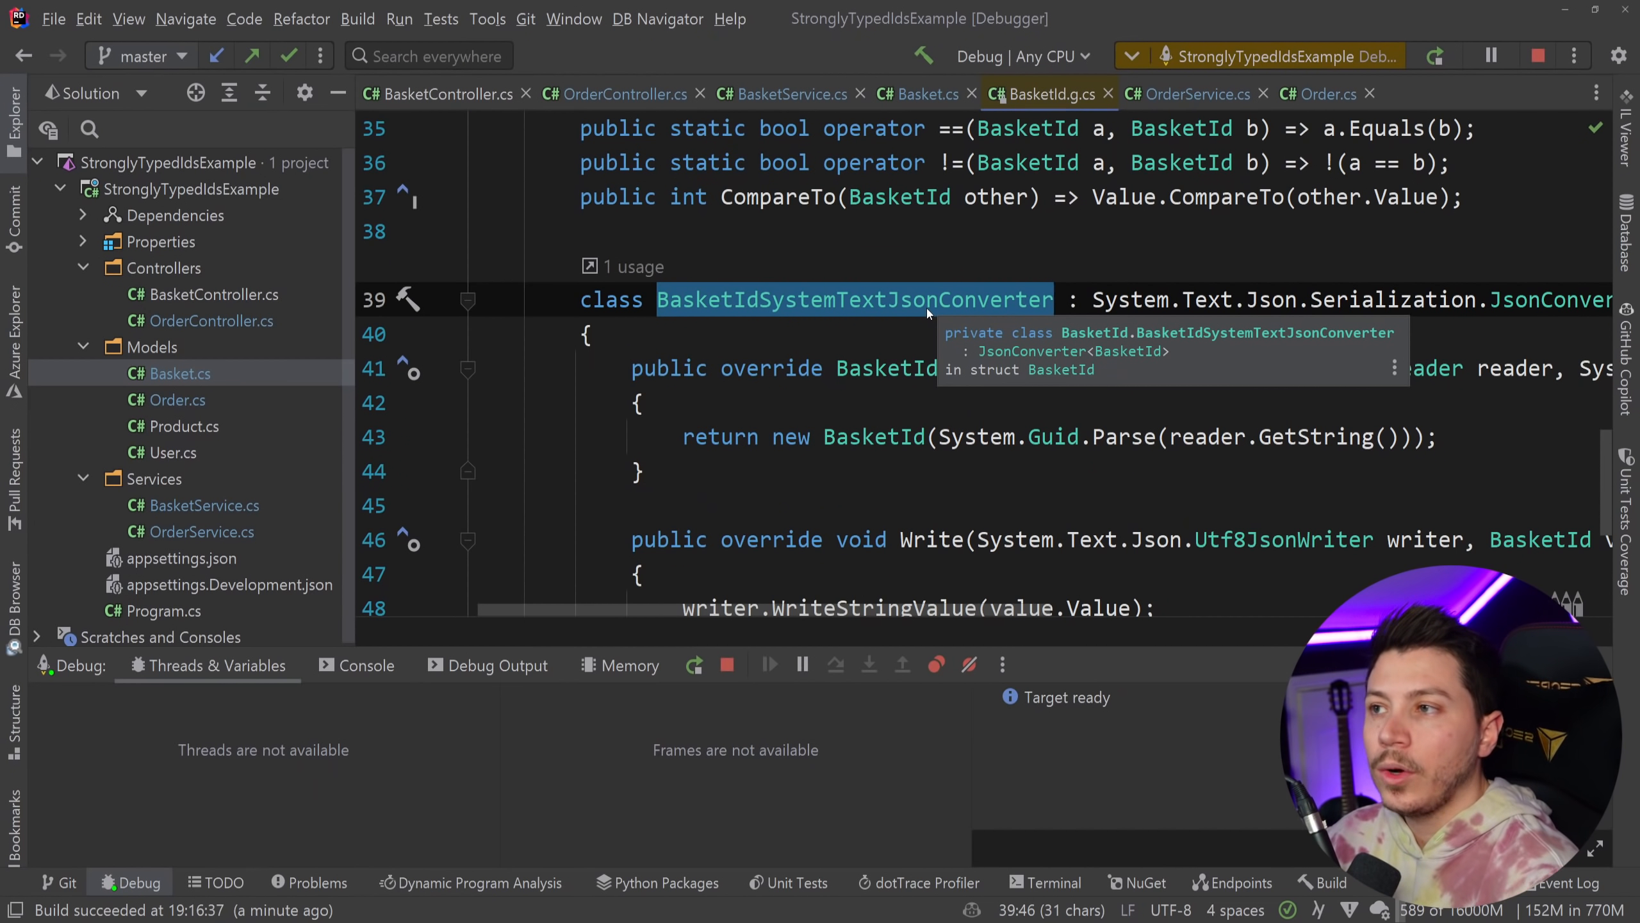
{"action": "left_click", "coordinate": [919, 94]}
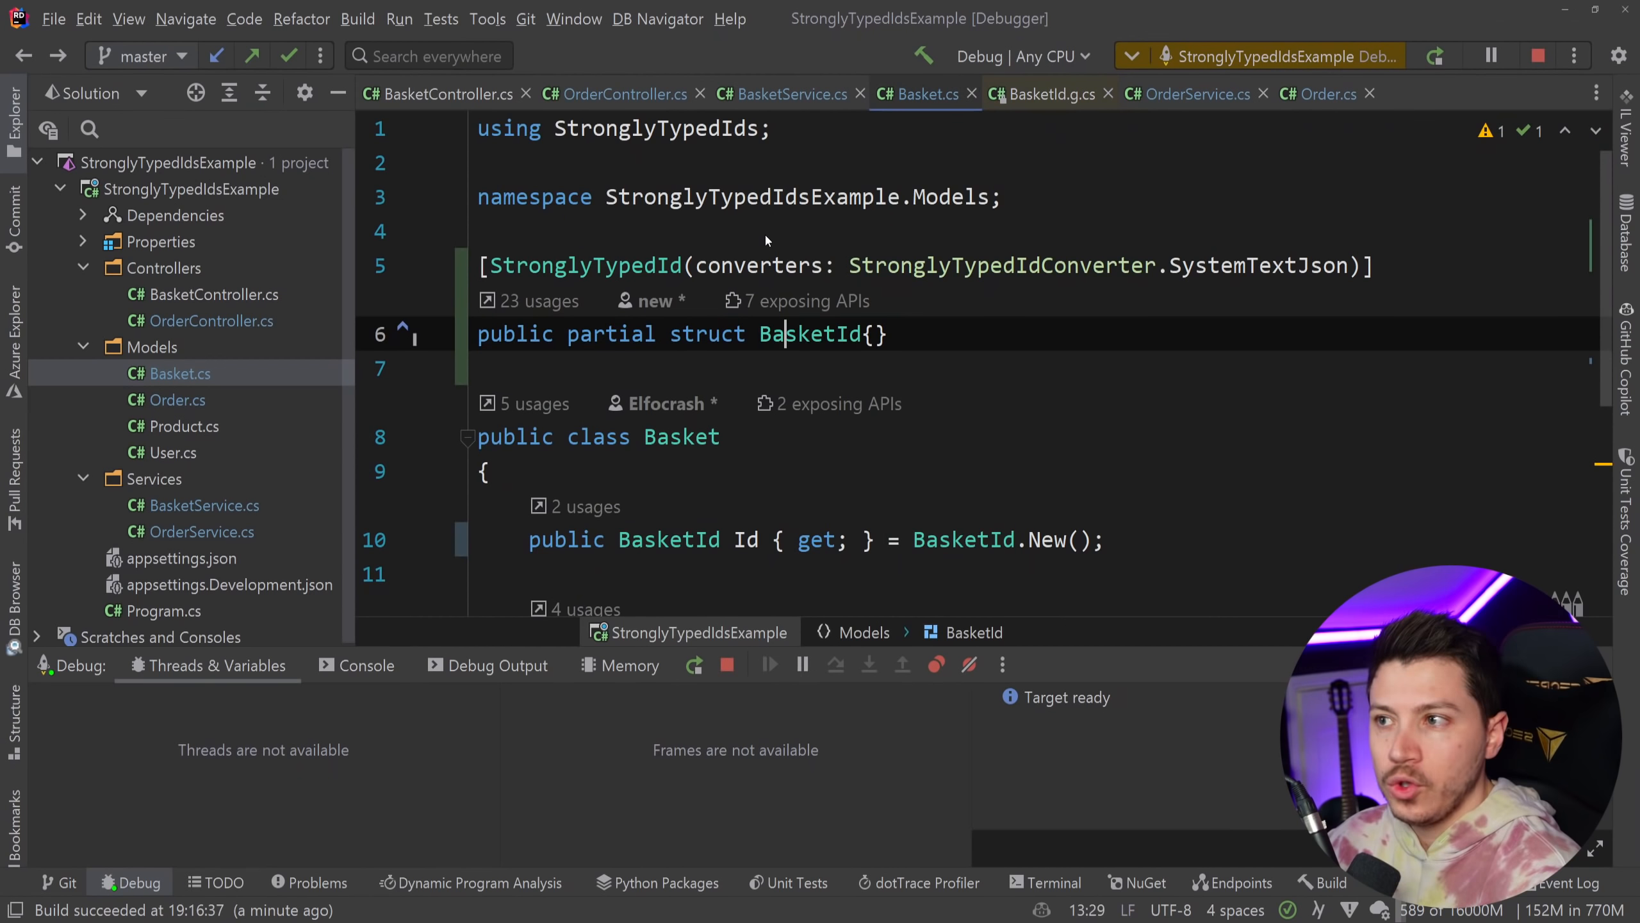
{"action": "type", "text": "NewtonsoftJson"}
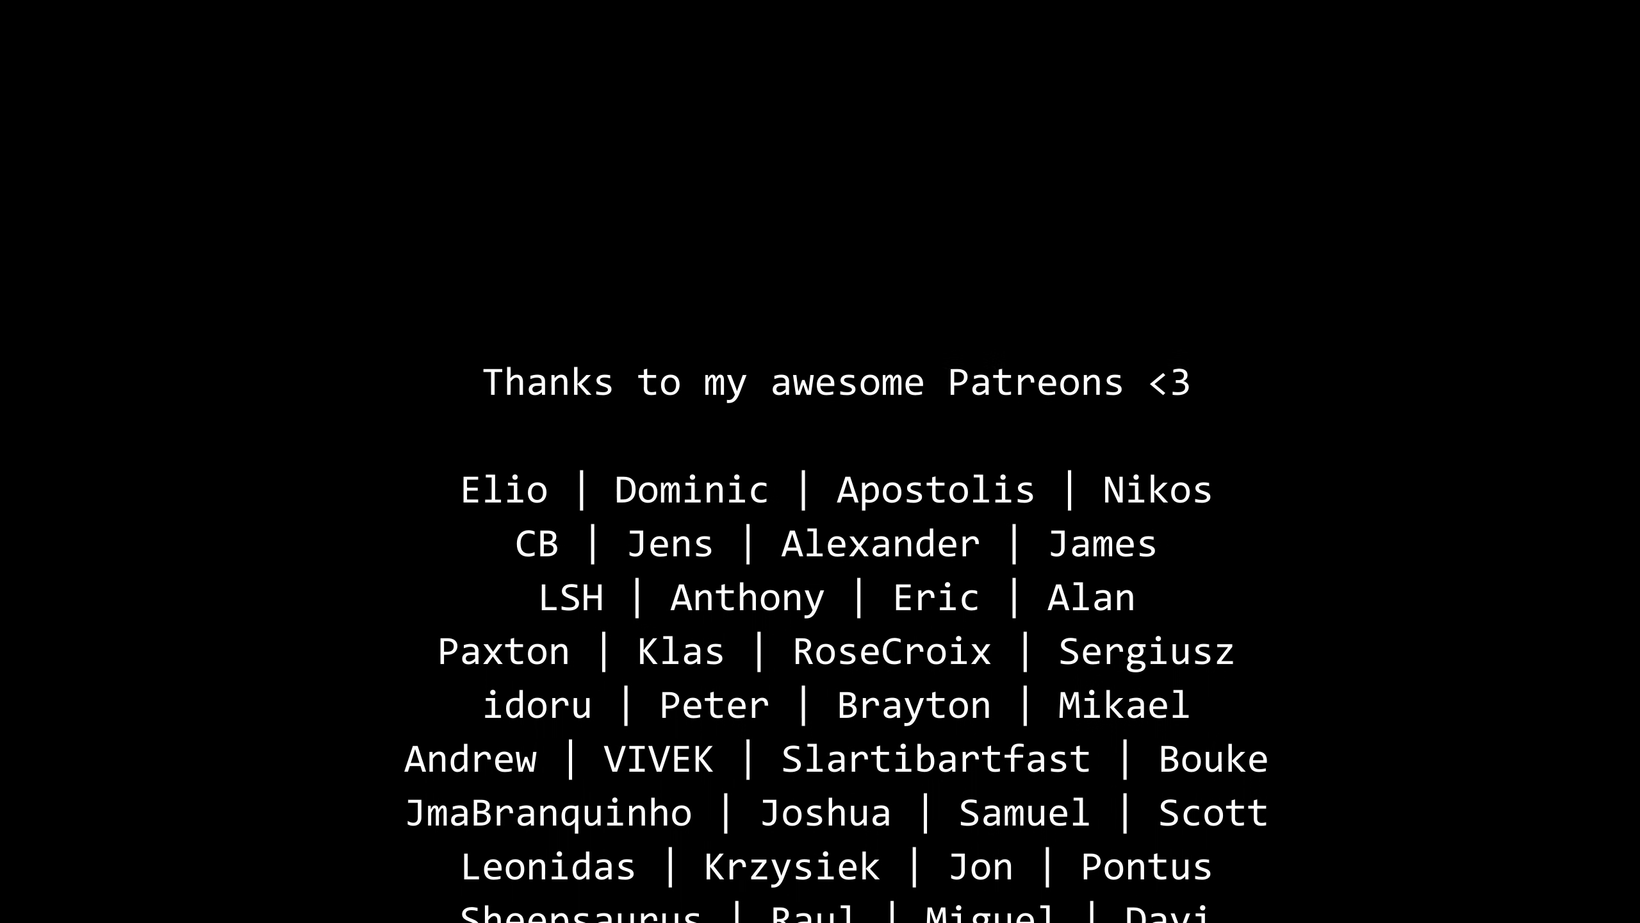
{"action": "scroll", "scroll_direction": "down", "scroll_amount": 3}
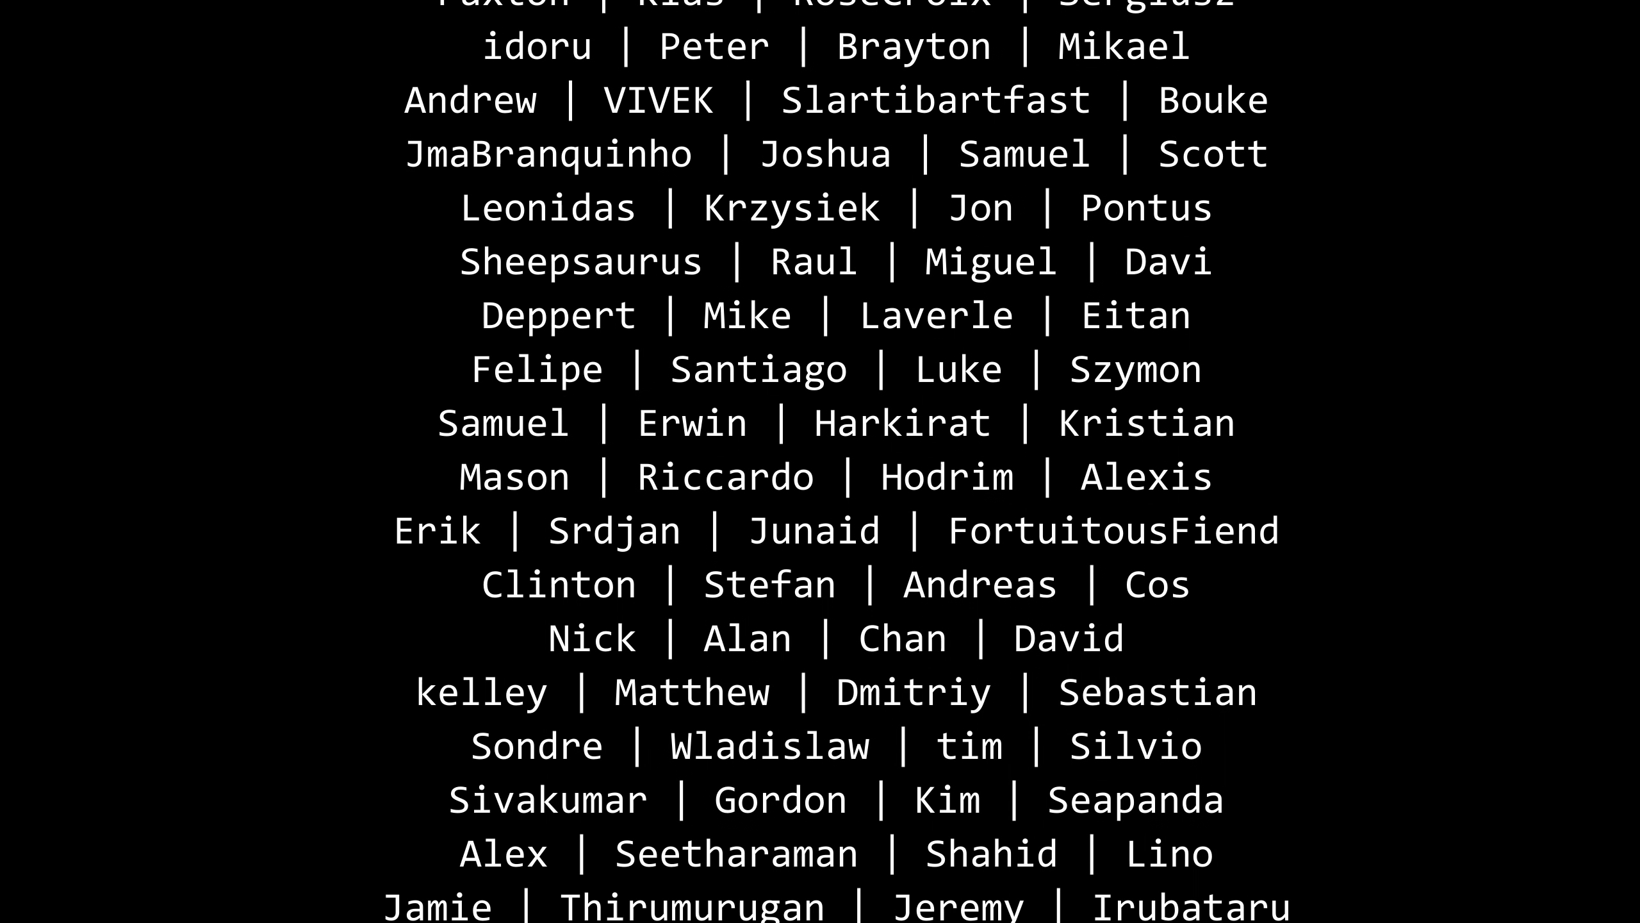
{"action": "scroll", "scroll_direction": "down", "scroll_amount": 3}
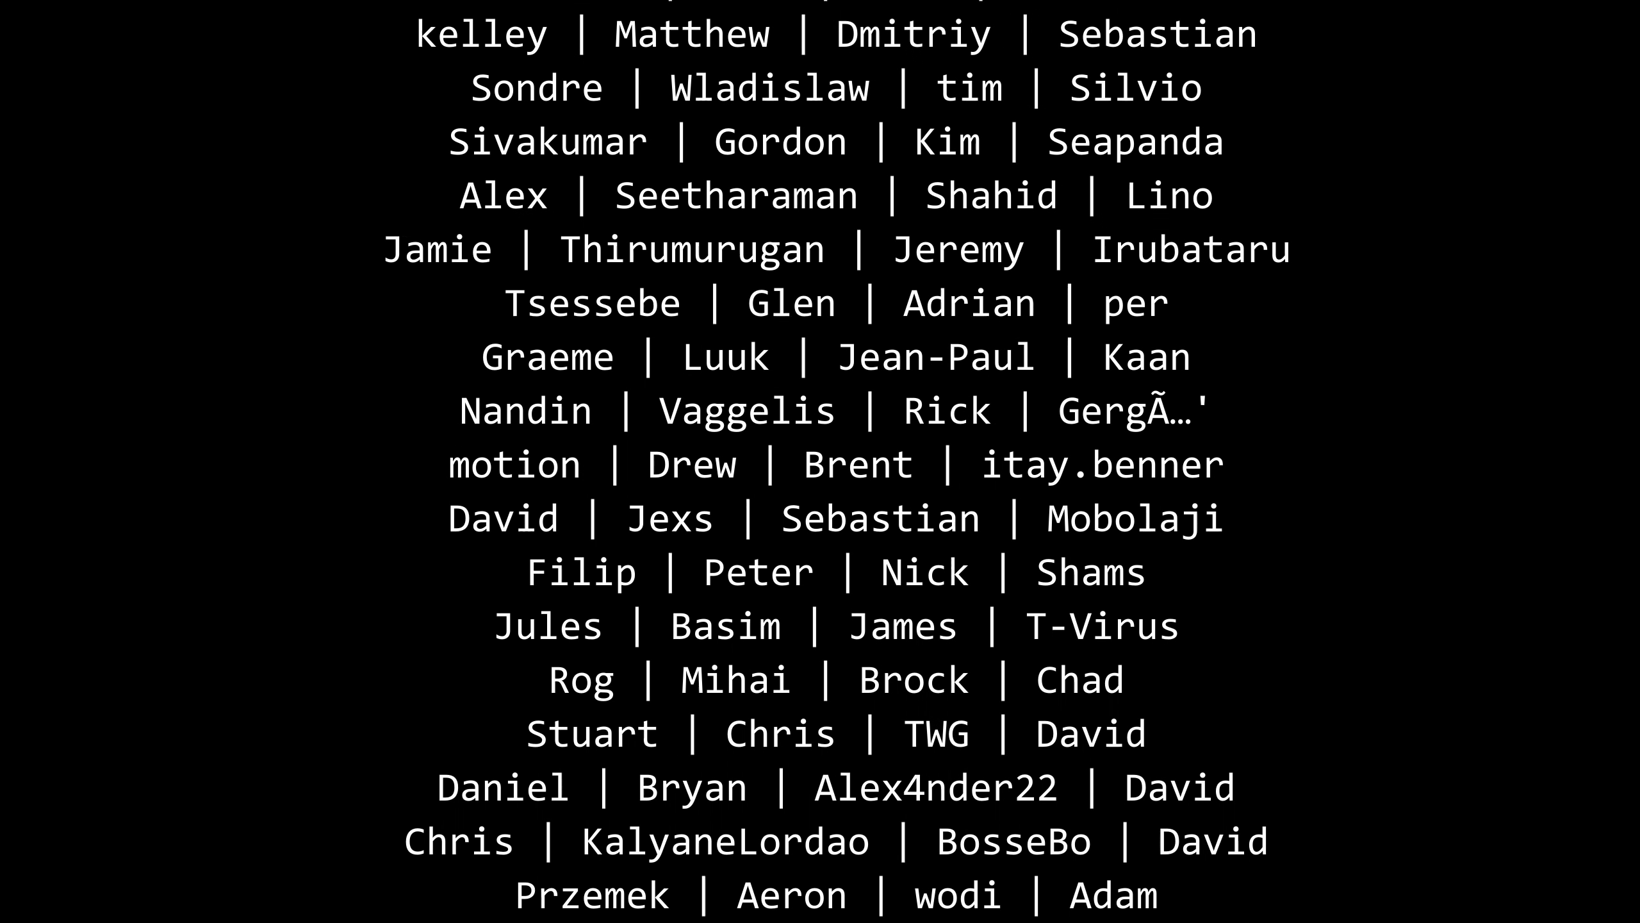
{"action": "scroll", "scroll_direction": "down", "scroll_amount": 3}
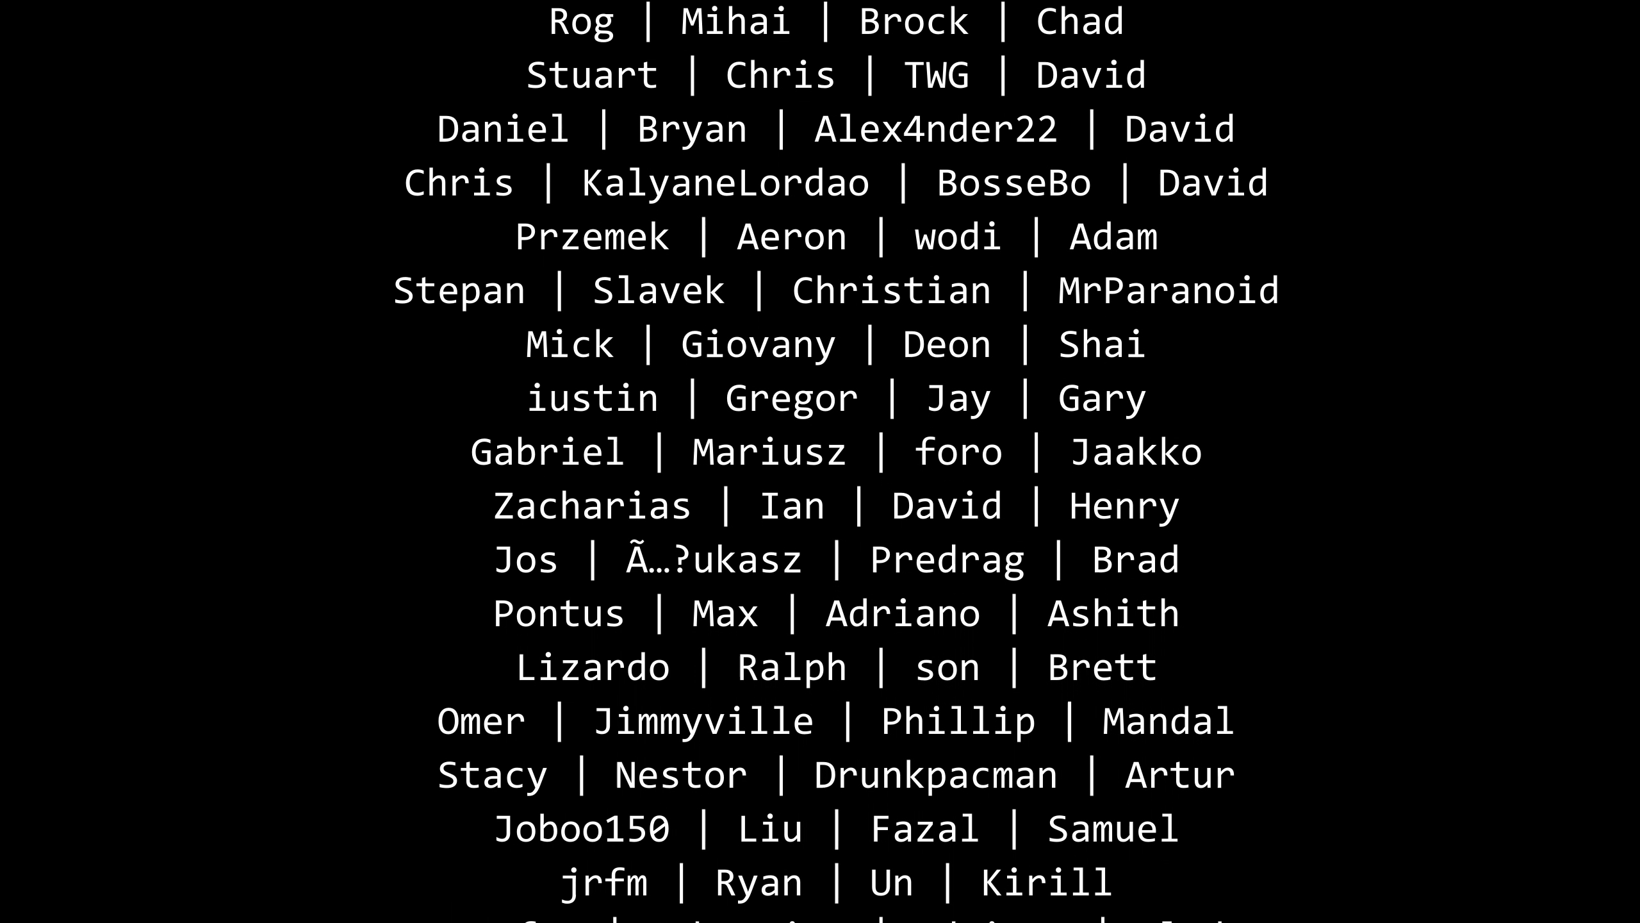
{"action": "scroll", "scroll_direction": "down", "scroll_amount": 3}
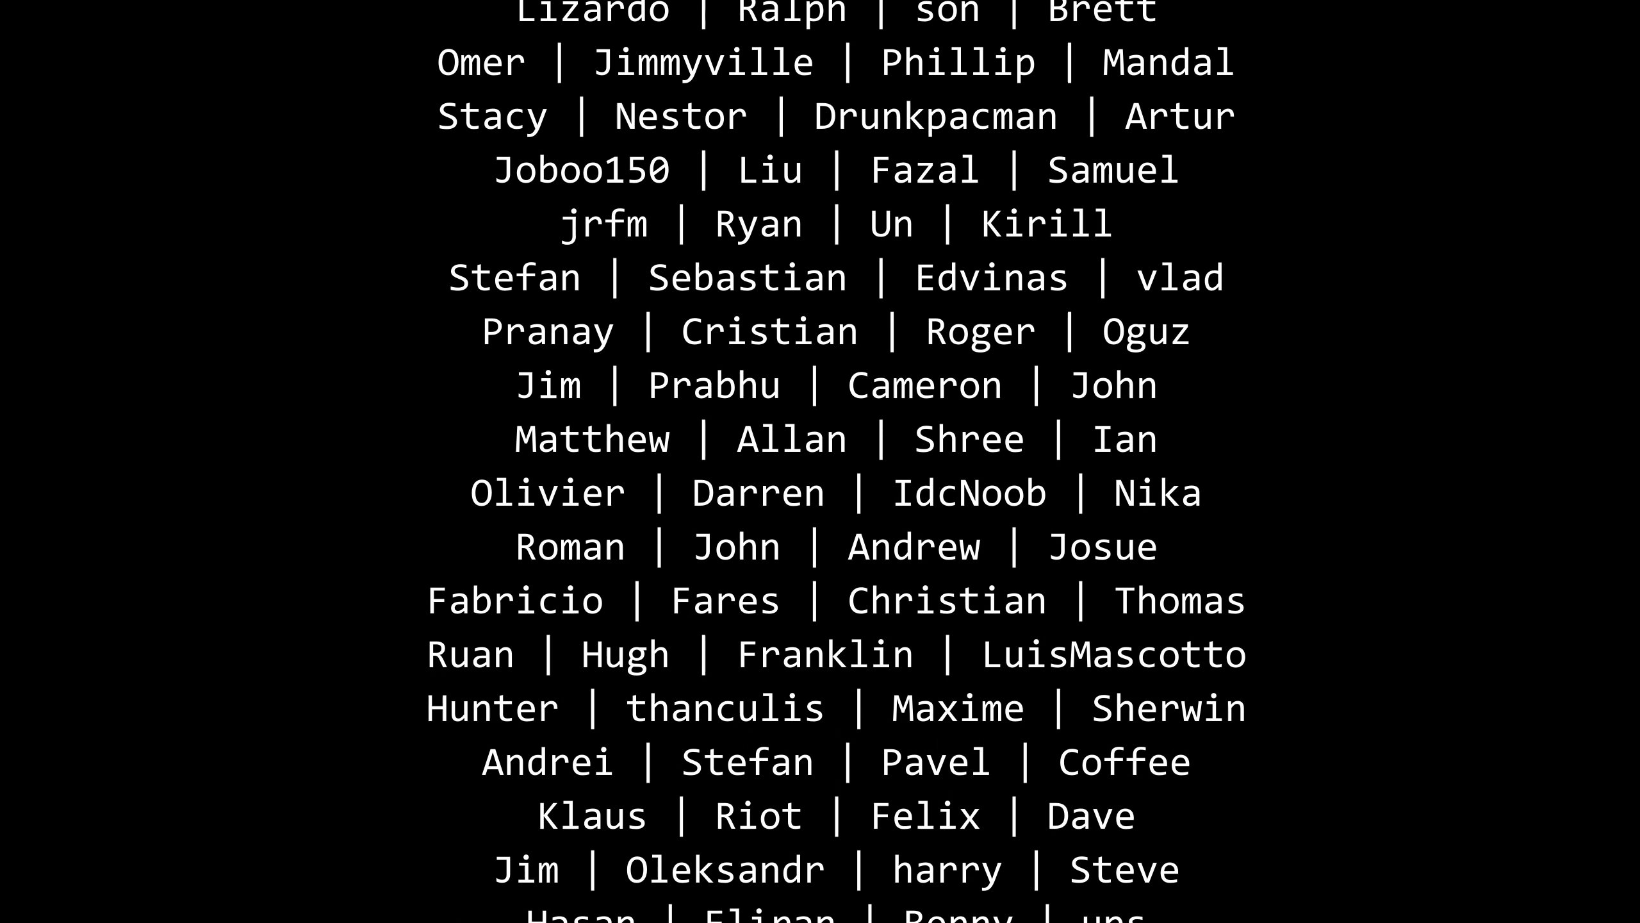
{"action": "scroll", "scroll_direction": "down", "scroll_amount": 3}
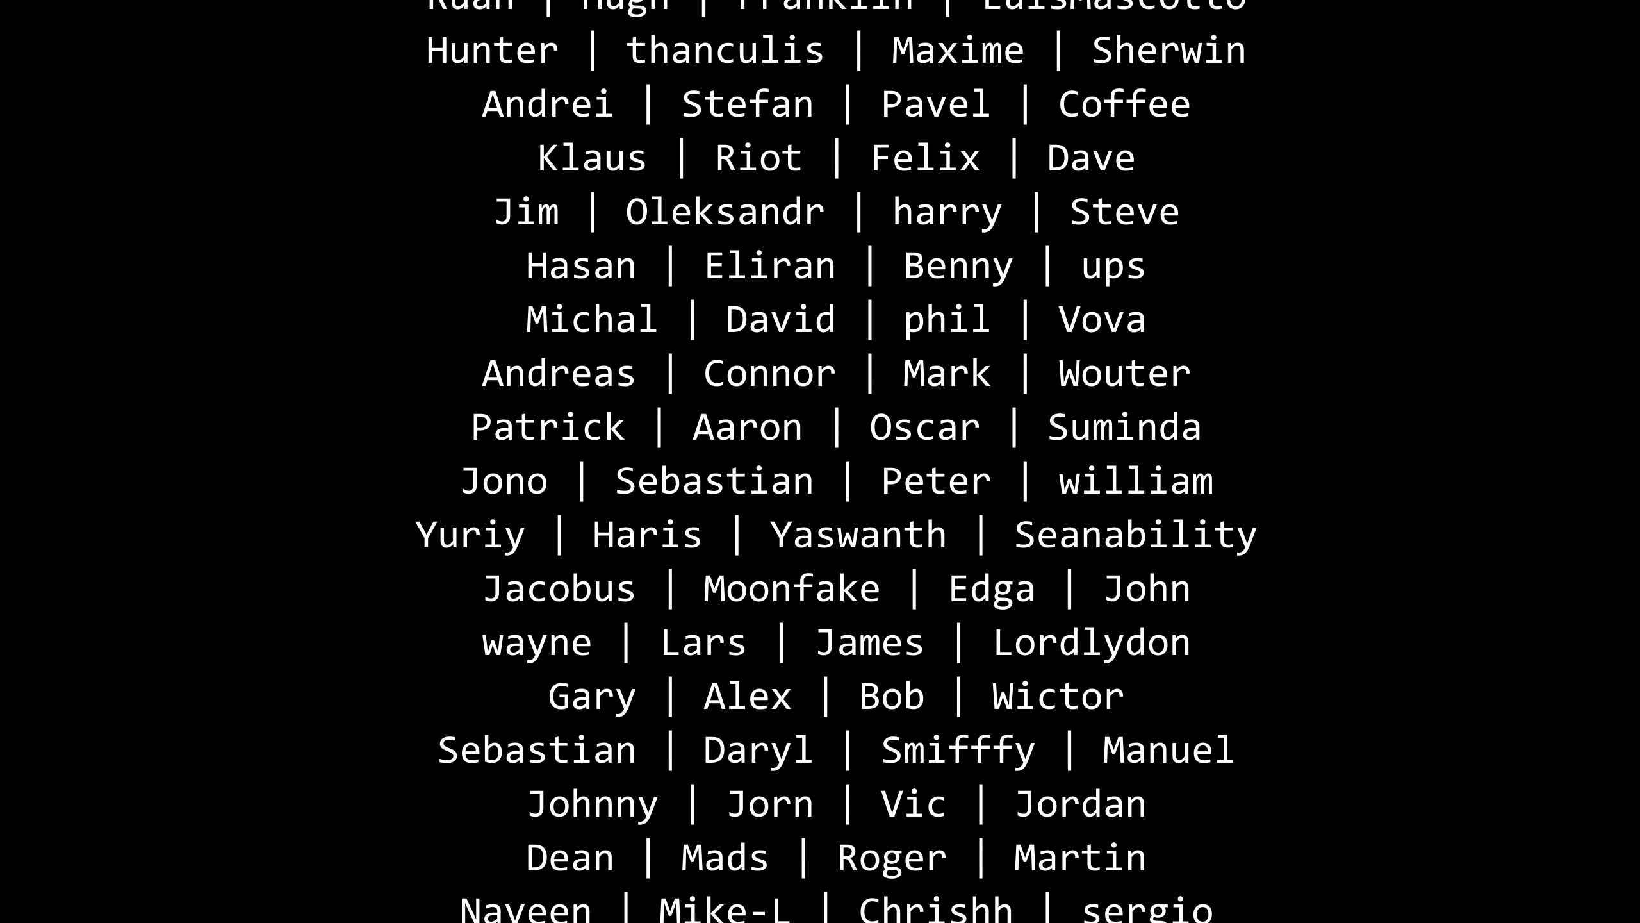